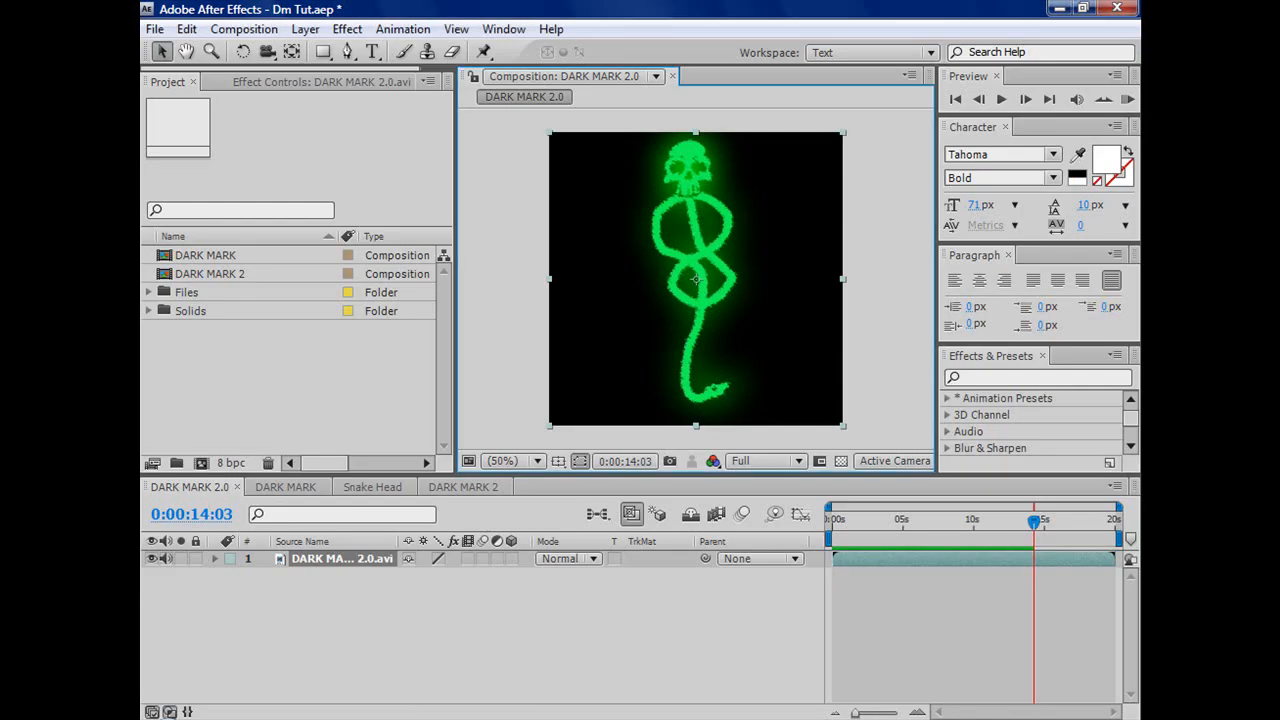
mouse_move(1132, 536)
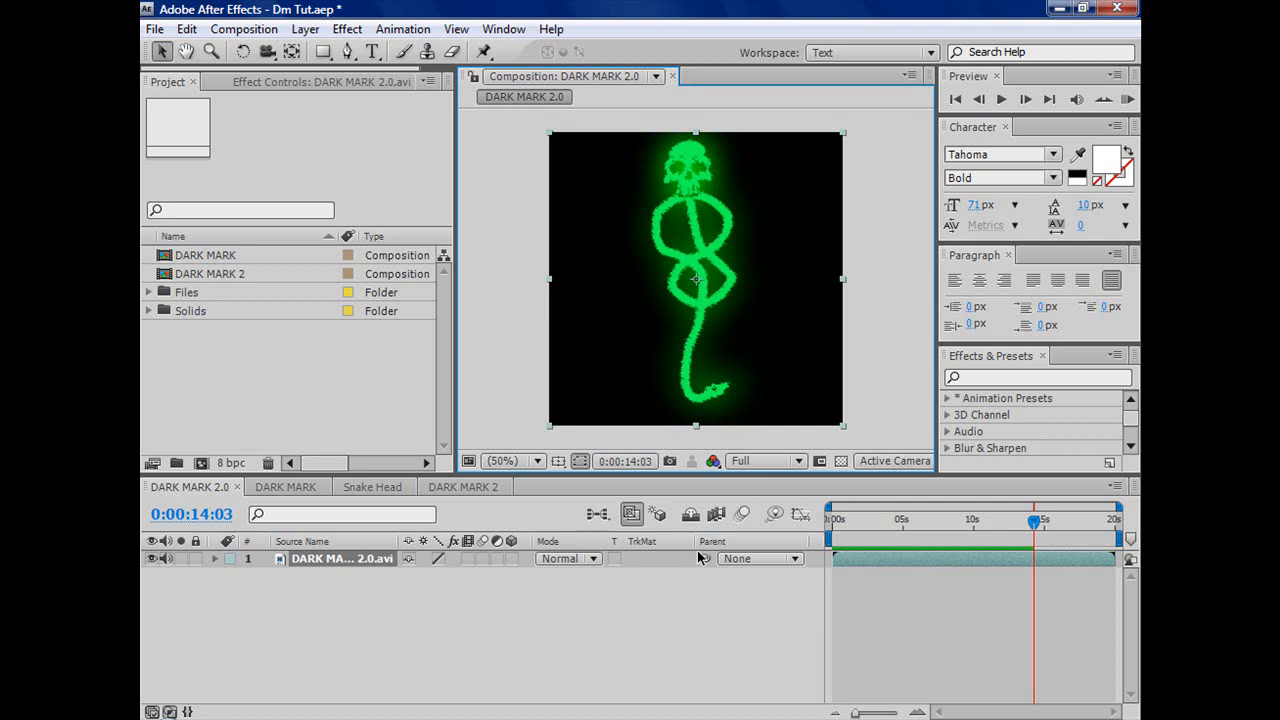
mouse_move(1000, 252)
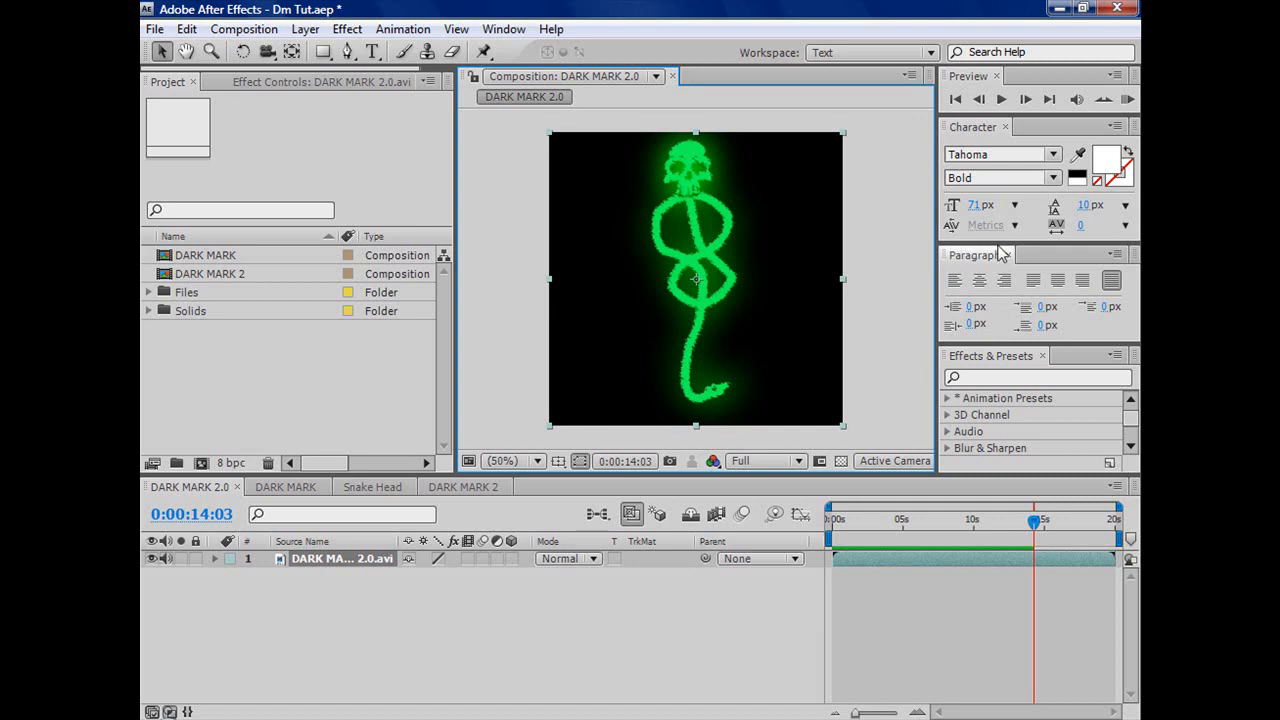
Maximise the Composition viewer to inspect the artwork, then restore the normal workspace layout.
click(908, 76)
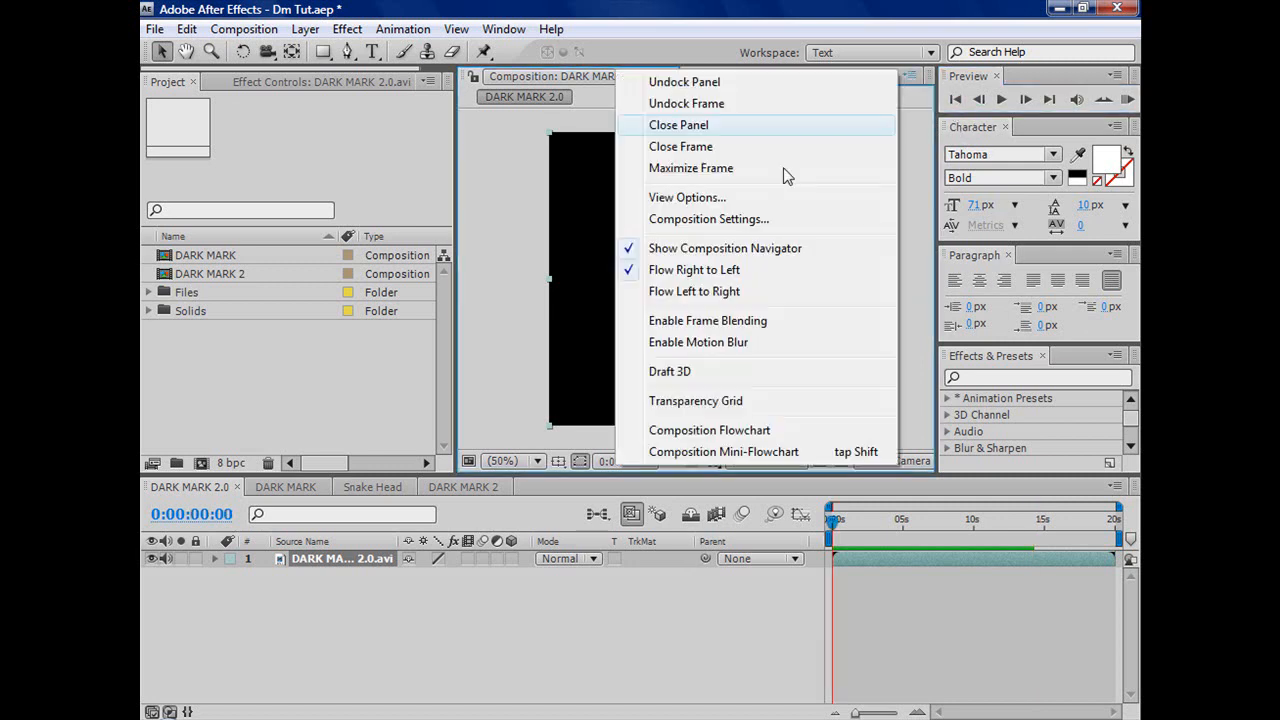
click(692, 168)
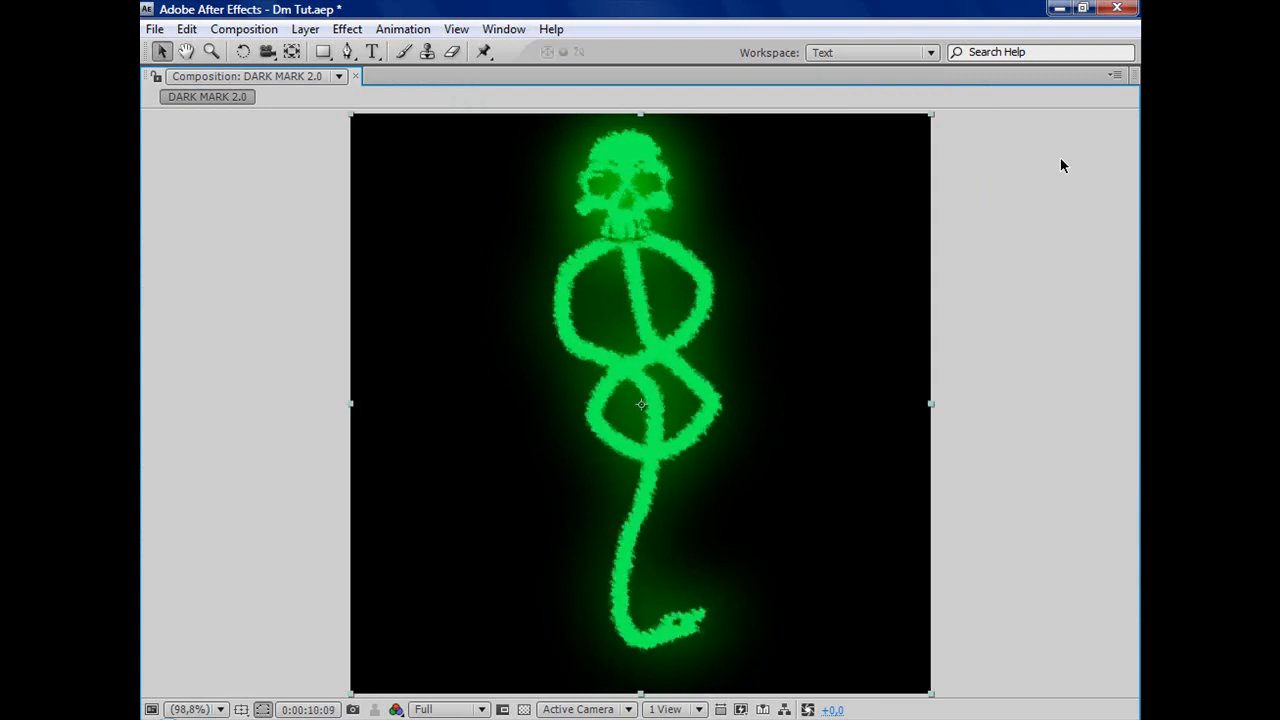
click(1116, 76)
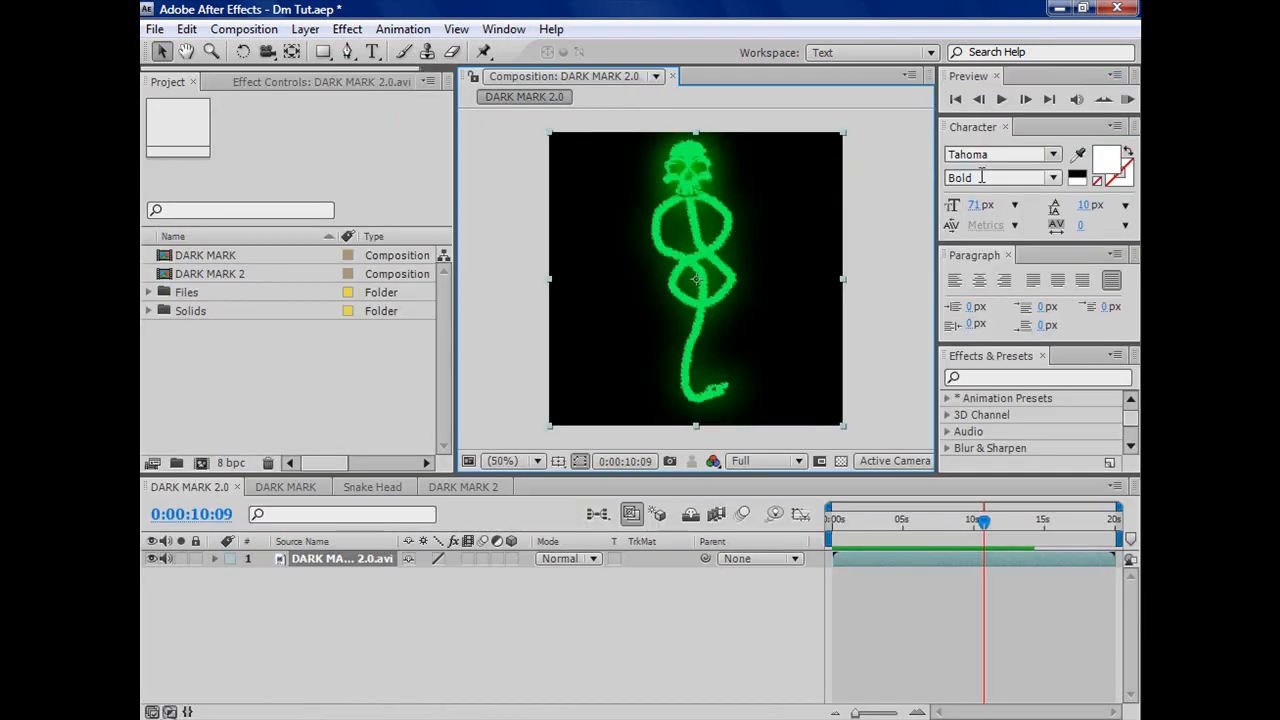
mouse_move(884, 328)
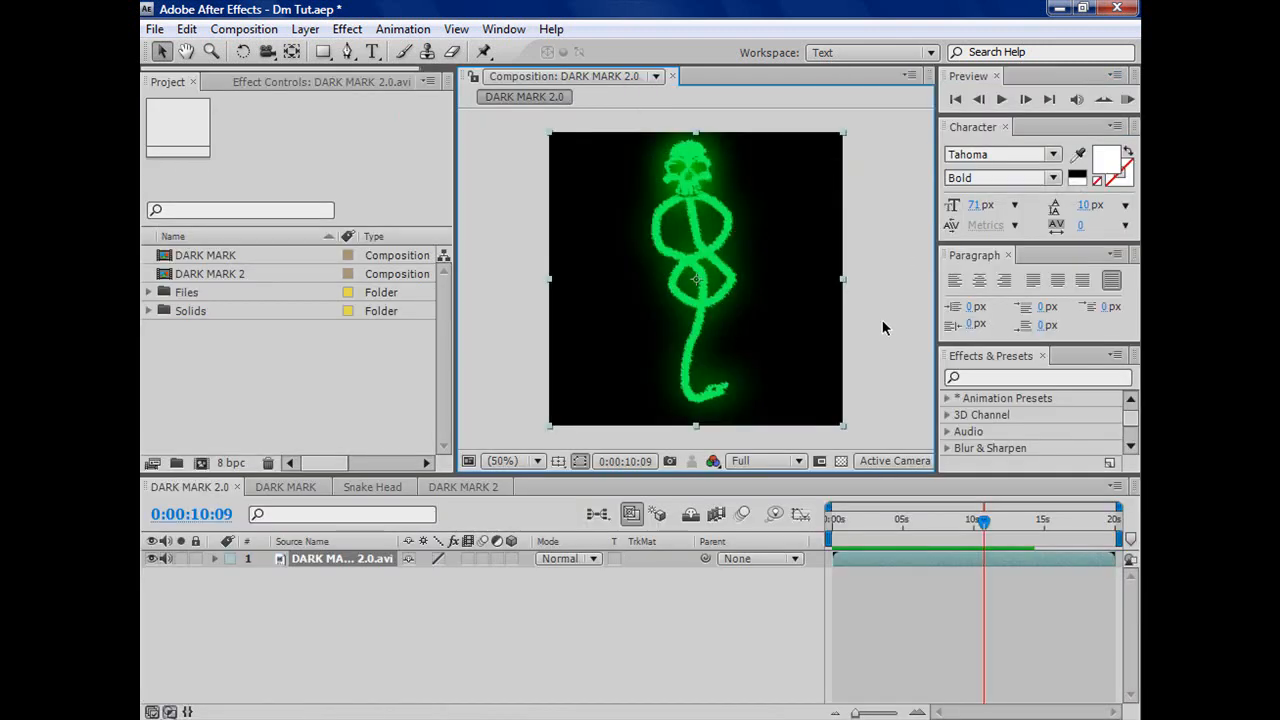
mouse_move(318, 320)
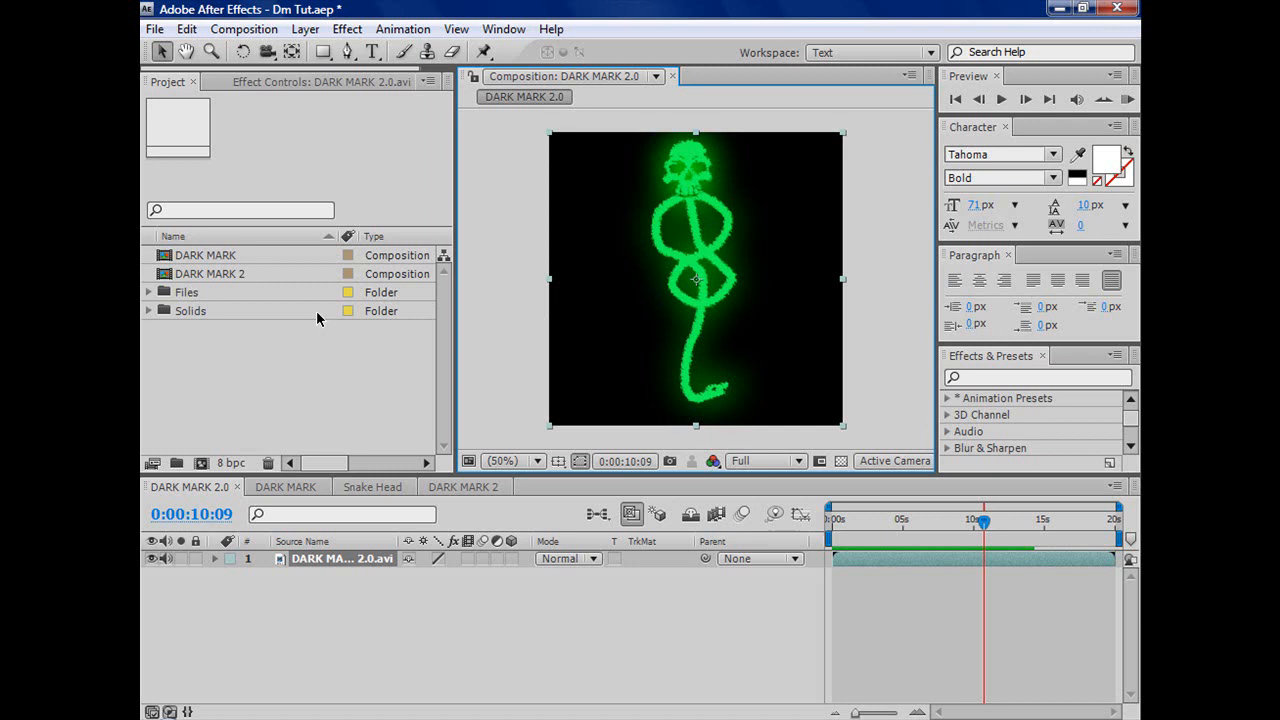
mouse_move(304, 316)
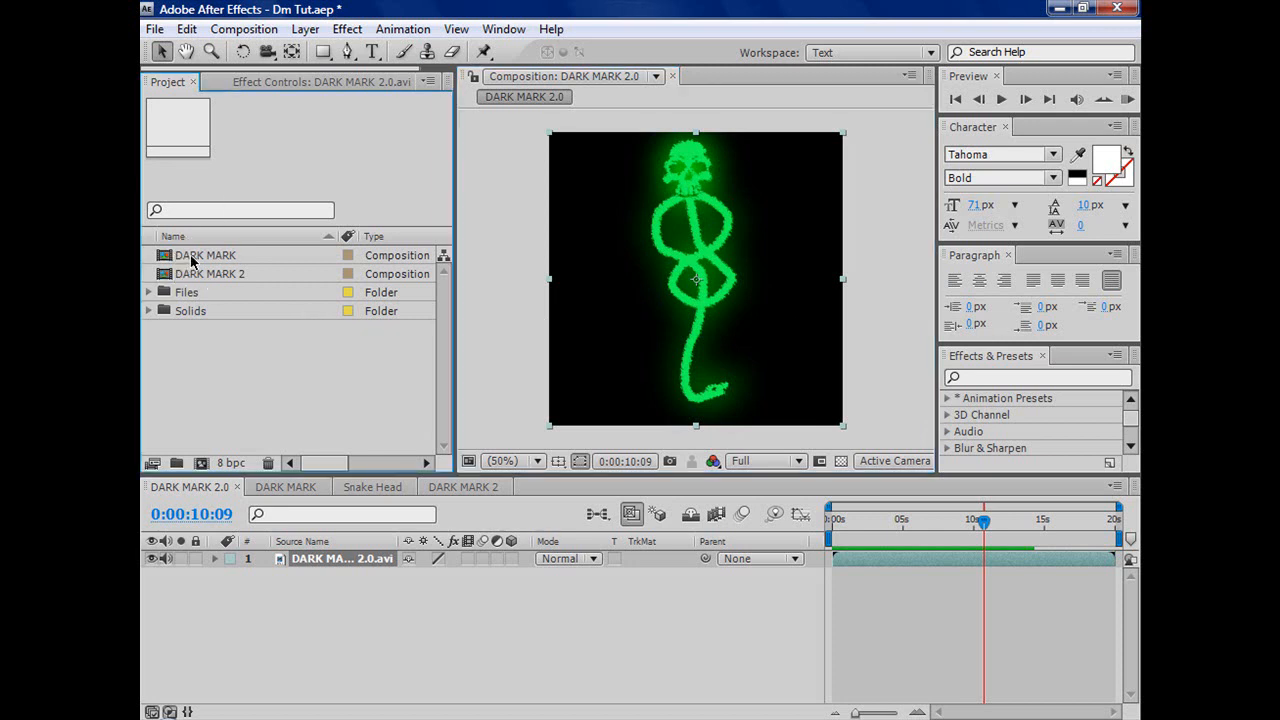
Review the DARK MARK comp, showing the Skull layer and hiding the snake, and check the Snake Head comp.
click(204, 256)
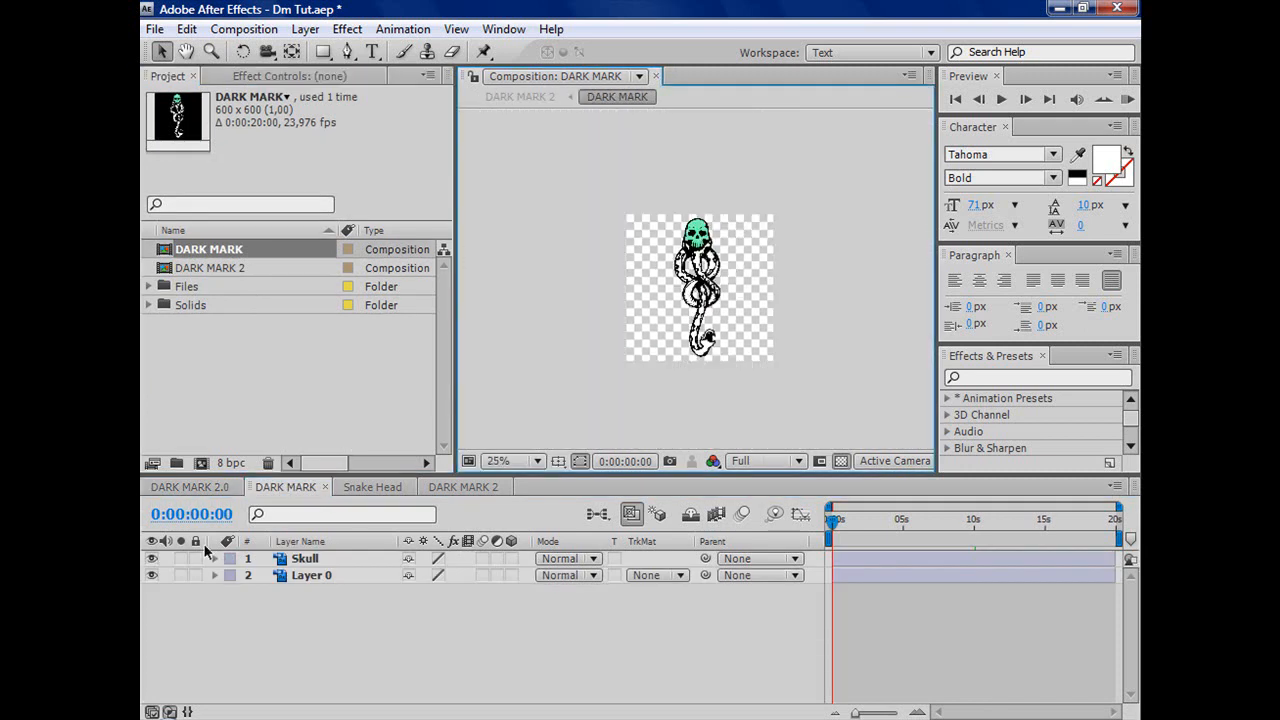
click(536, 460)
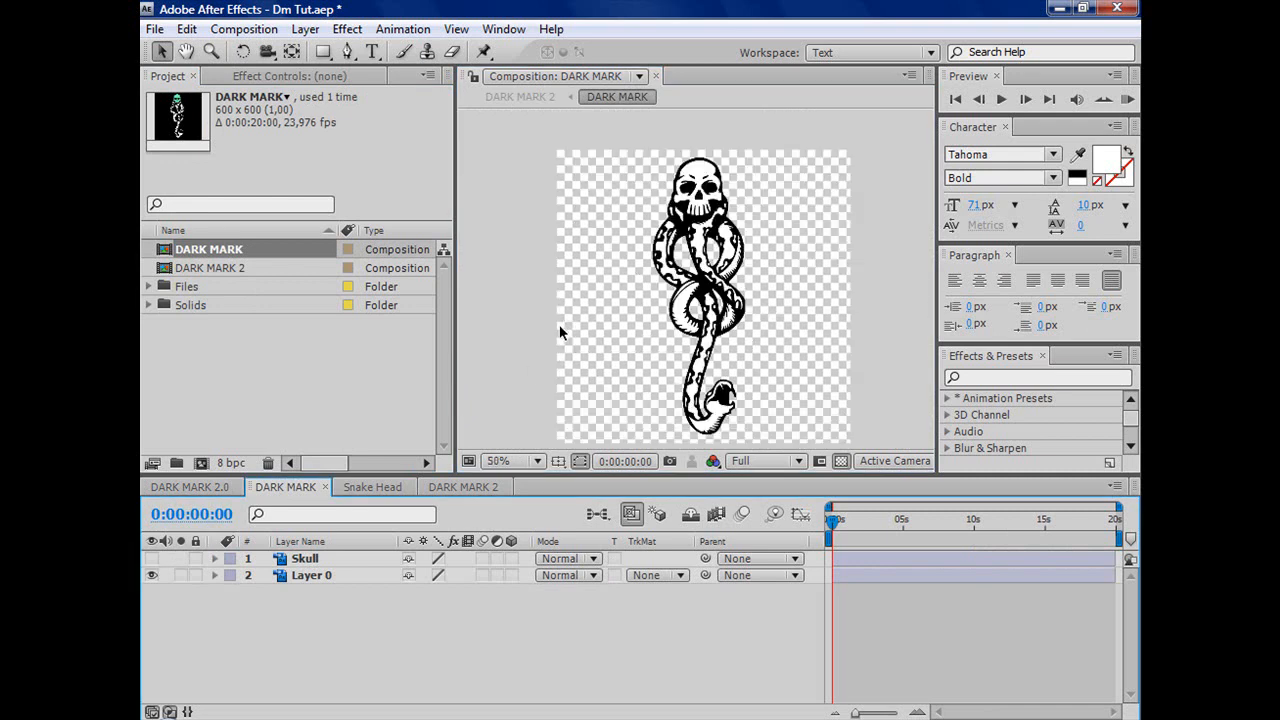
click(152, 558)
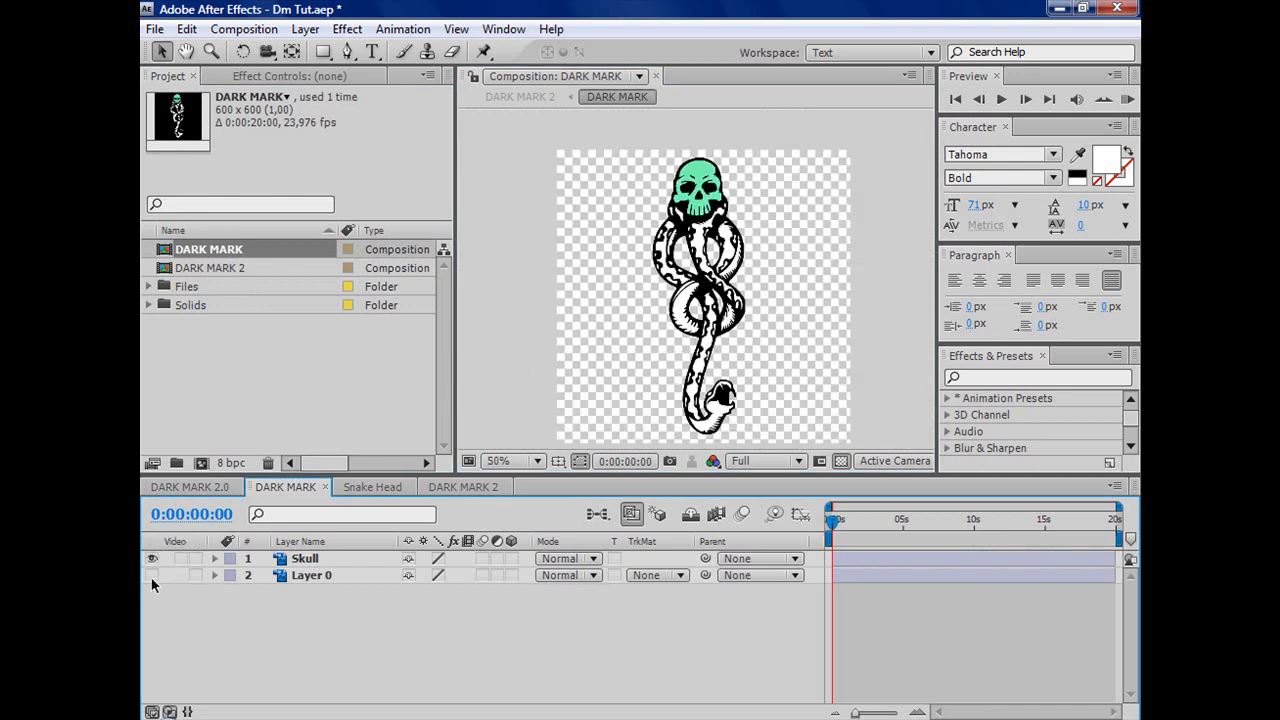
click(152, 576)
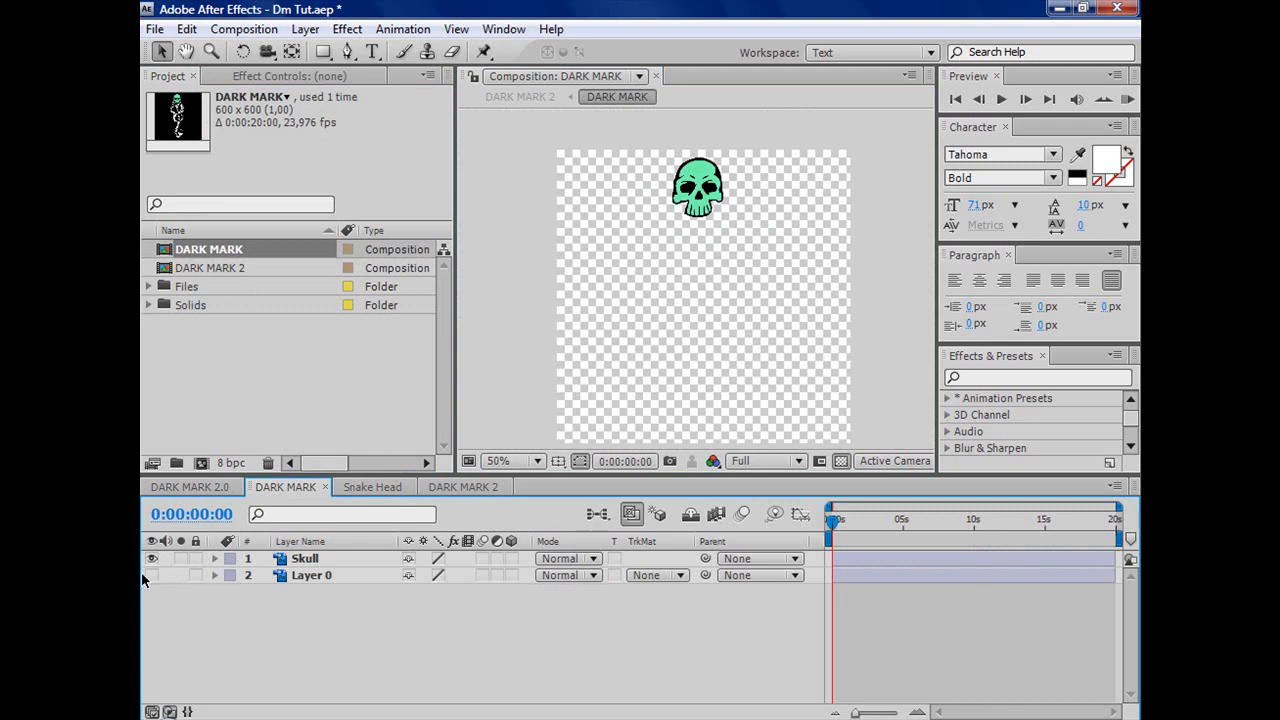
click(372, 486)
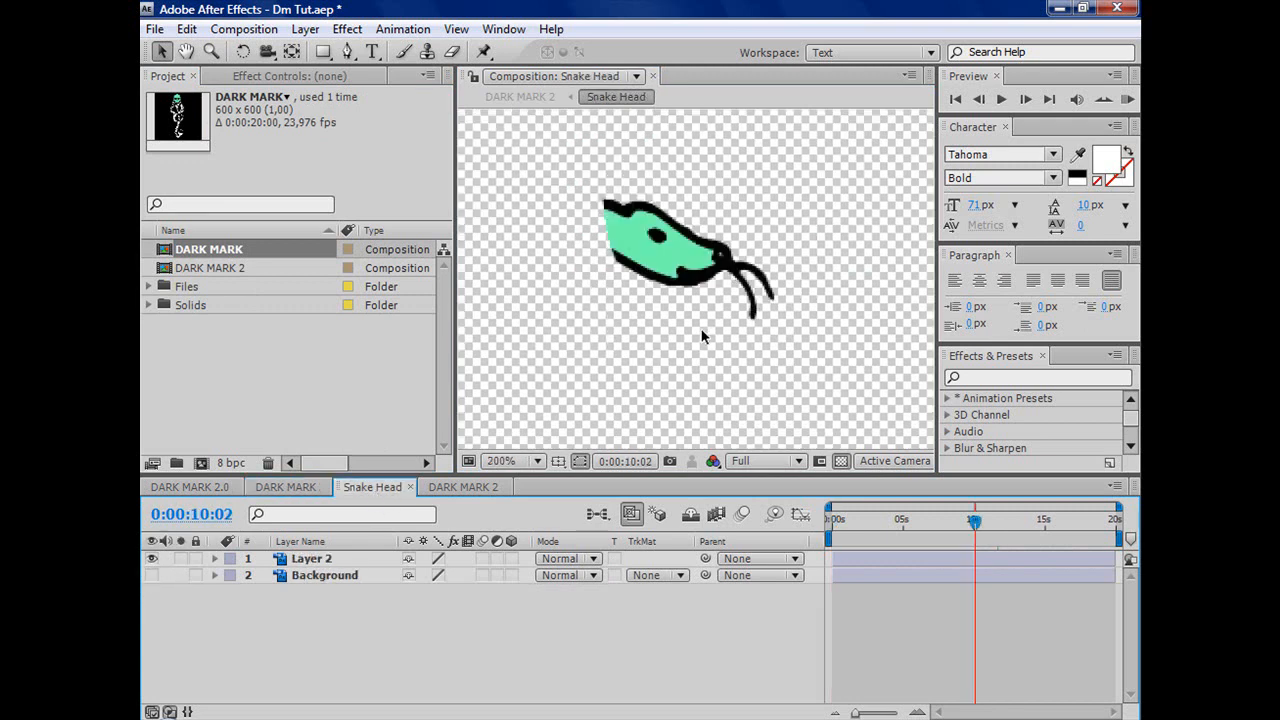
mouse_move(350, 422)
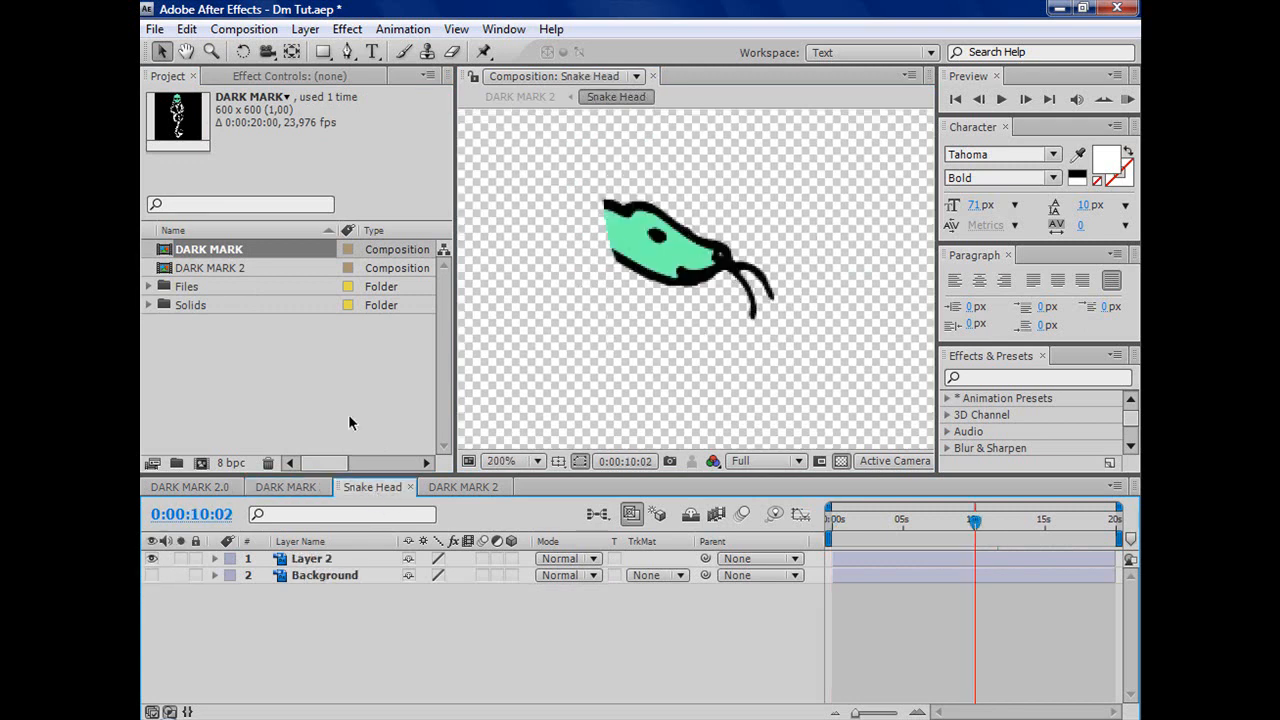
click(188, 486)
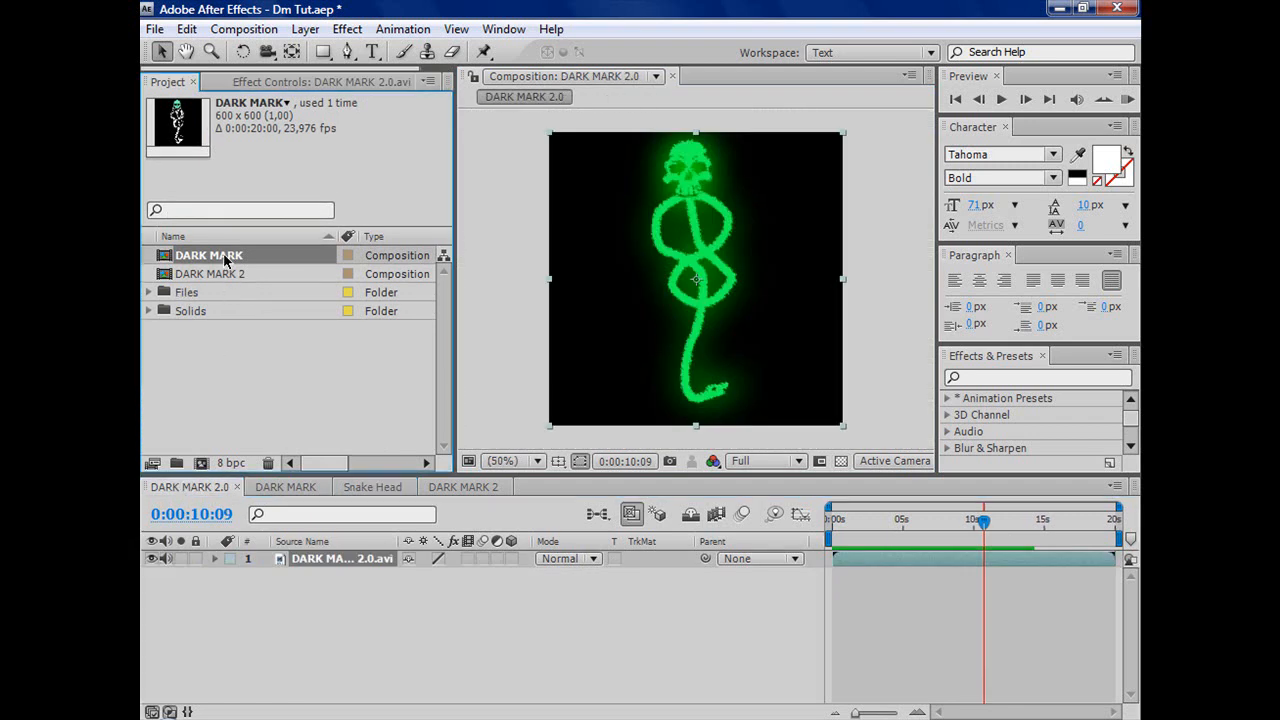
mouse_move(202, 464)
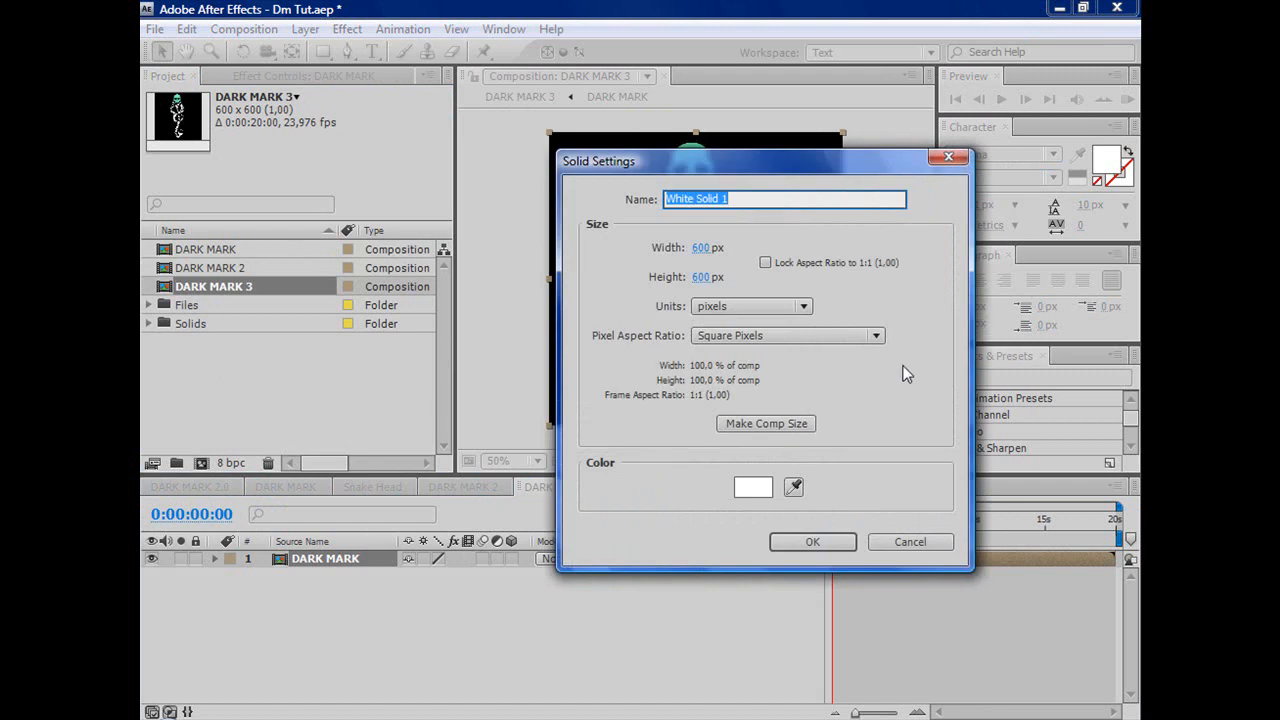
Create a new solid named Snaketail sized to match the composition.
text(Snaketail)
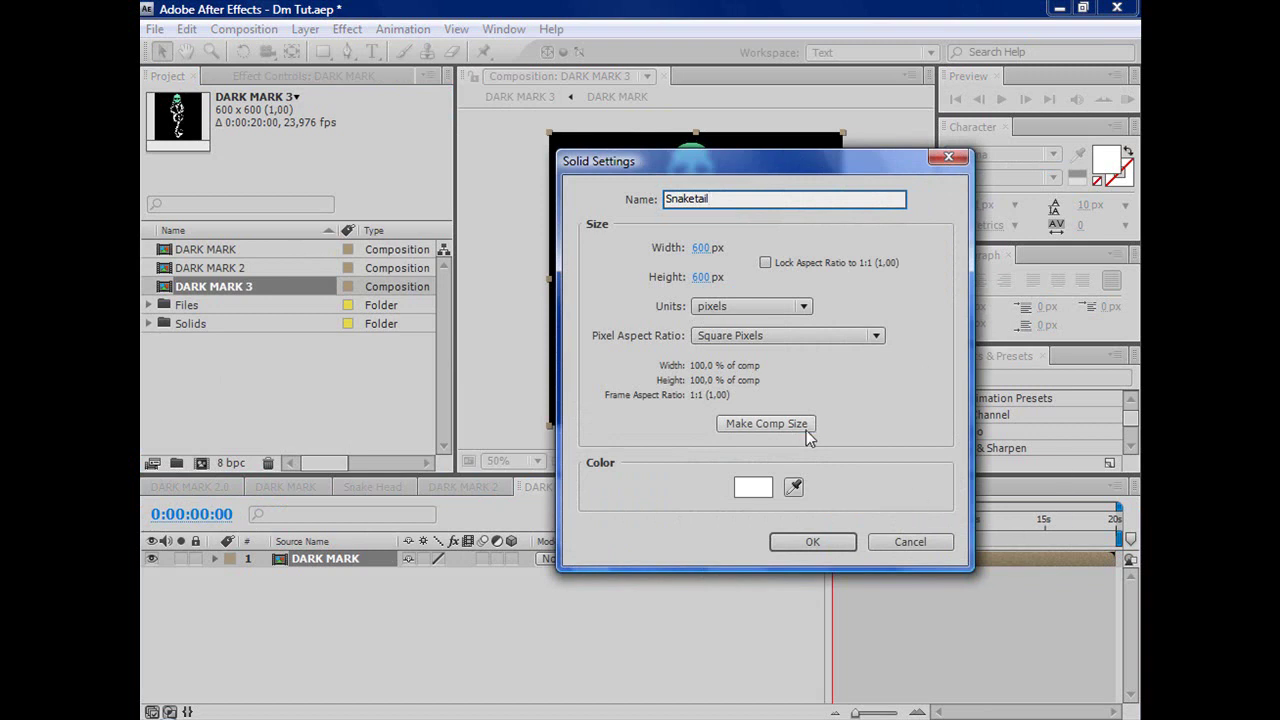
click(812, 540)
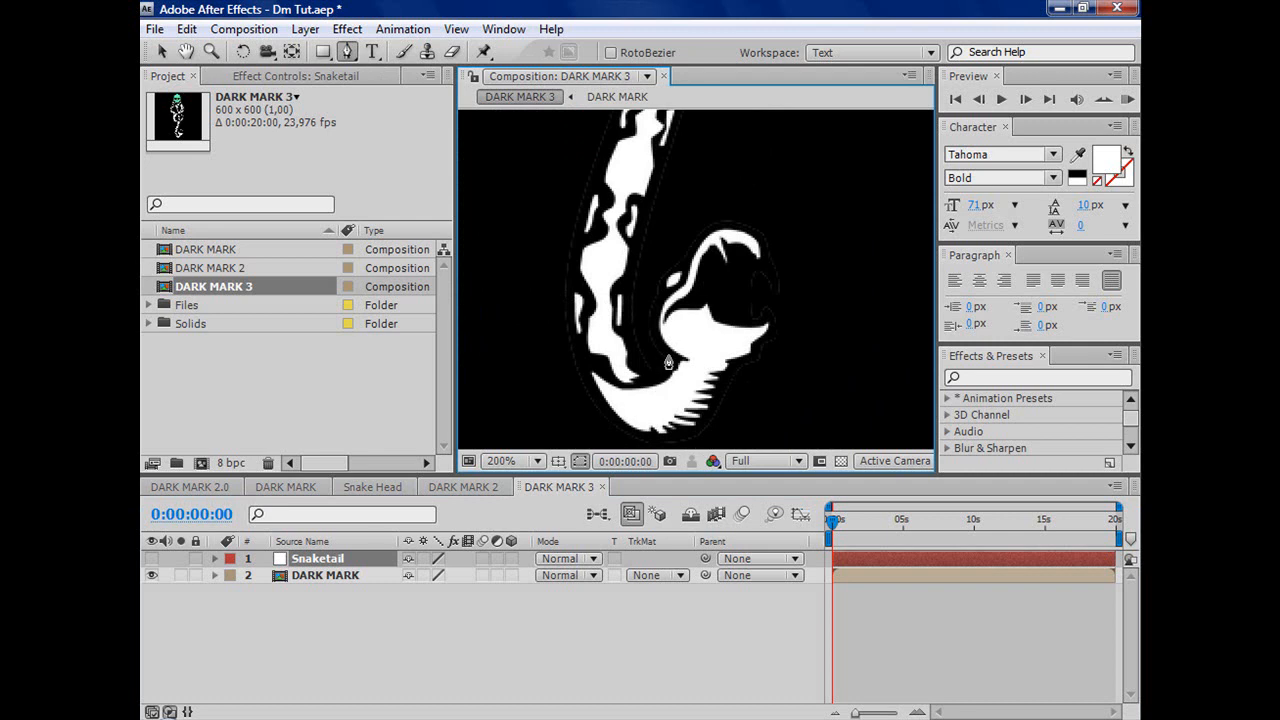
Trace the mask path along the snake's body from the skull's jaw, zooming to place points precisely.
click(536, 460)
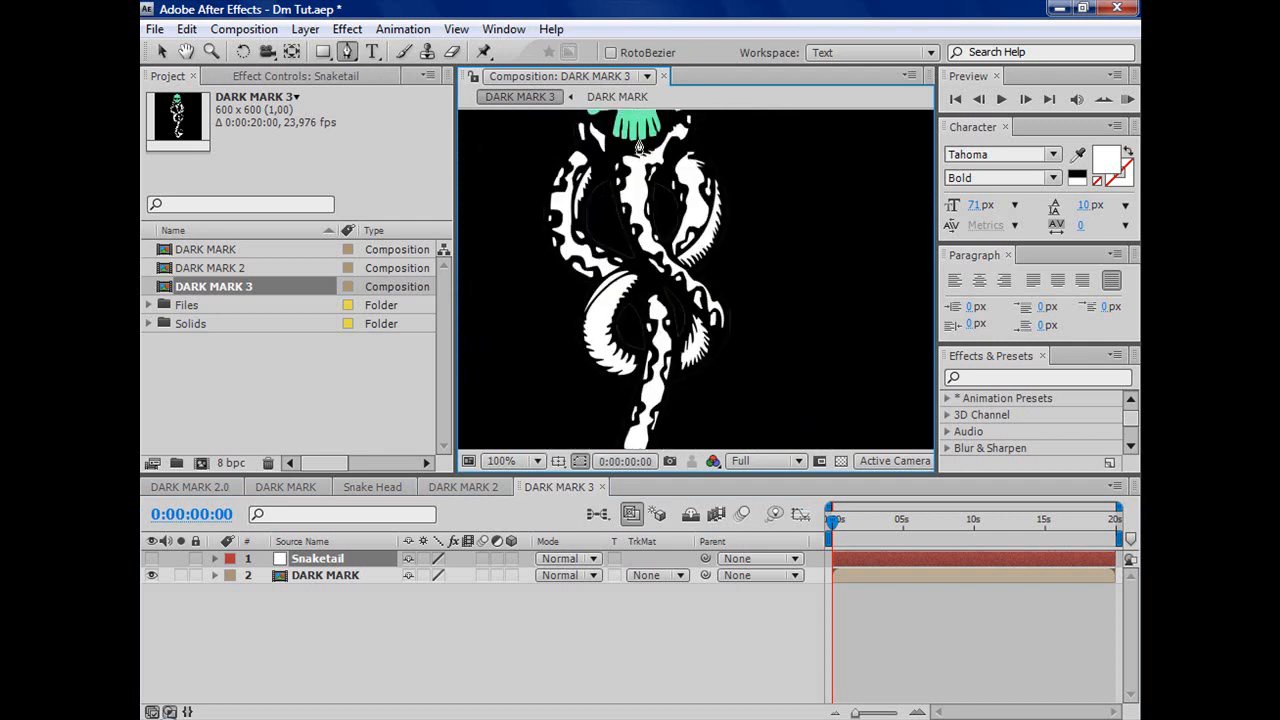
mouse_move(600, 318)
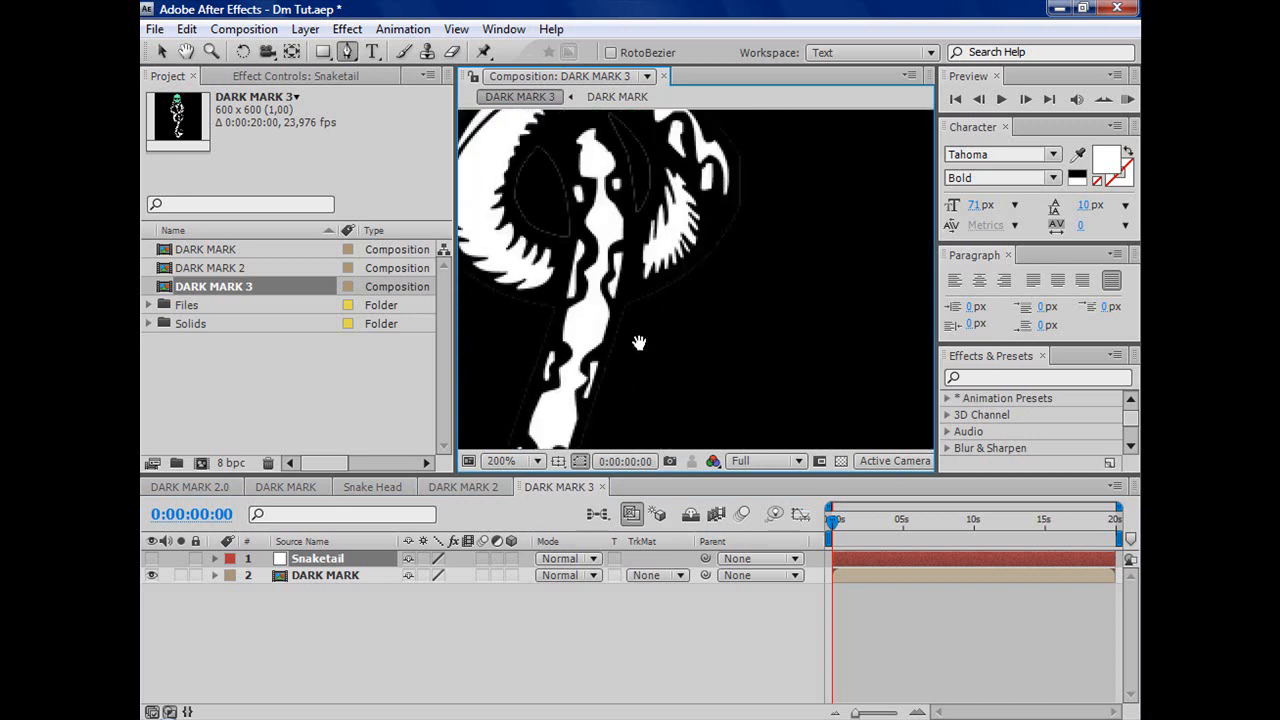
click(536, 460)
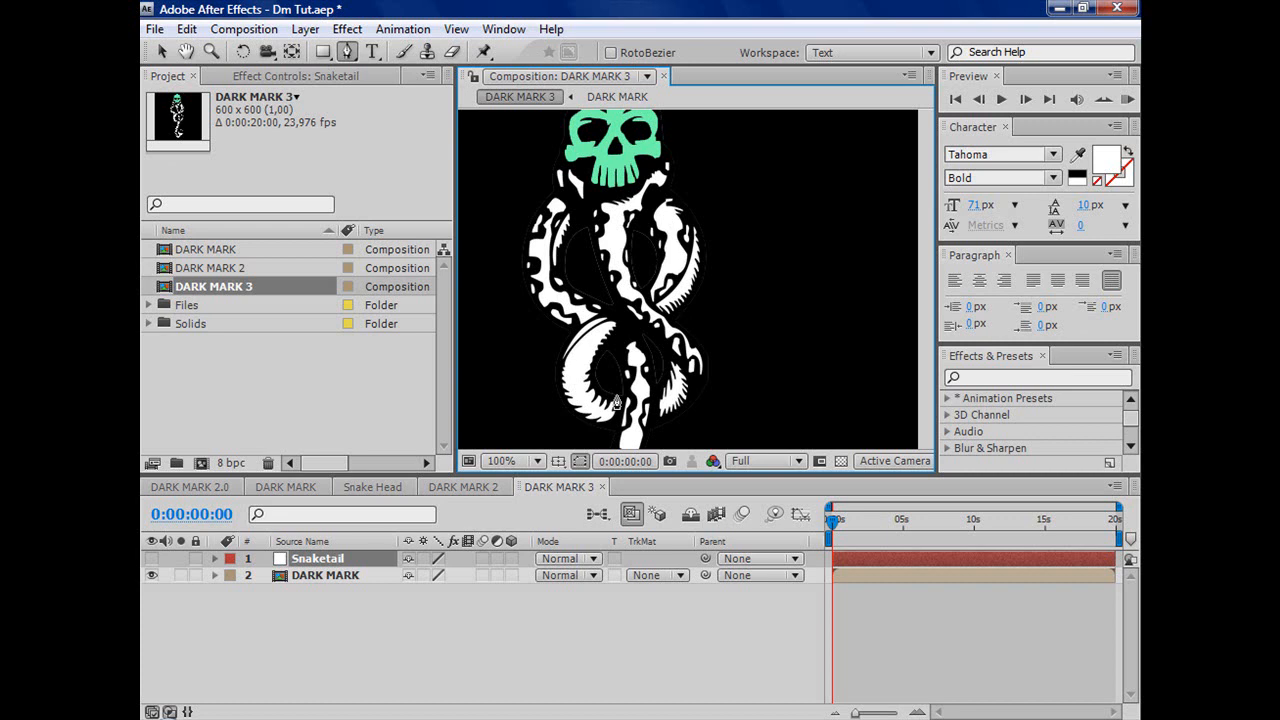
mouse_move(620, 400)
text( T)
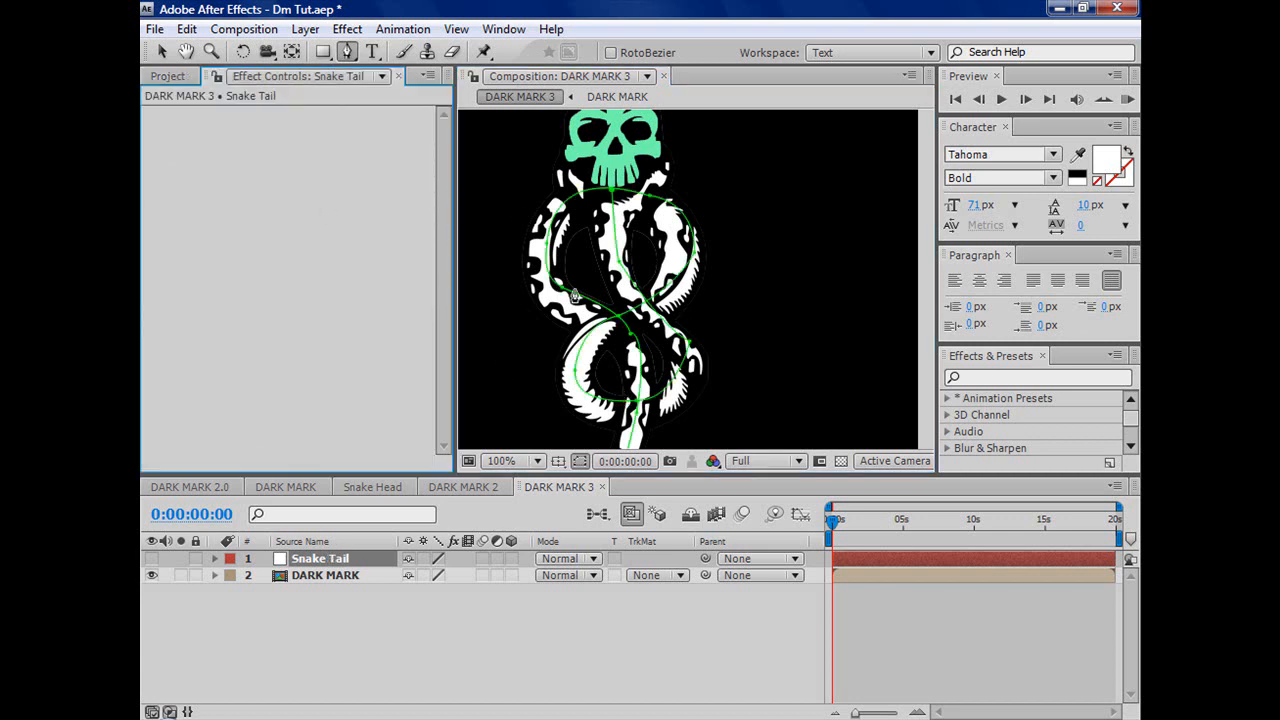
click(536, 460)
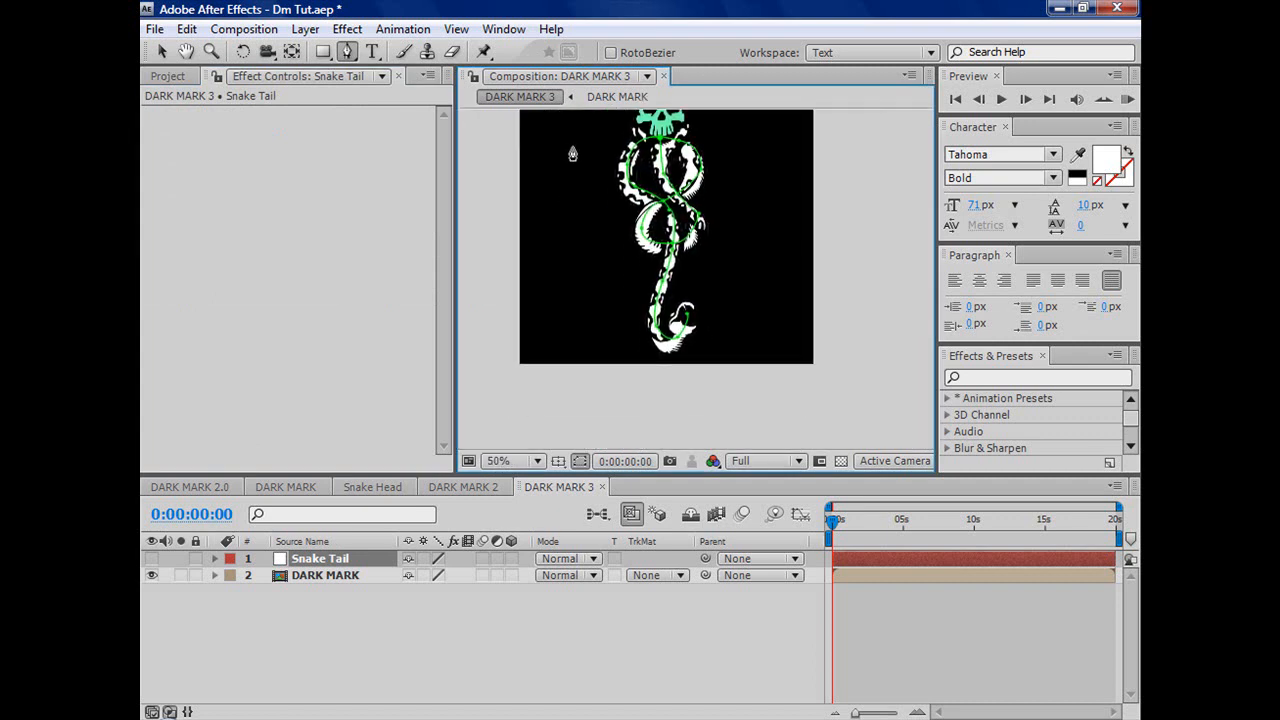
click(536, 460)
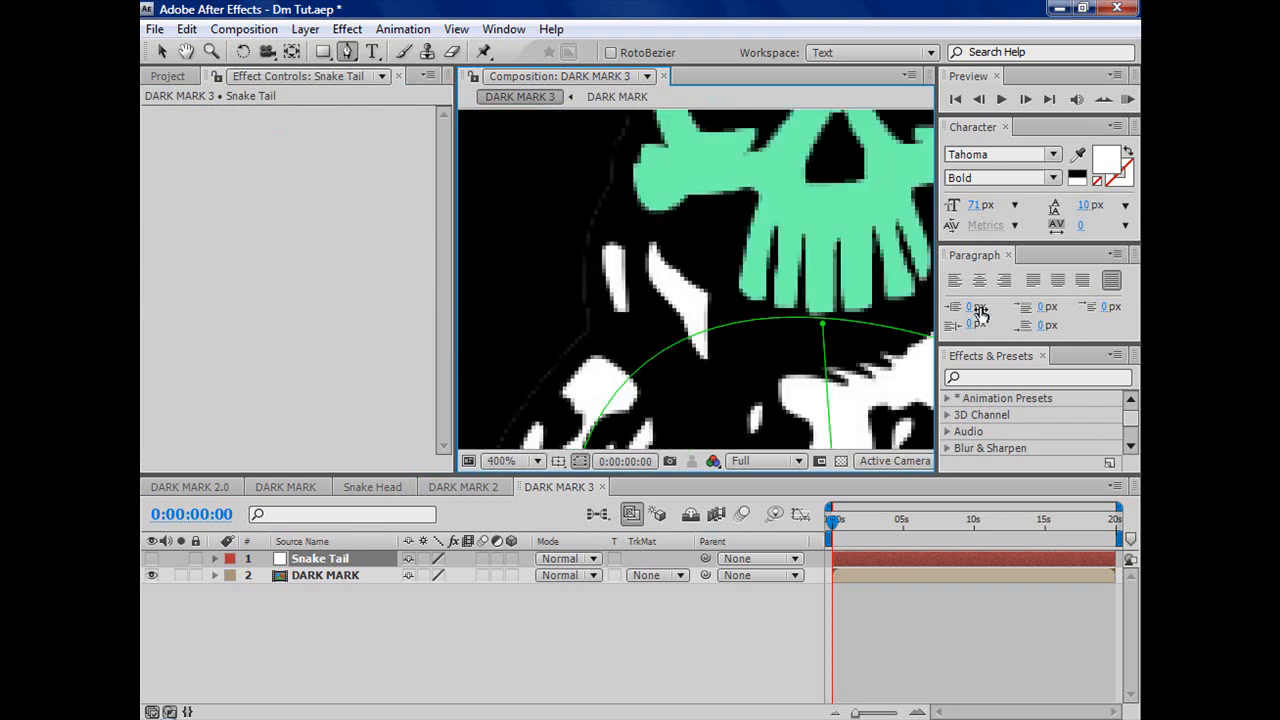
click(536, 460)
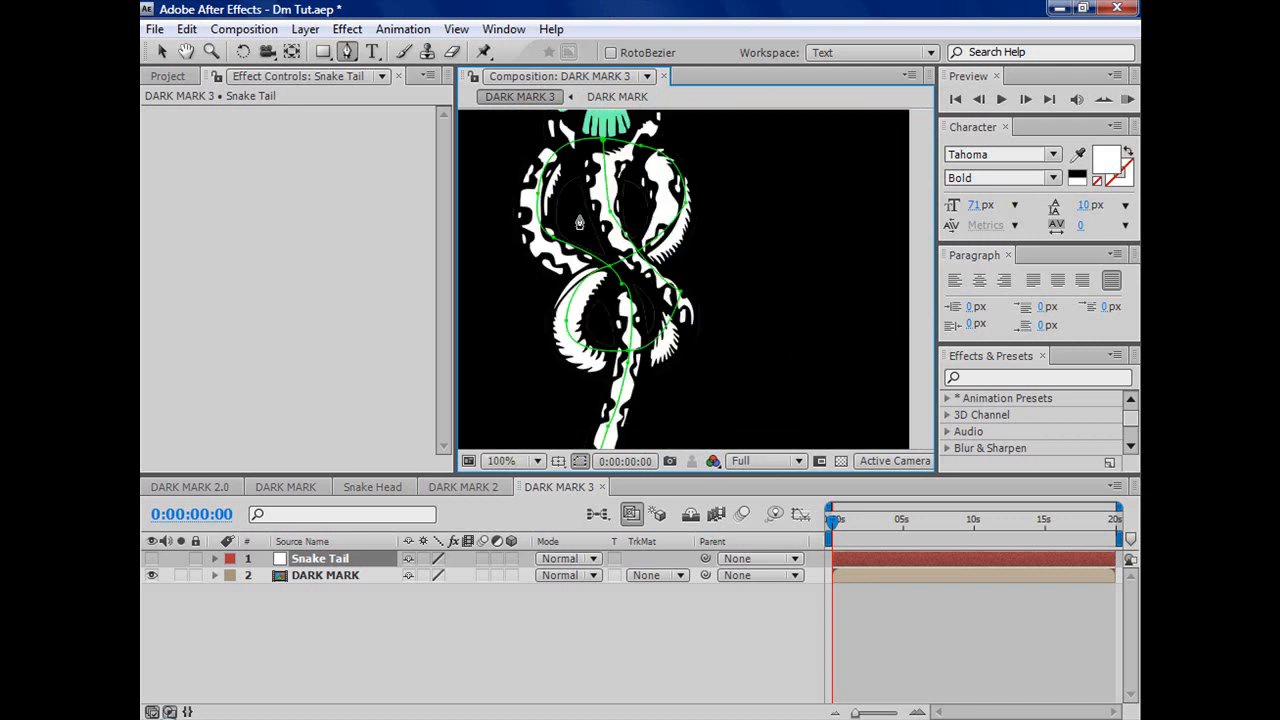
Zoom along the snake body to inspect the finished mask path, then return to full view.
click(512, 460)
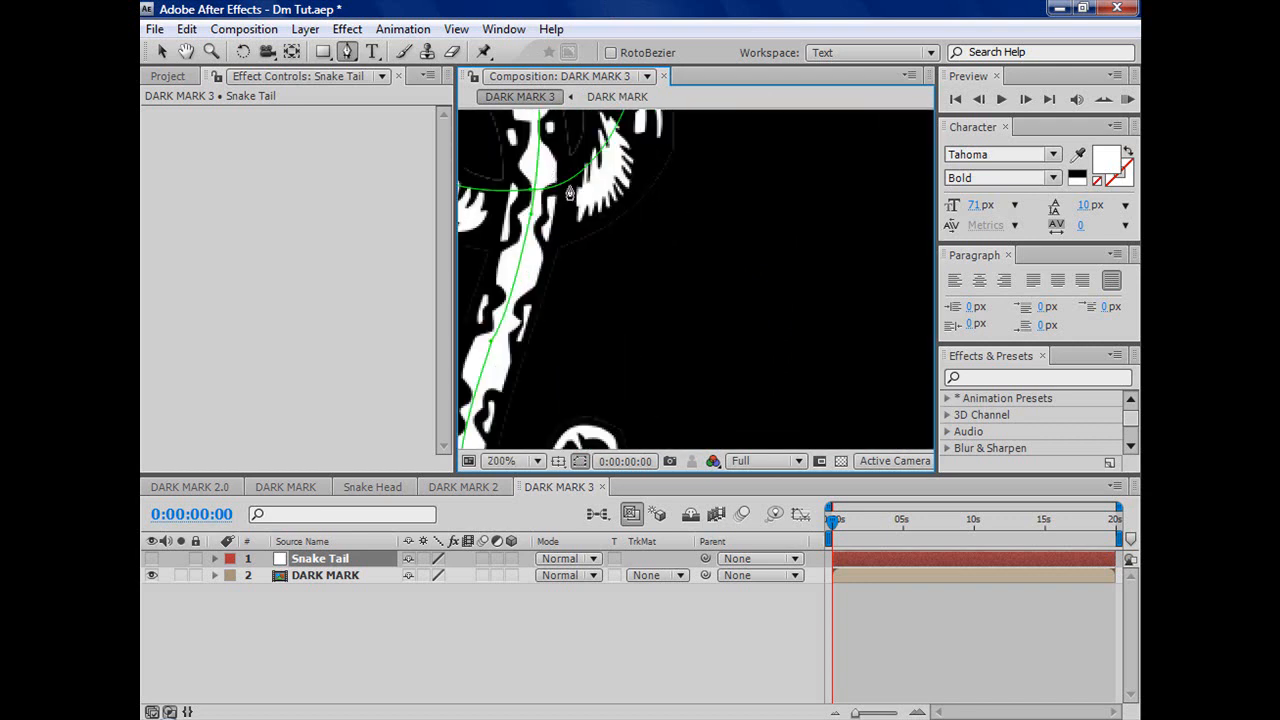
click(536, 460)
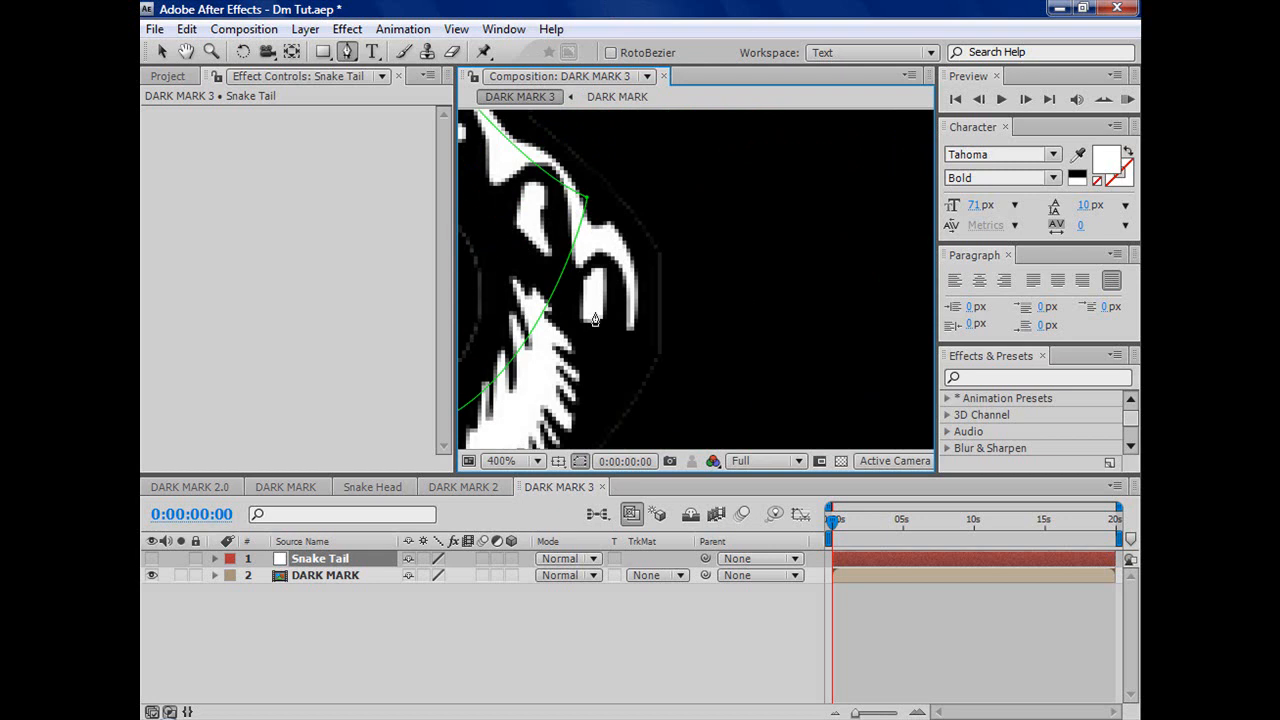
click(512, 460)
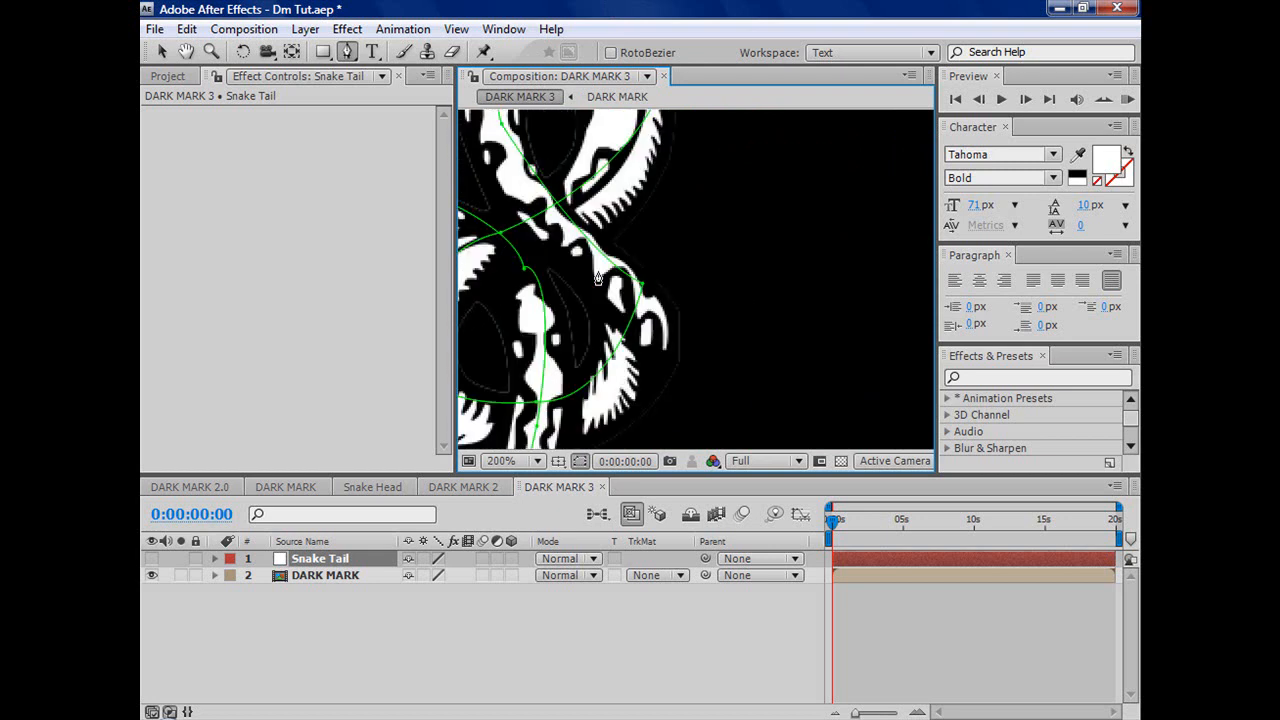
click(512, 460)
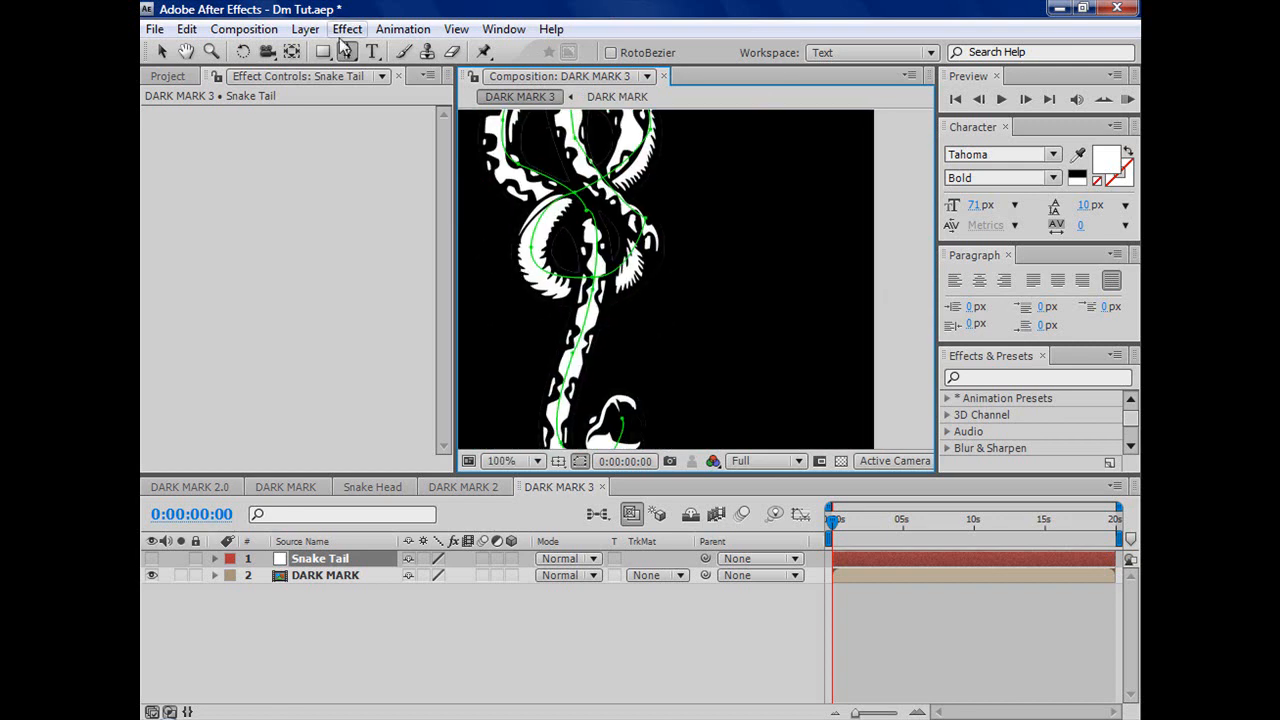
Apply Generate > Stroke to the snake layer, set Paint Style to On Transparent and Brush Size to about 13.4.
click(348, 28)
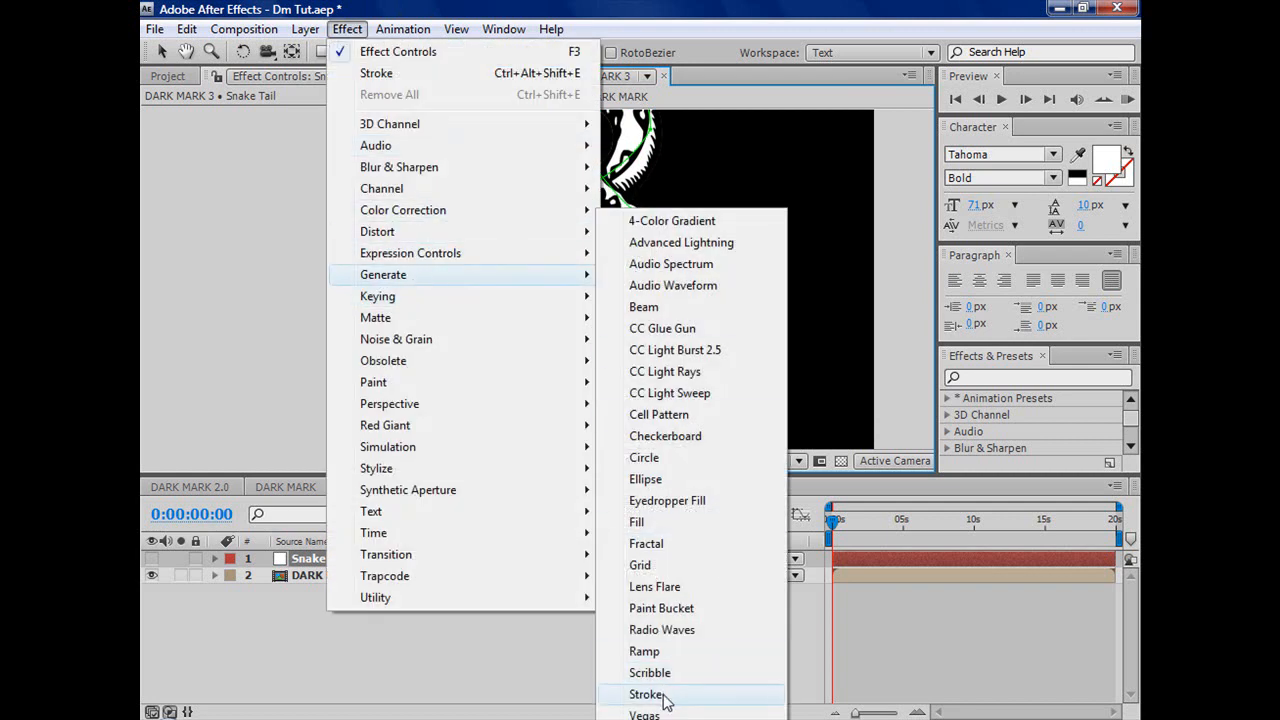
click(646, 694)
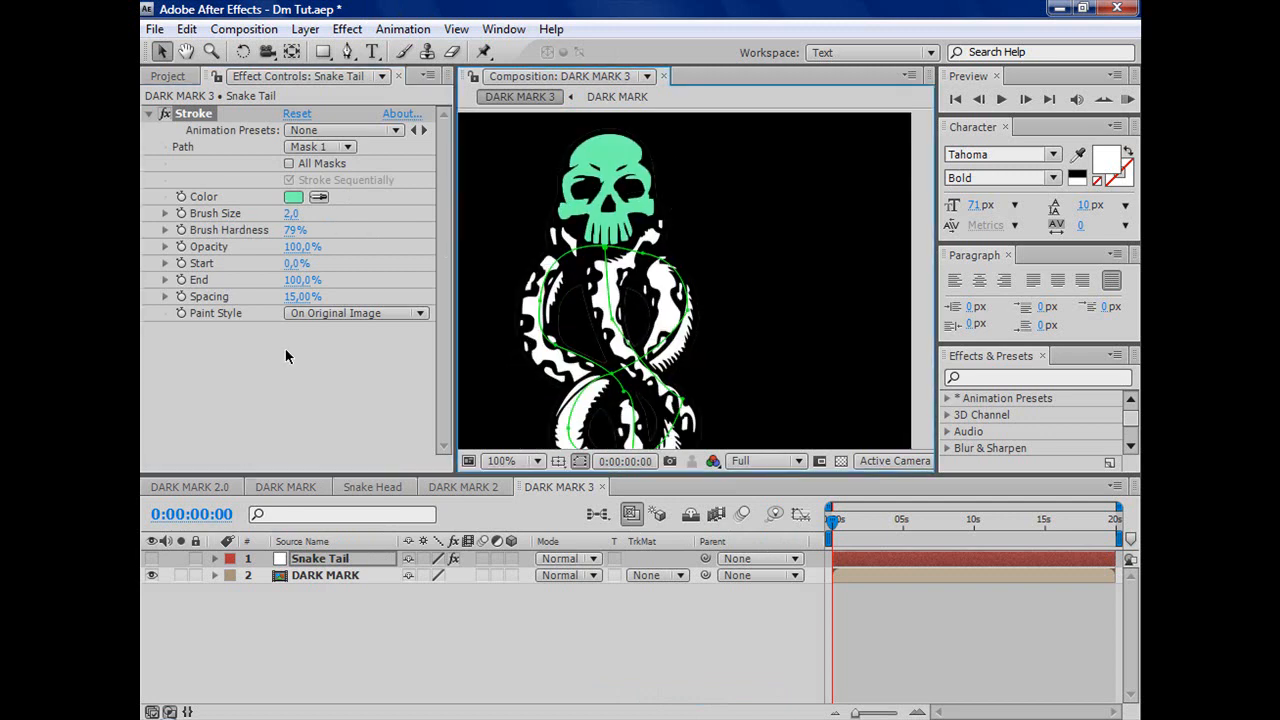
mouse_move(348, 318)
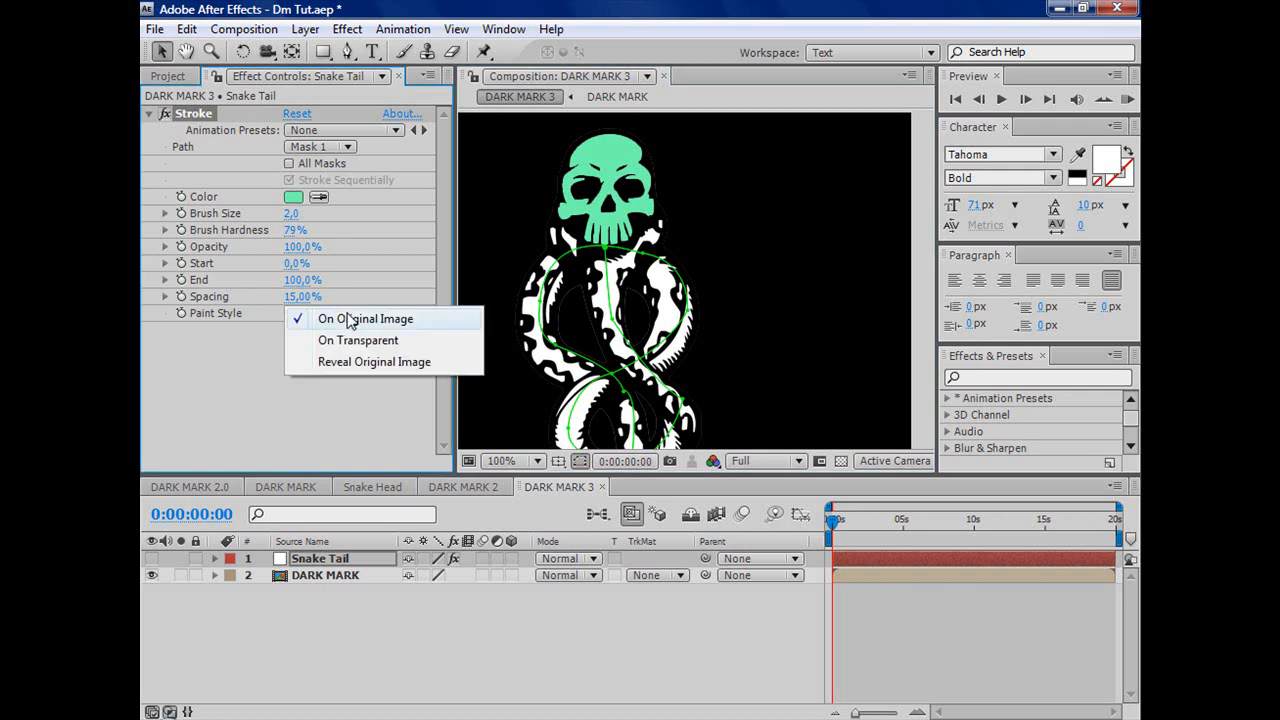
click(358, 340)
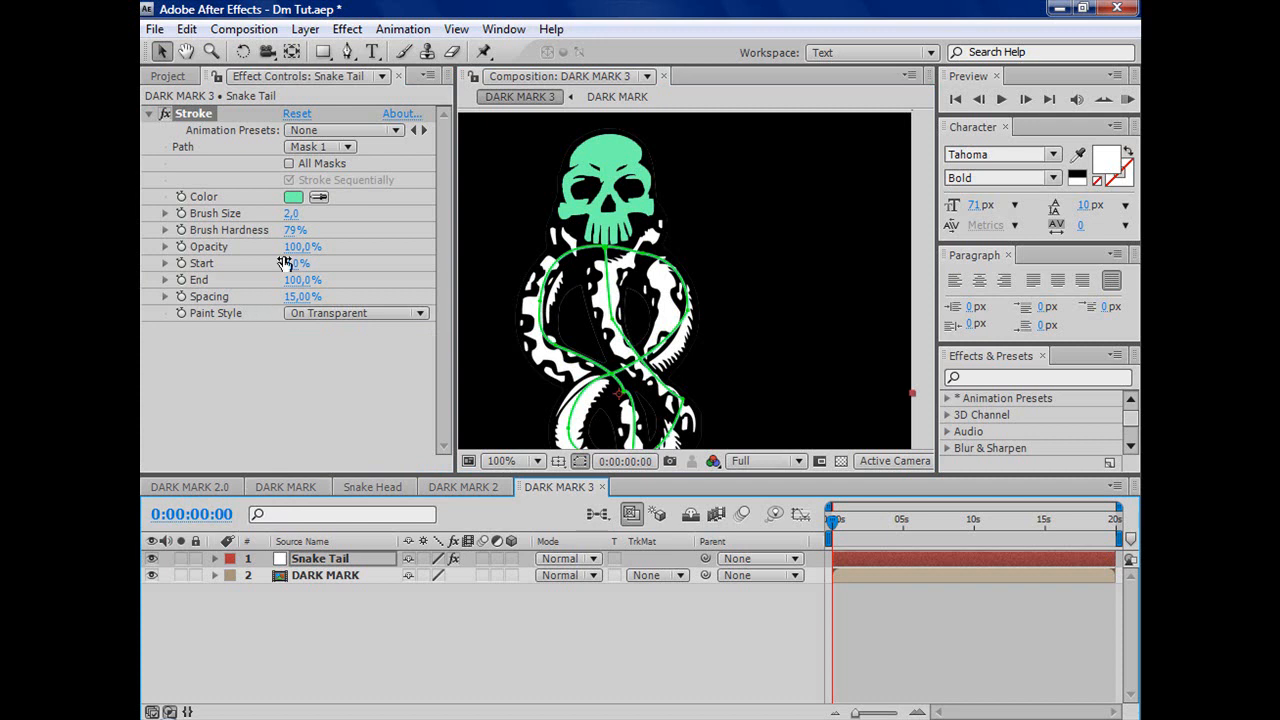
drag(290, 212, 340, 212)
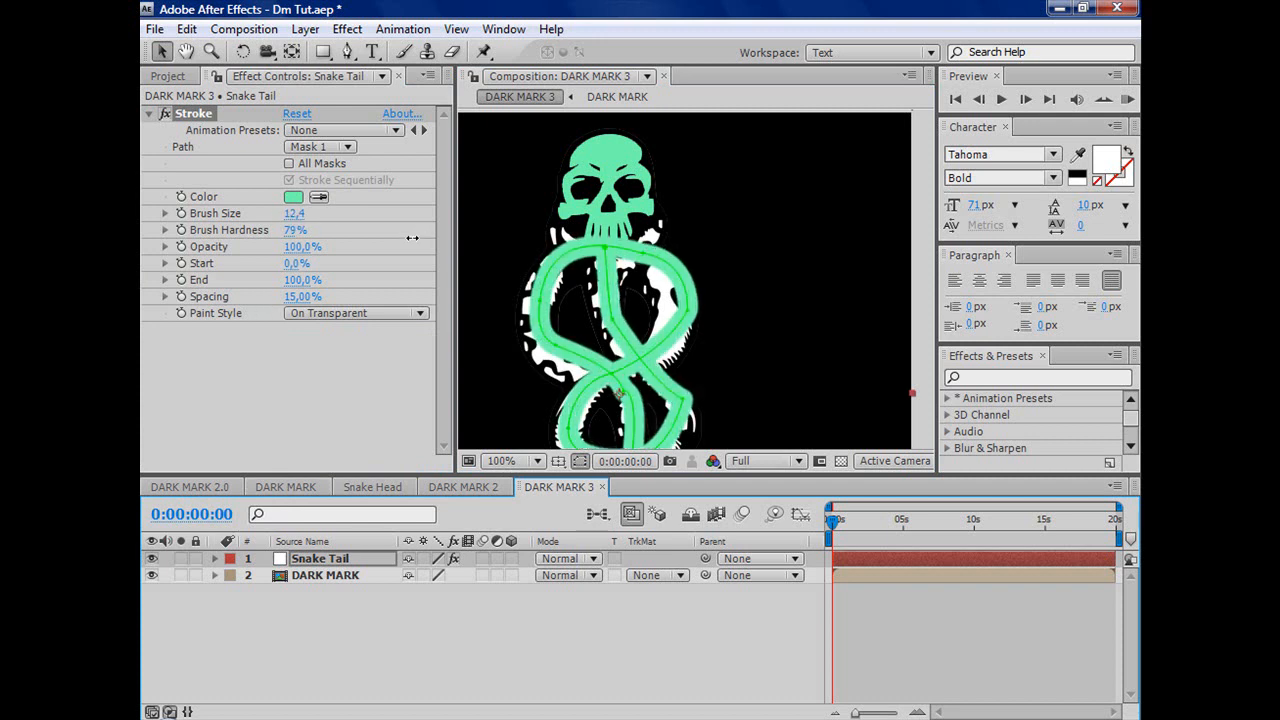
drag(294, 212, 310, 212)
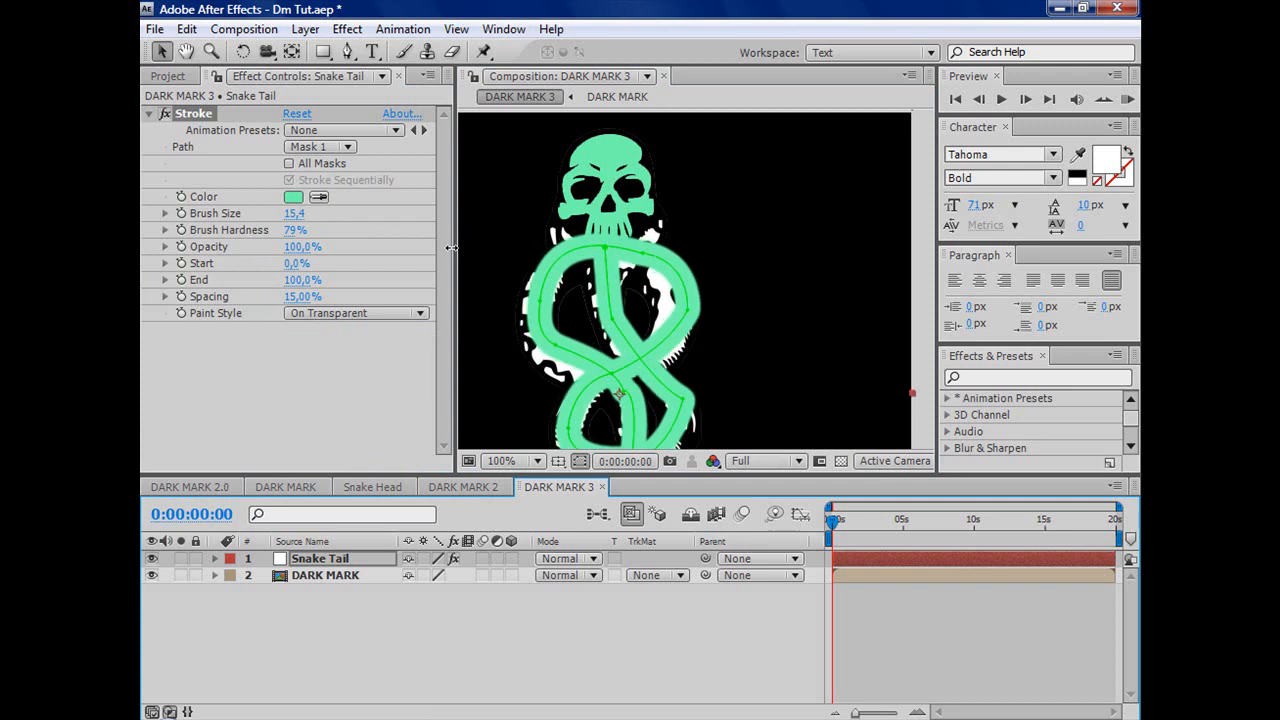
Move the DARK MARK layer above Snake Tail in the layer stack.
click(324, 576)
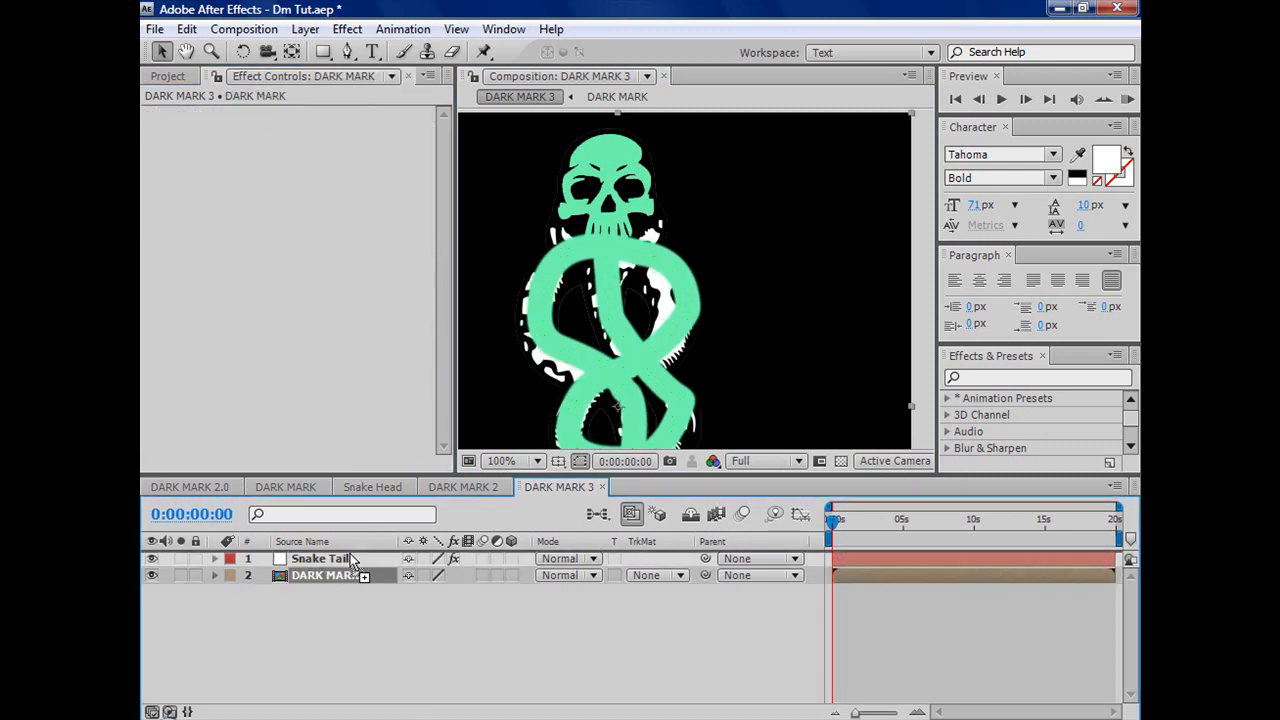
drag(320, 558, 320, 576)
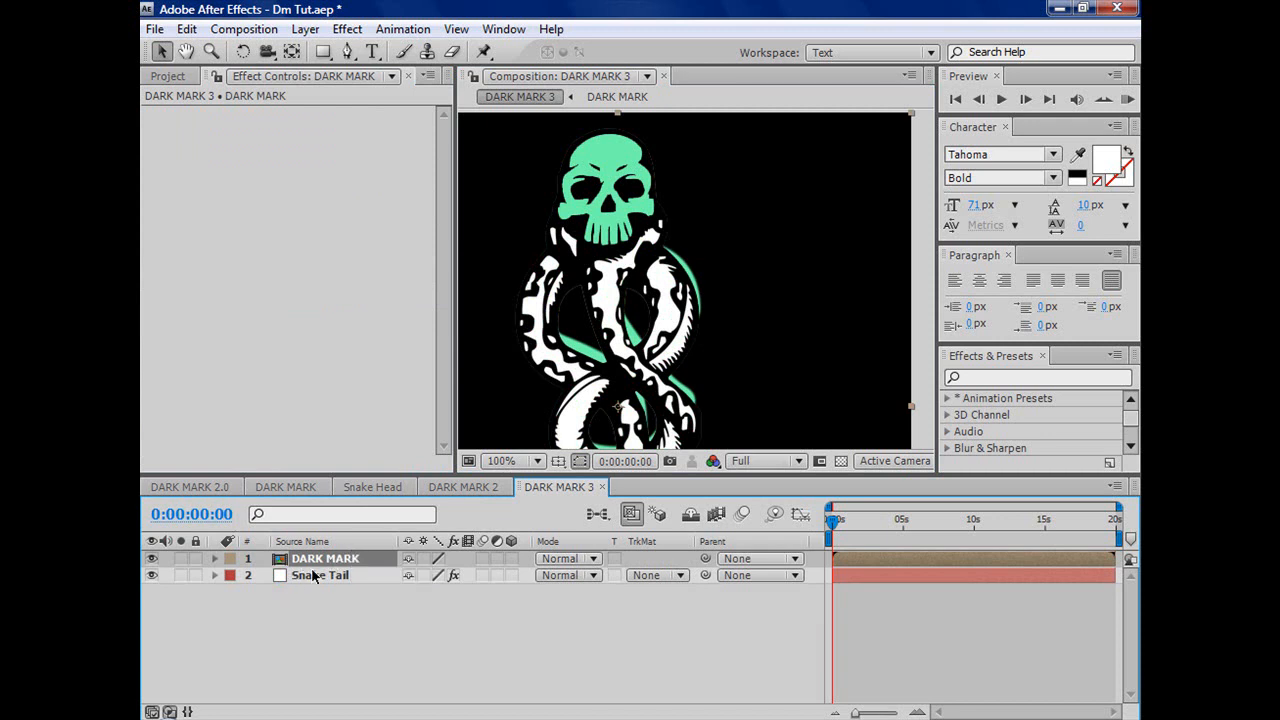
In the DARK MARK comp, hide the original snake drawing so only the green skull shows, then return to DARK MARK 3.
click(284, 486)
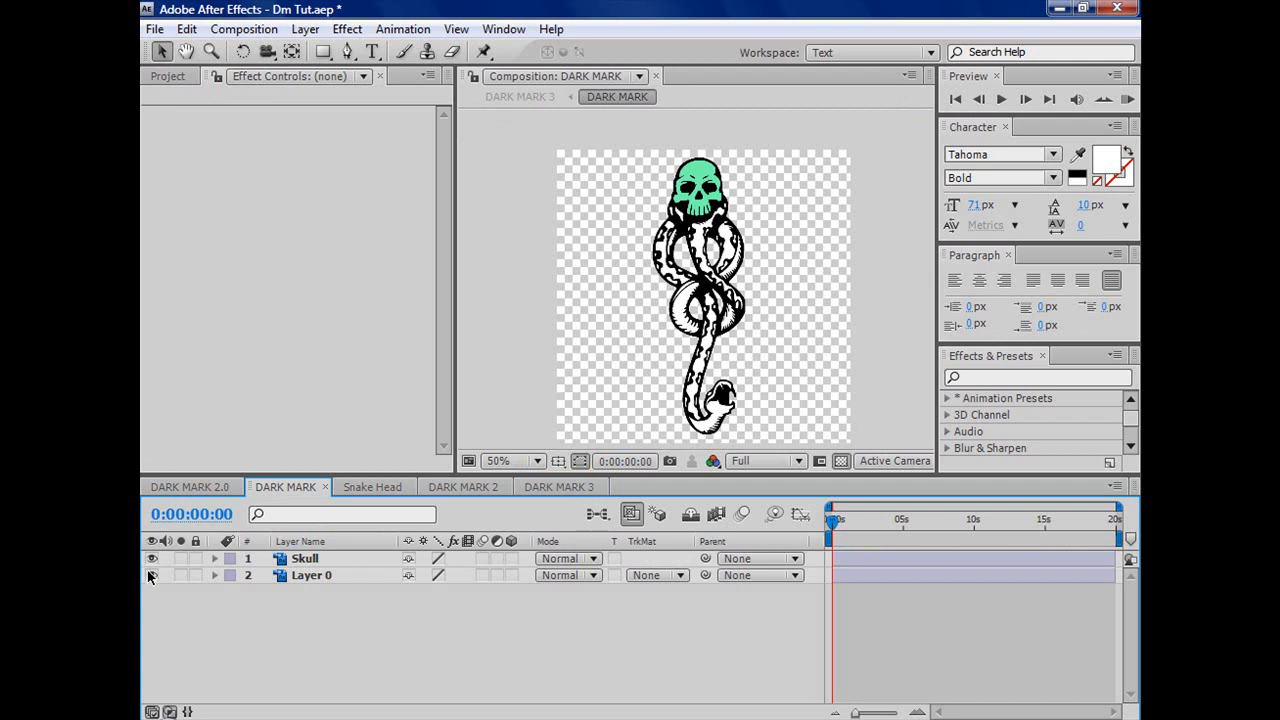
click(152, 576)
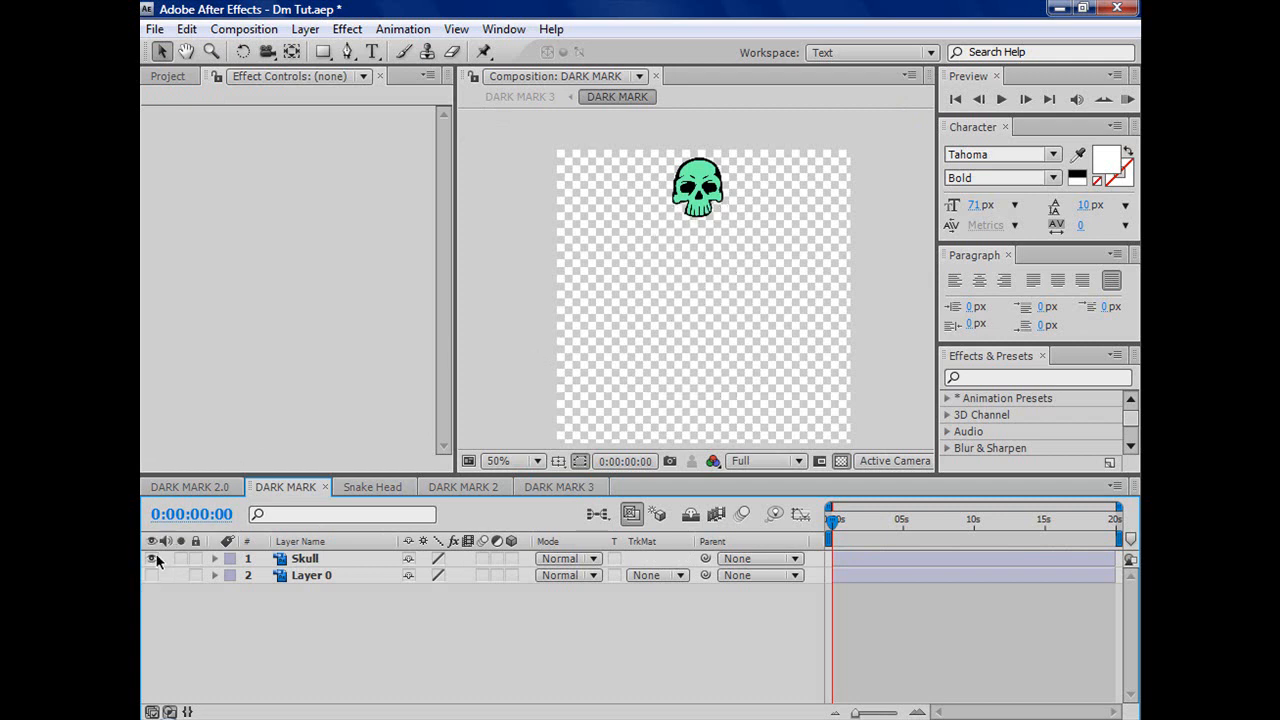
click(152, 576)
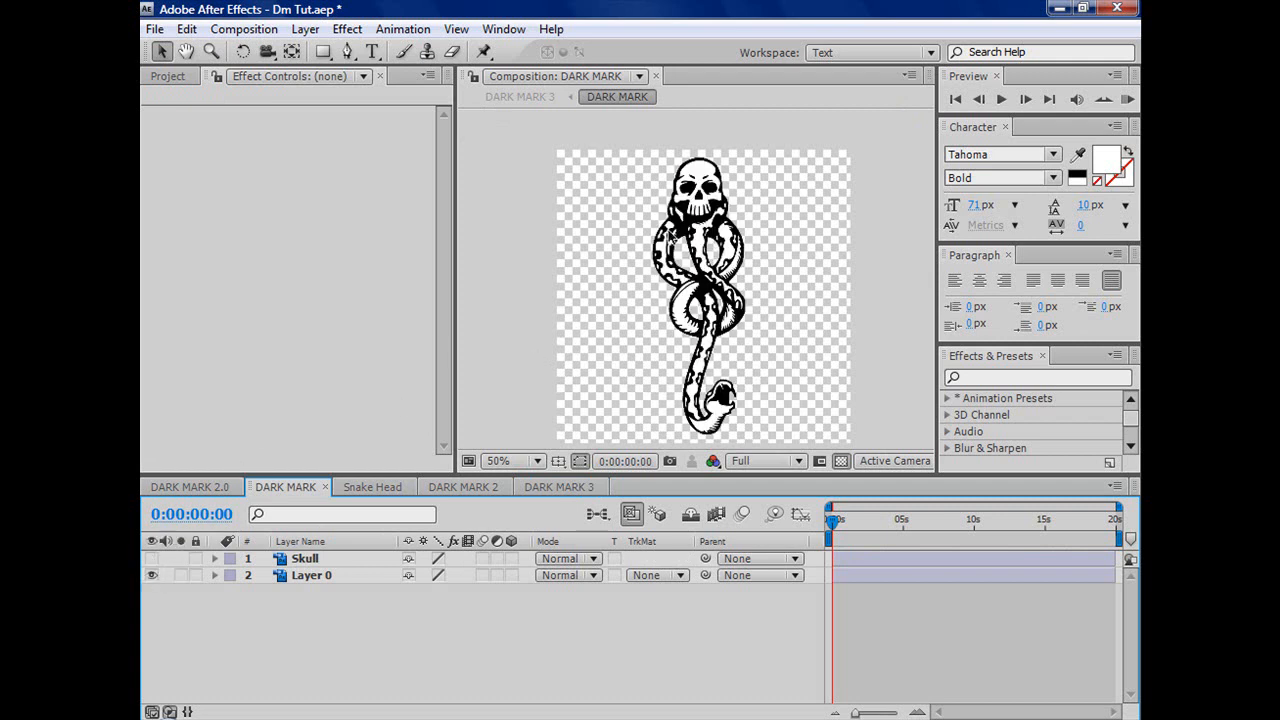
click(152, 576)
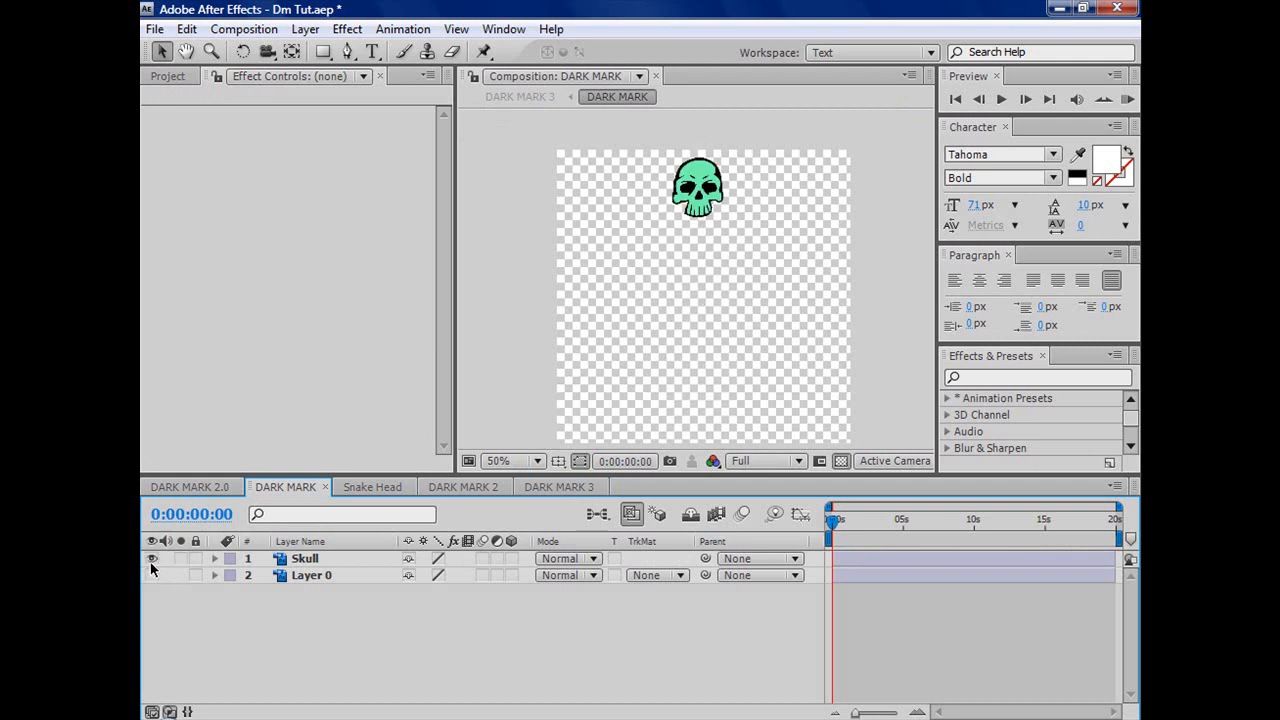
click(560, 488)
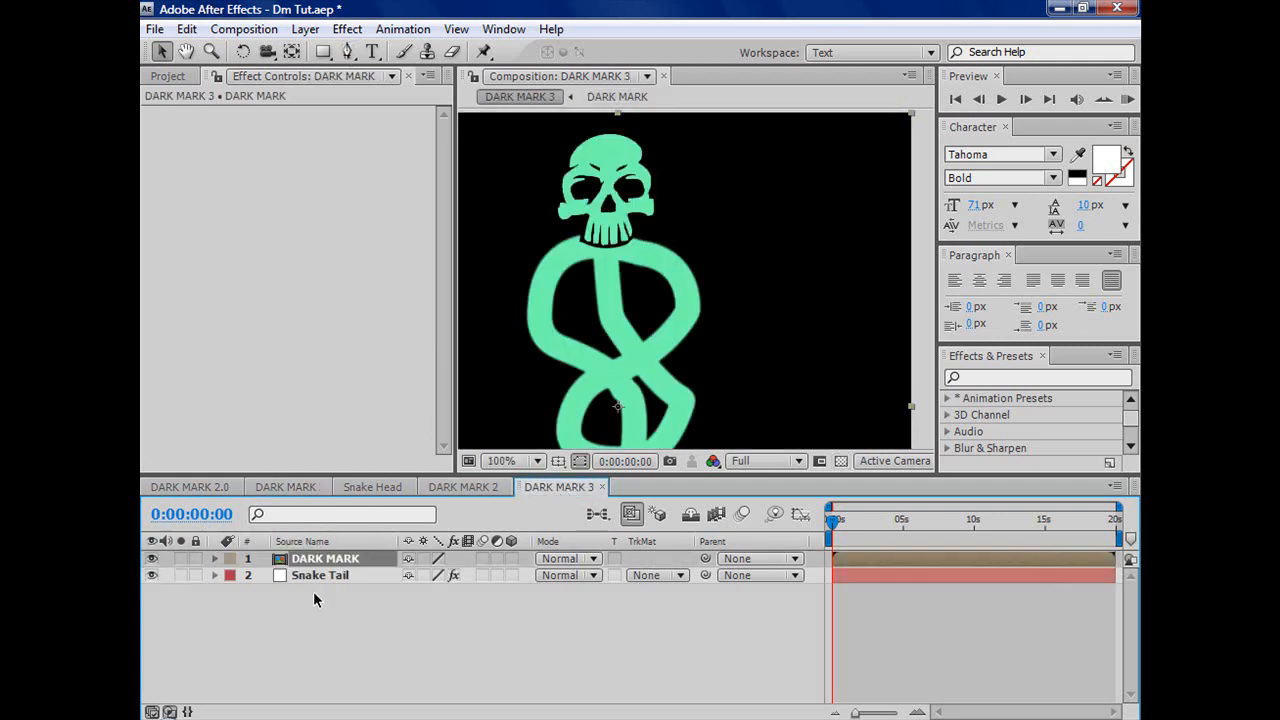
On the Snake Tail stroke, set Brush Hardness to 75% and Spacing to 34% for a brush-stroke edge texture.
click(320, 576)
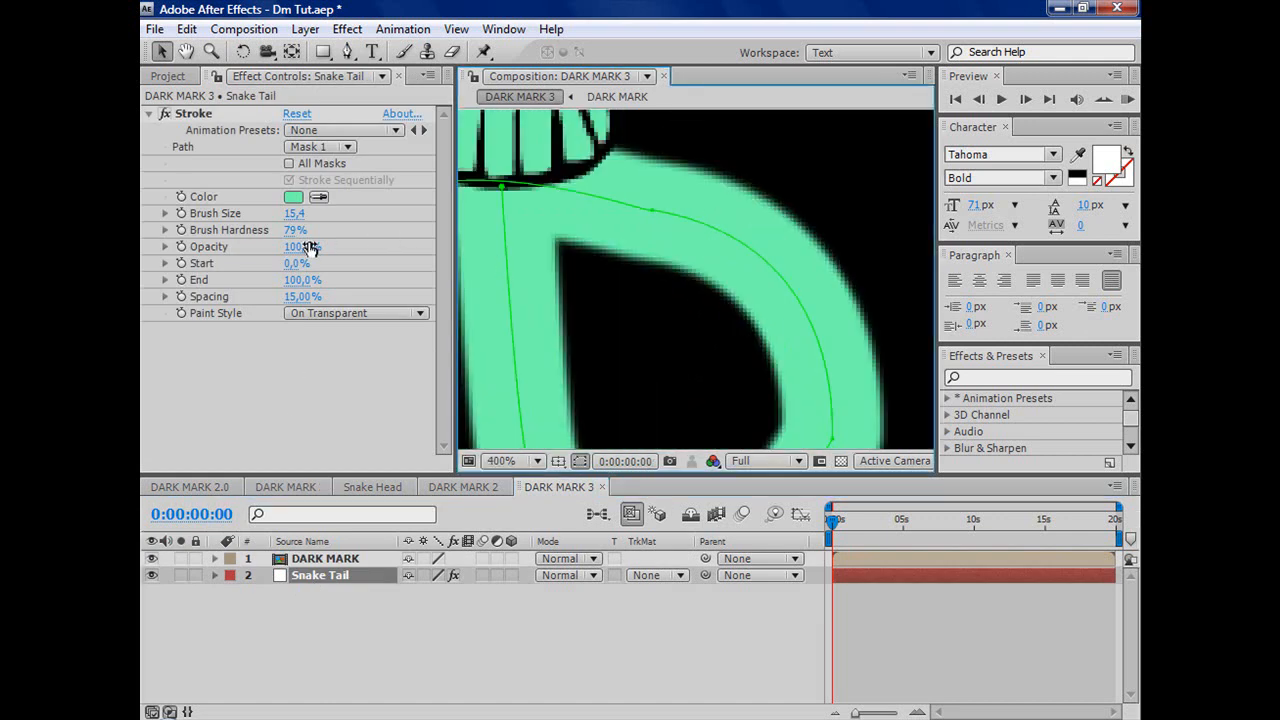
drag(300, 228, 284, 228)
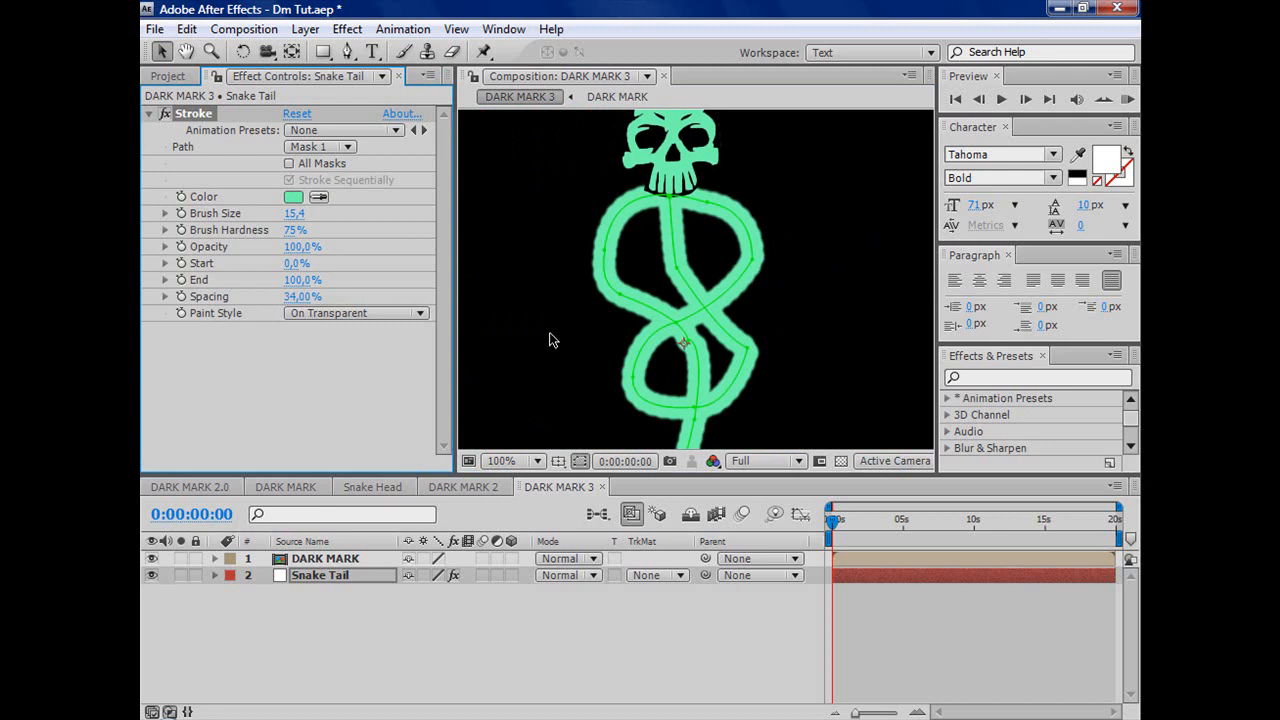
Keyframe the stroke's End value across the timeline and scrub to preview the snake drawing itself on.
click(536, 460)
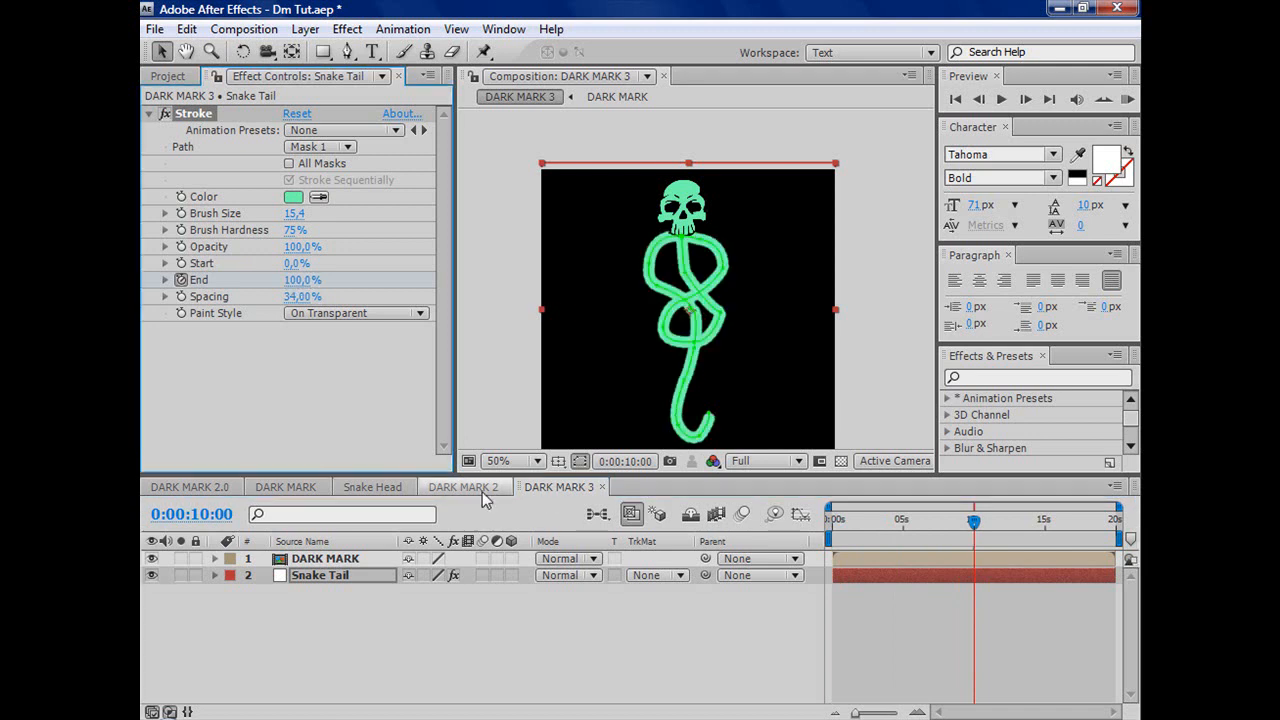
click(956, 520)
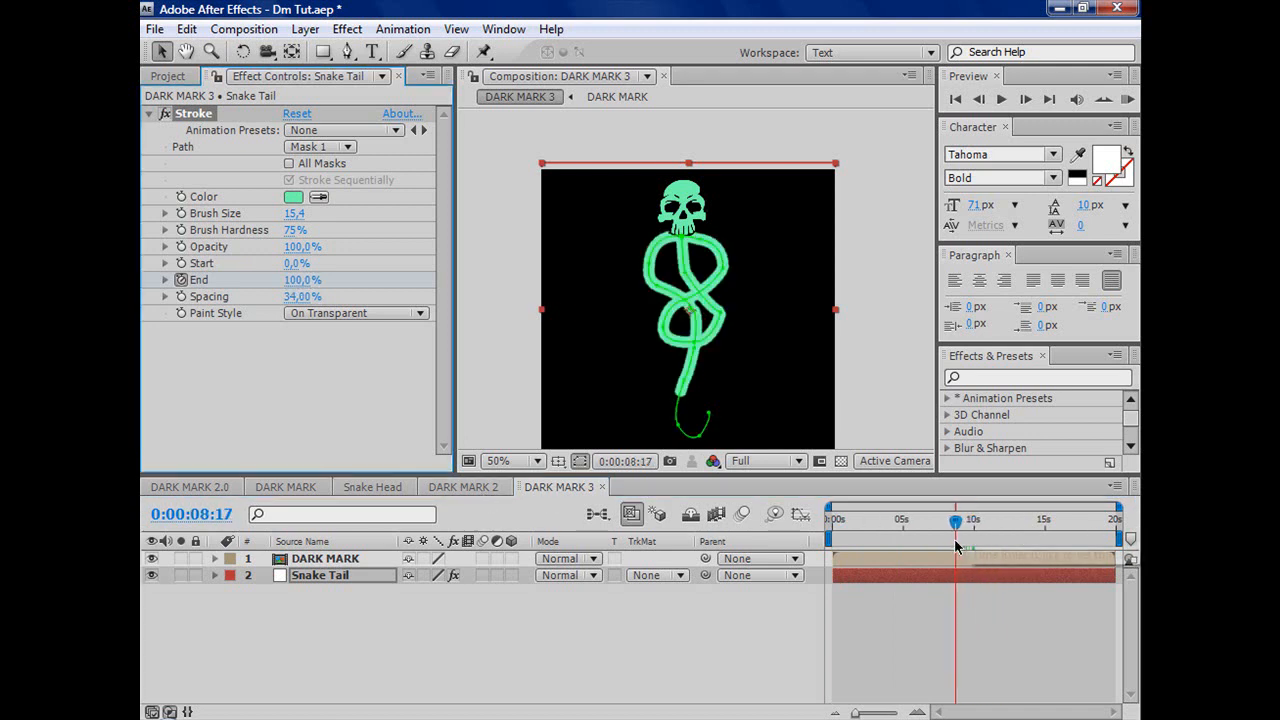
drag(956, 522, 862, 522)
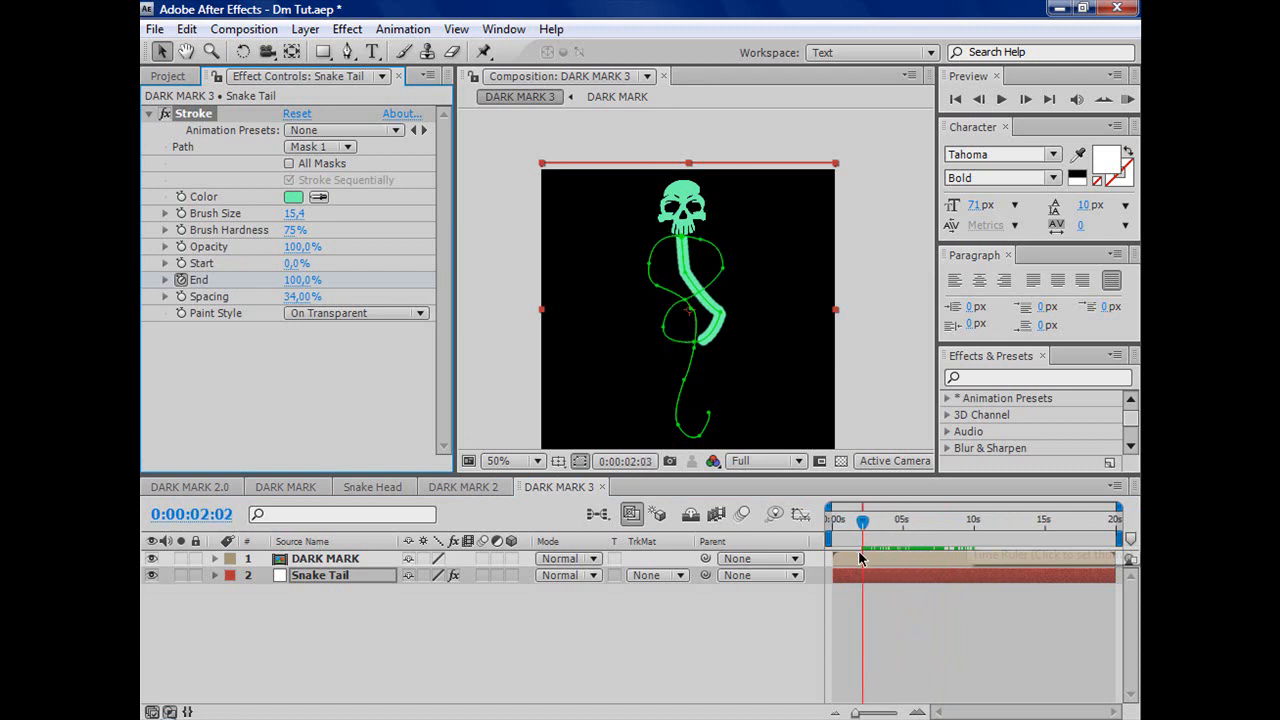
drag(862, 522, 884, 522)
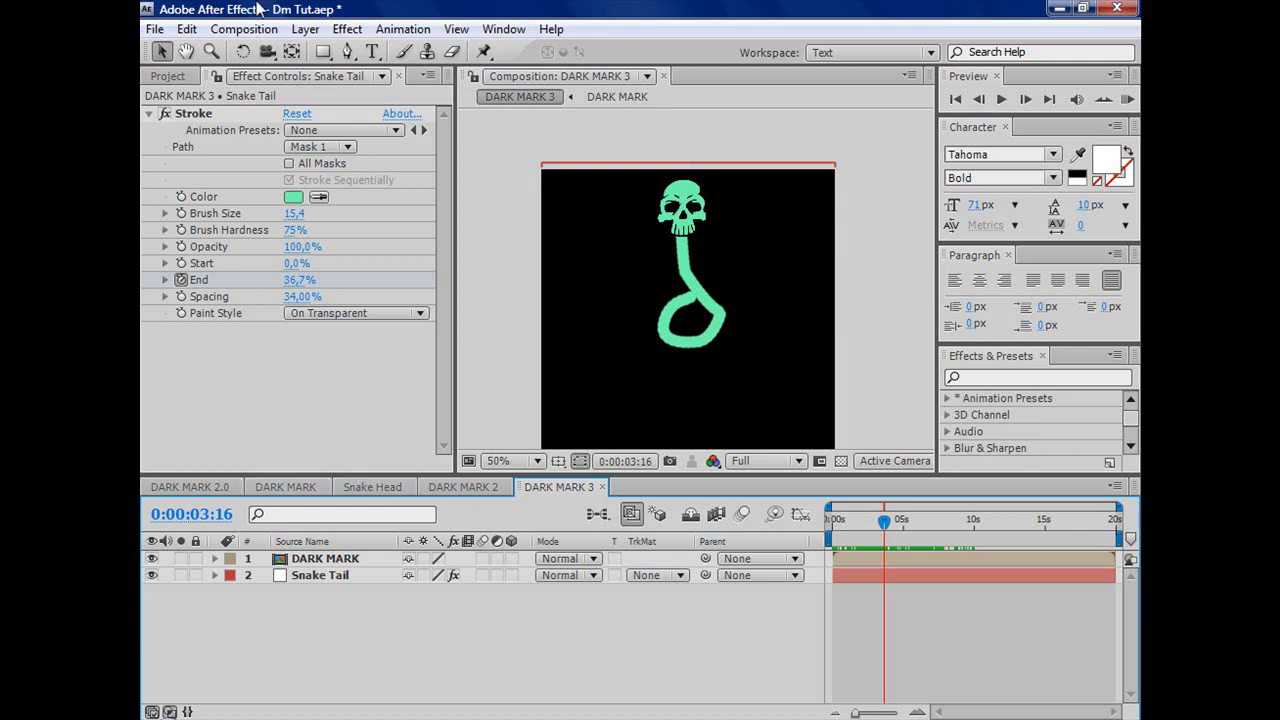
From the Project panel's Files folder, add Snake Head as a layer in DARK MARK 3 and zoom the viewer to 100%.
click(168, 76)
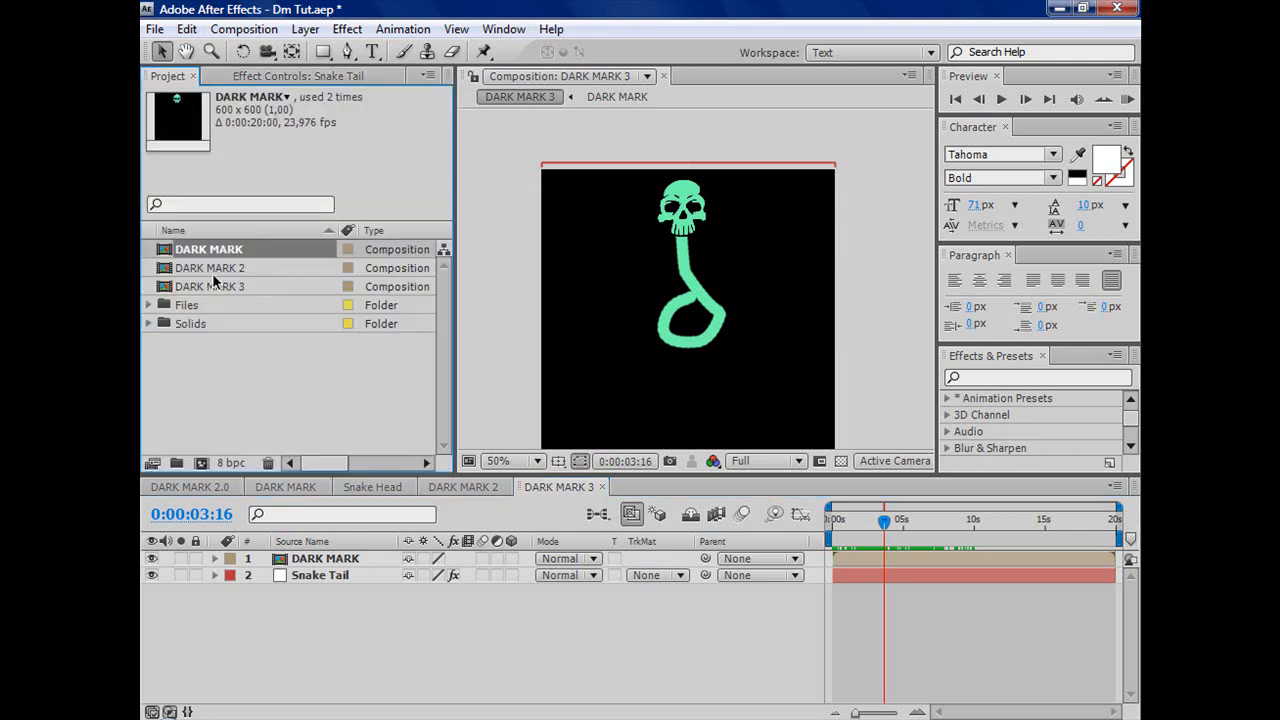
click(148, 304)
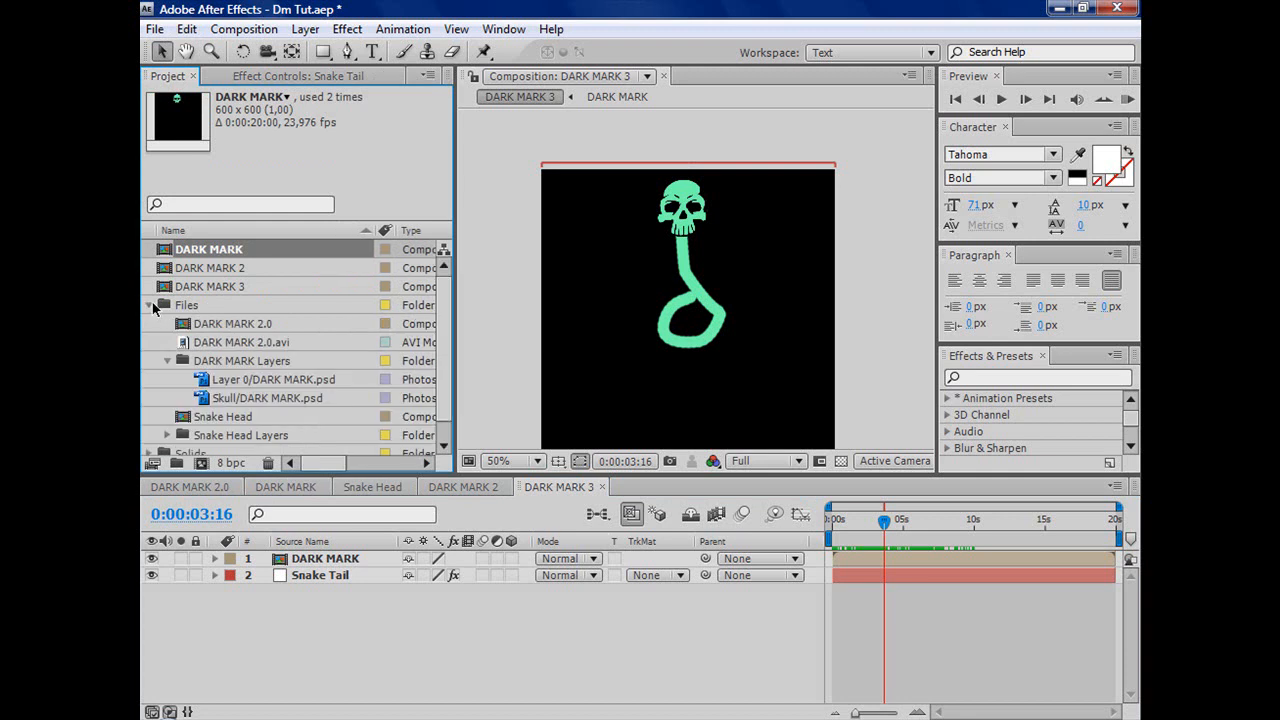
click(224, 416)
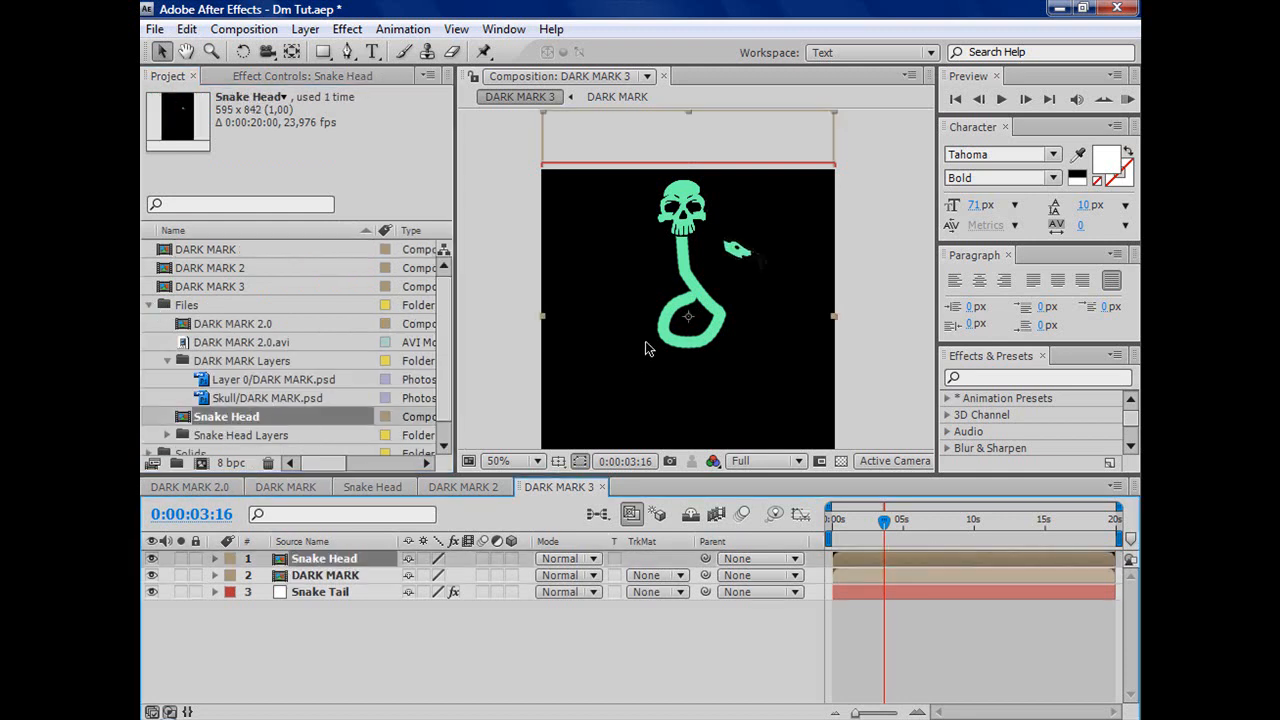
click(536, 460)
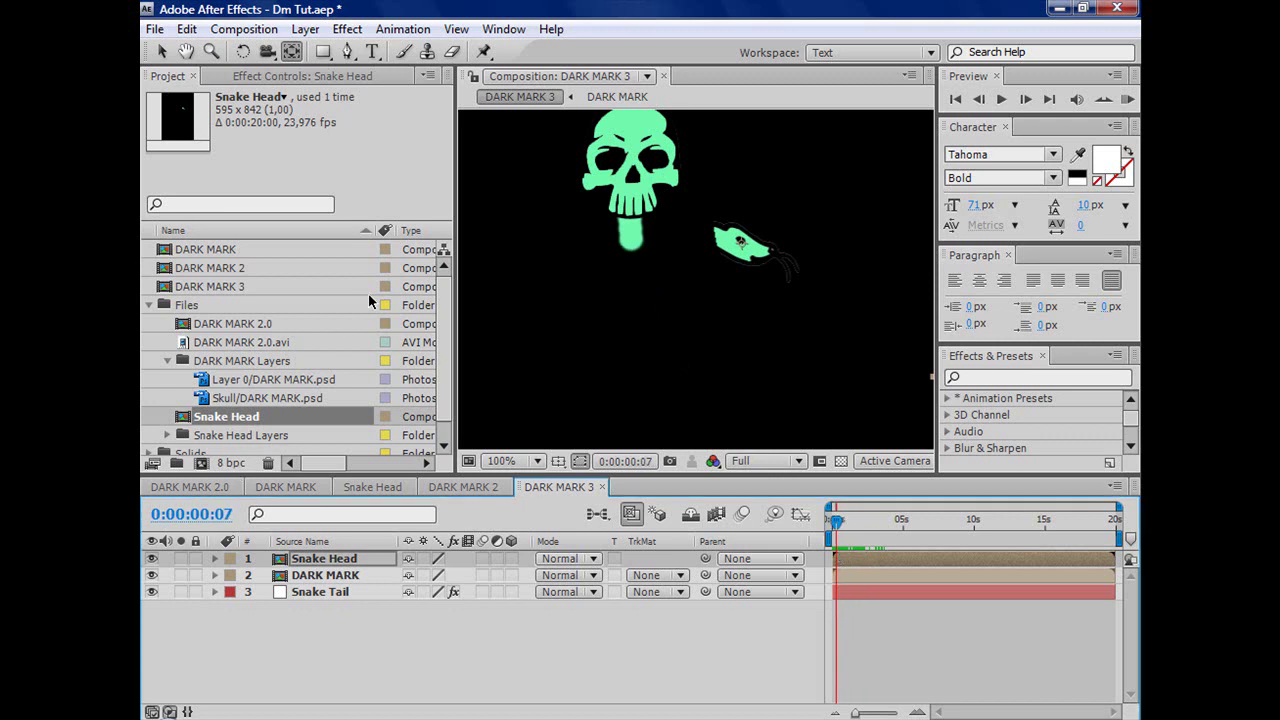
mouse_move(504, 412)
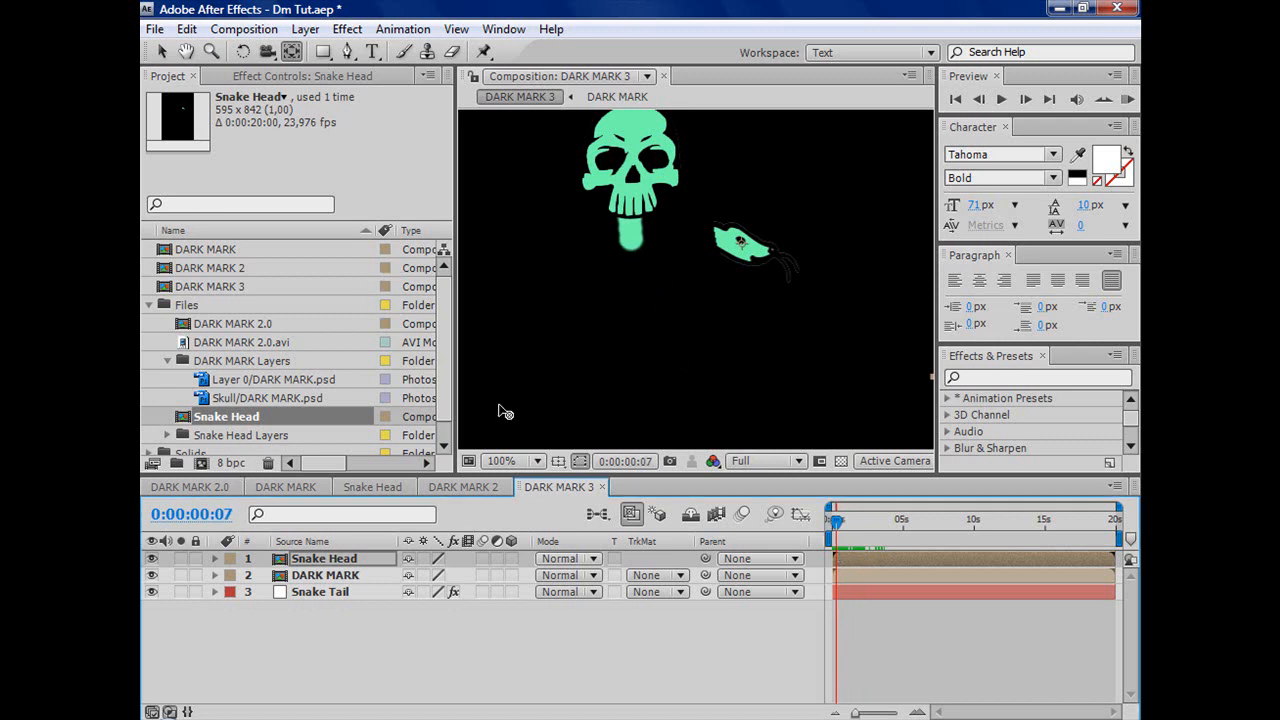
mouse_move(644, 258)
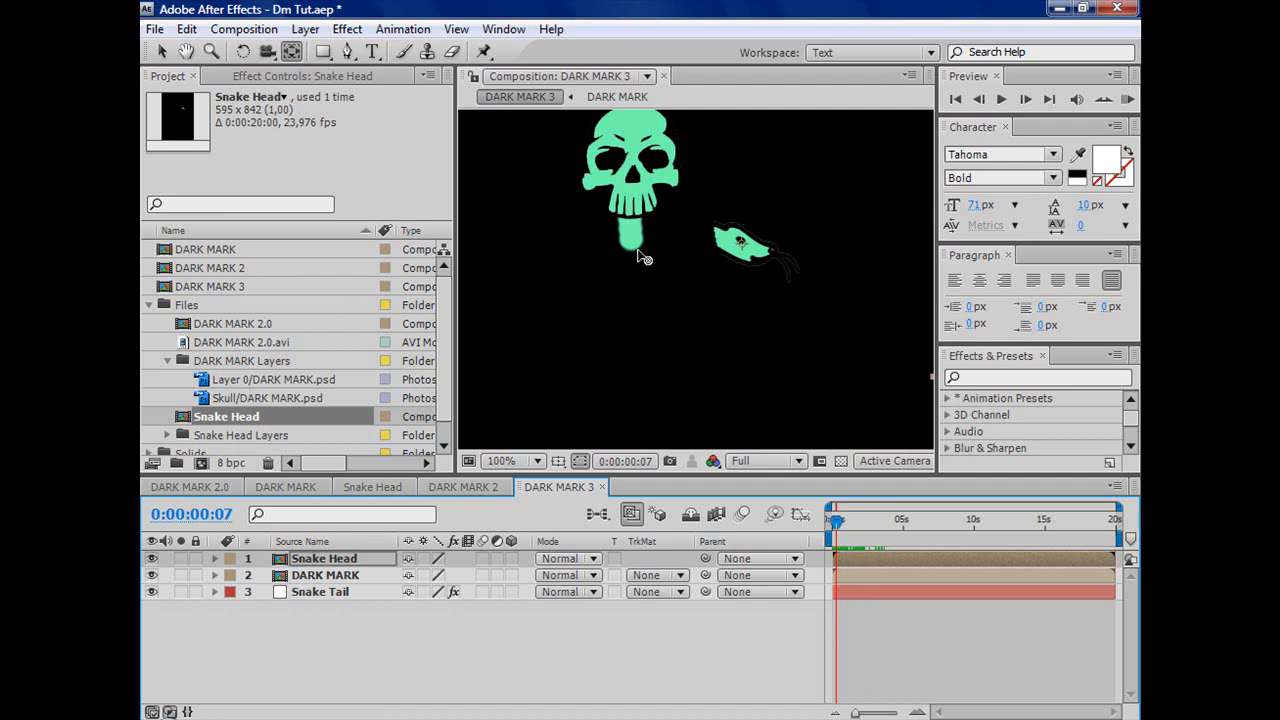
mouse_move(696, 320)
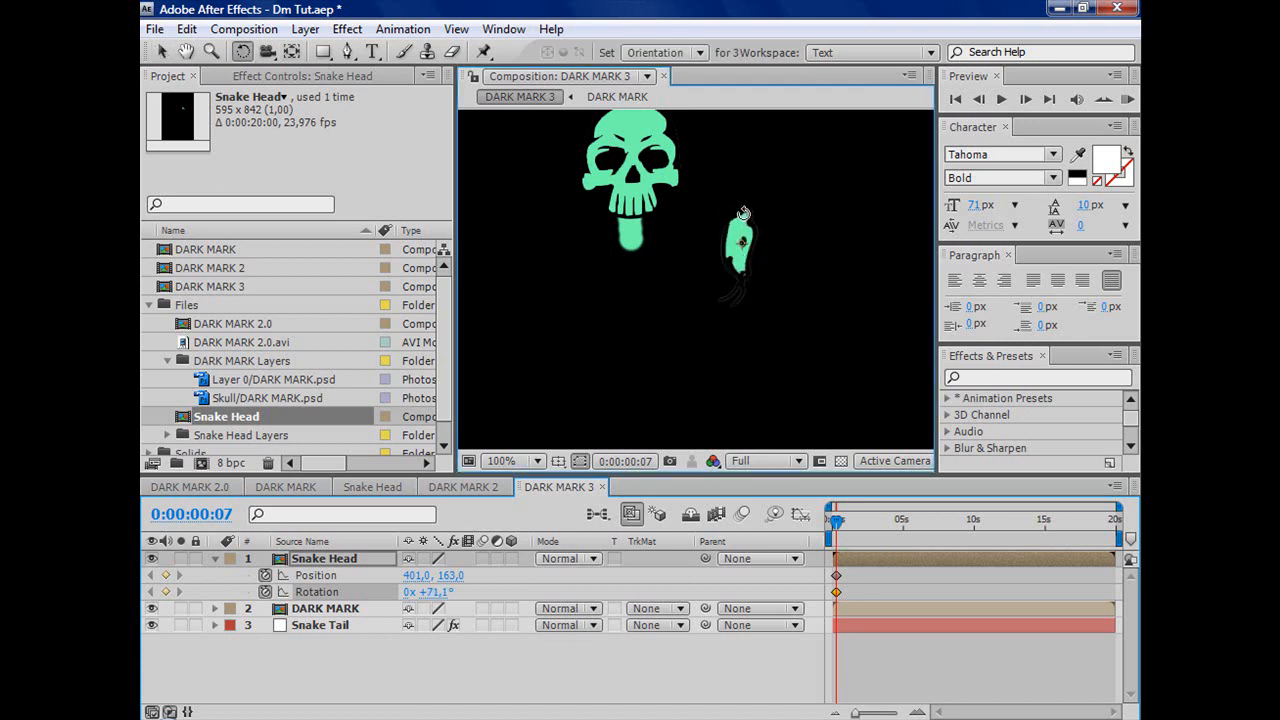
Move and tilt the snake head below the skull's mouth and scale it to about 121%.
drag(740, 244, 644, 284)
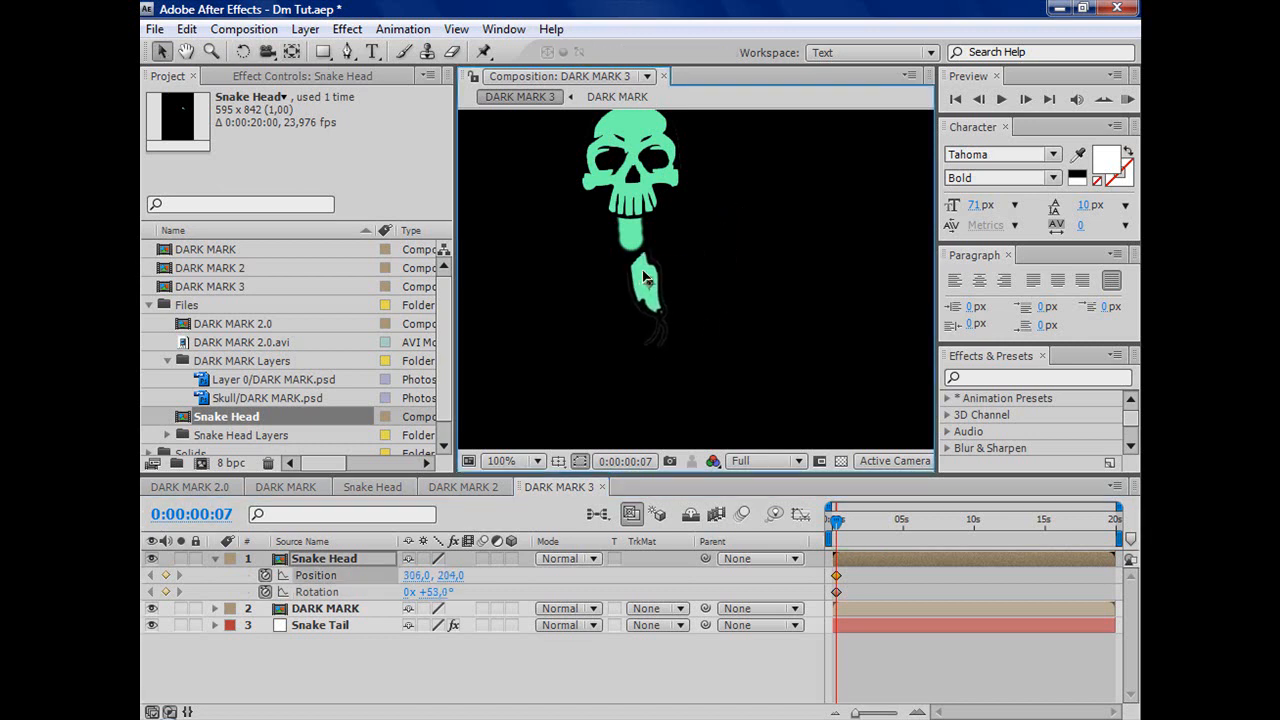
drag(644, 290, 644, 256)
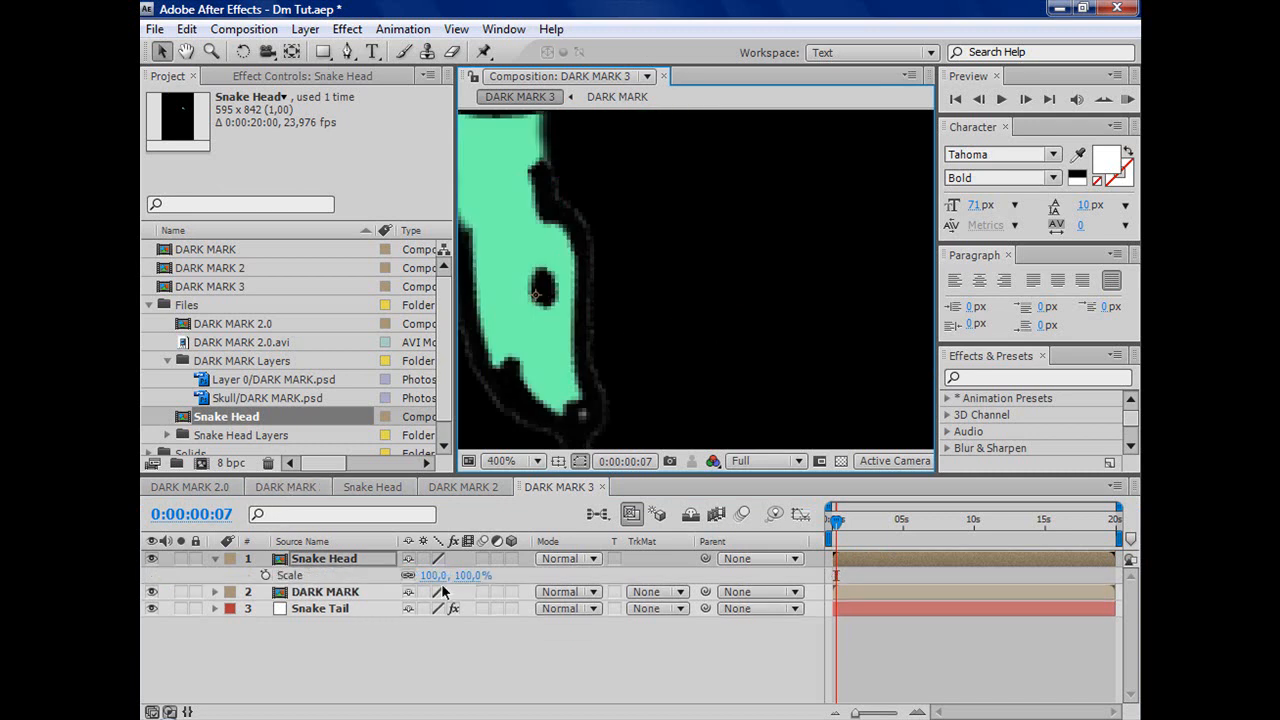
drag(440, 576, 460, 576)
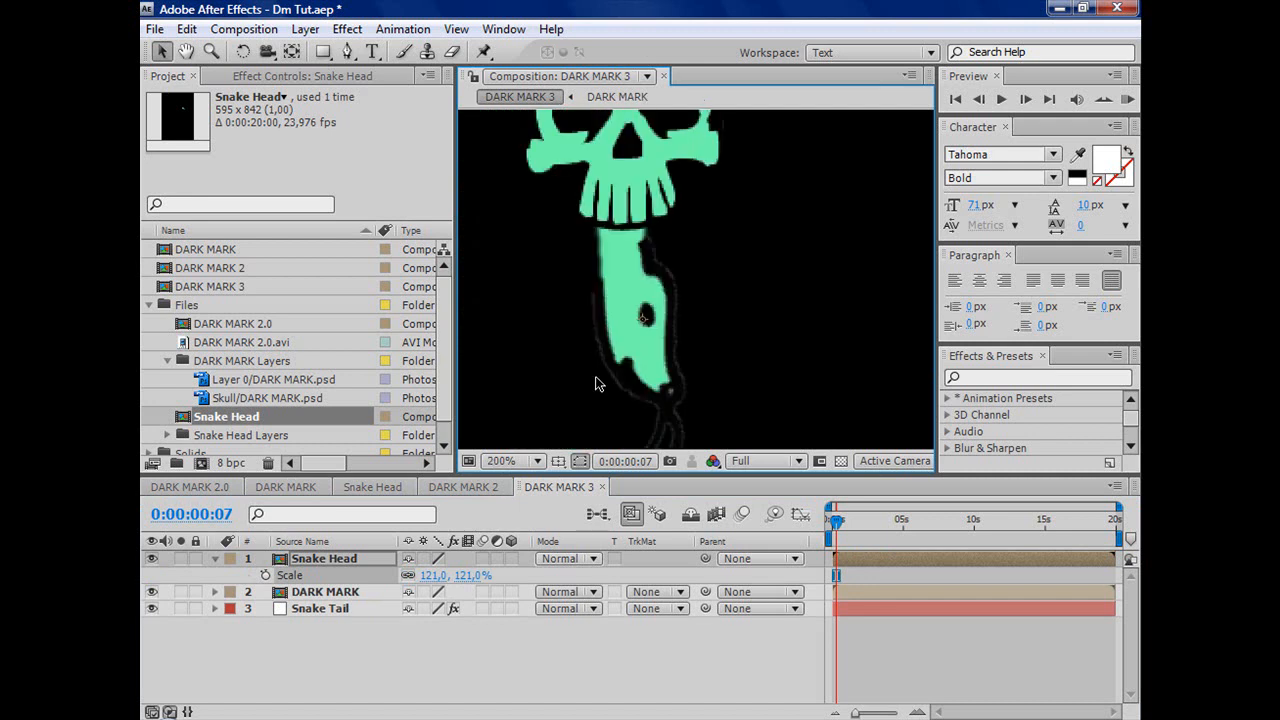
mouse_move(430, 536)
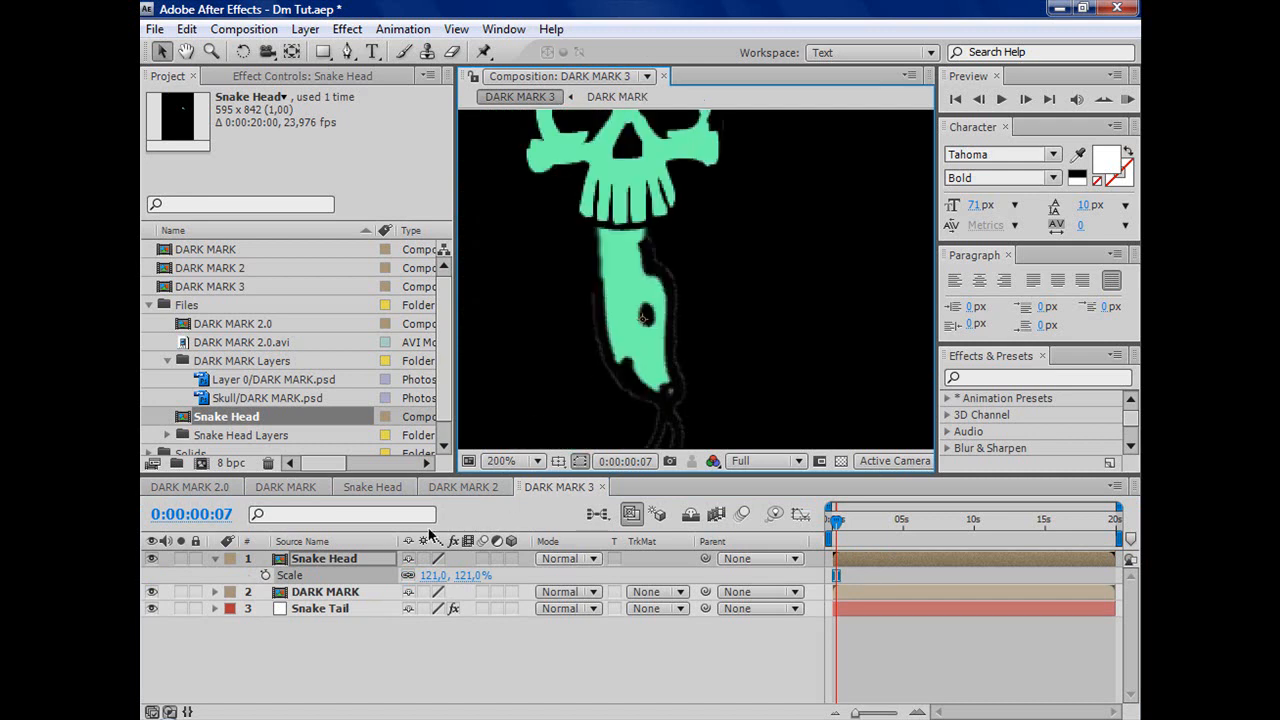
click(214, 558)
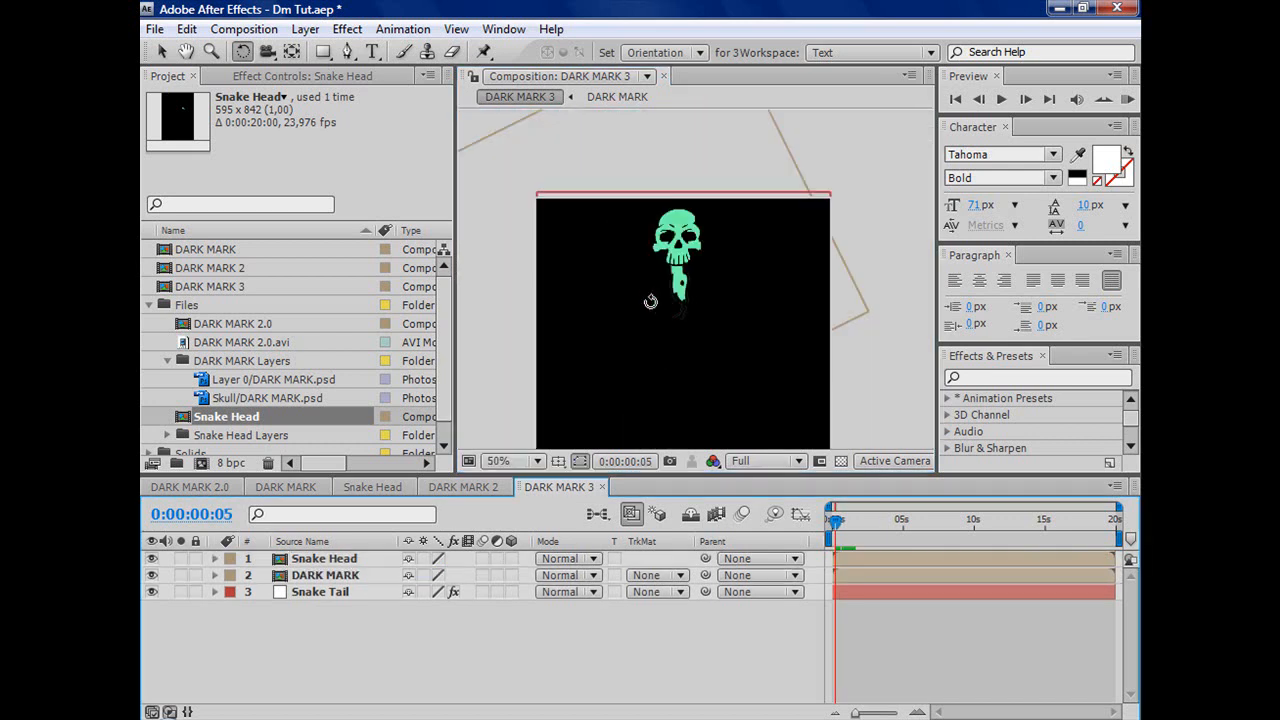
Scrub around four seconds to preview the snake motion and select the Snake Head layer.
drag(836, 520, 888, 520)
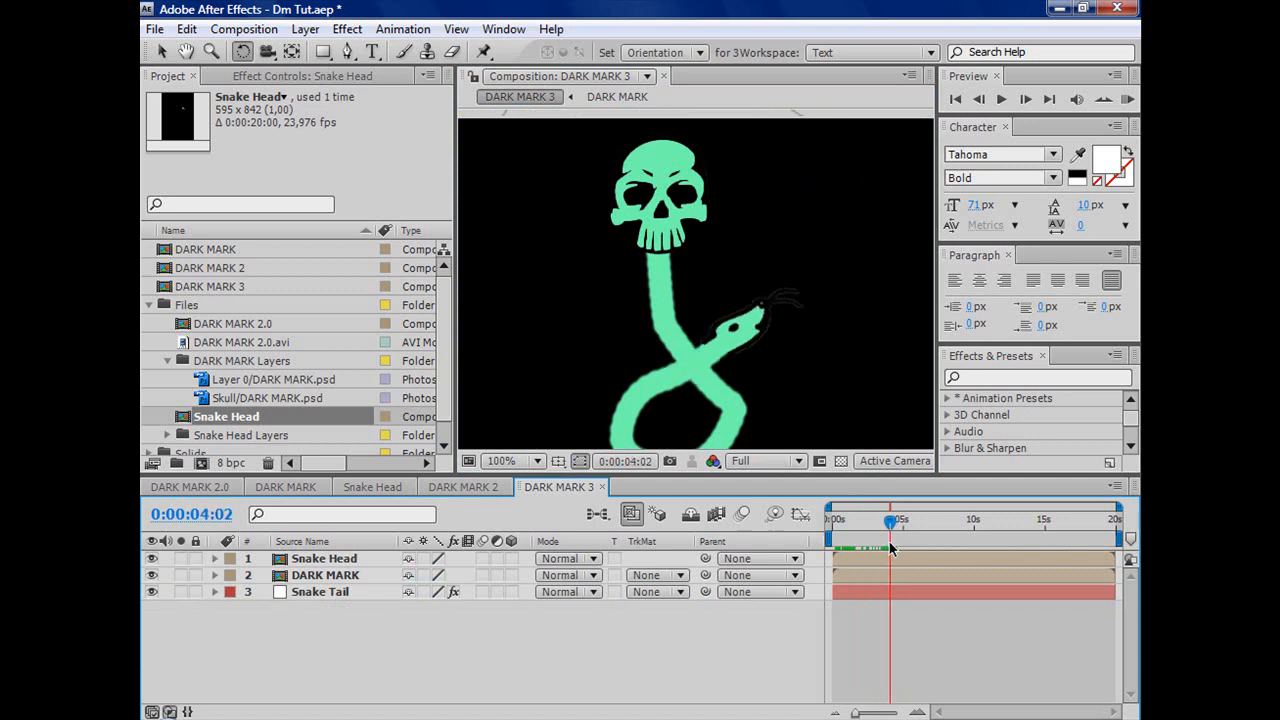
mouse_move(890, 524)
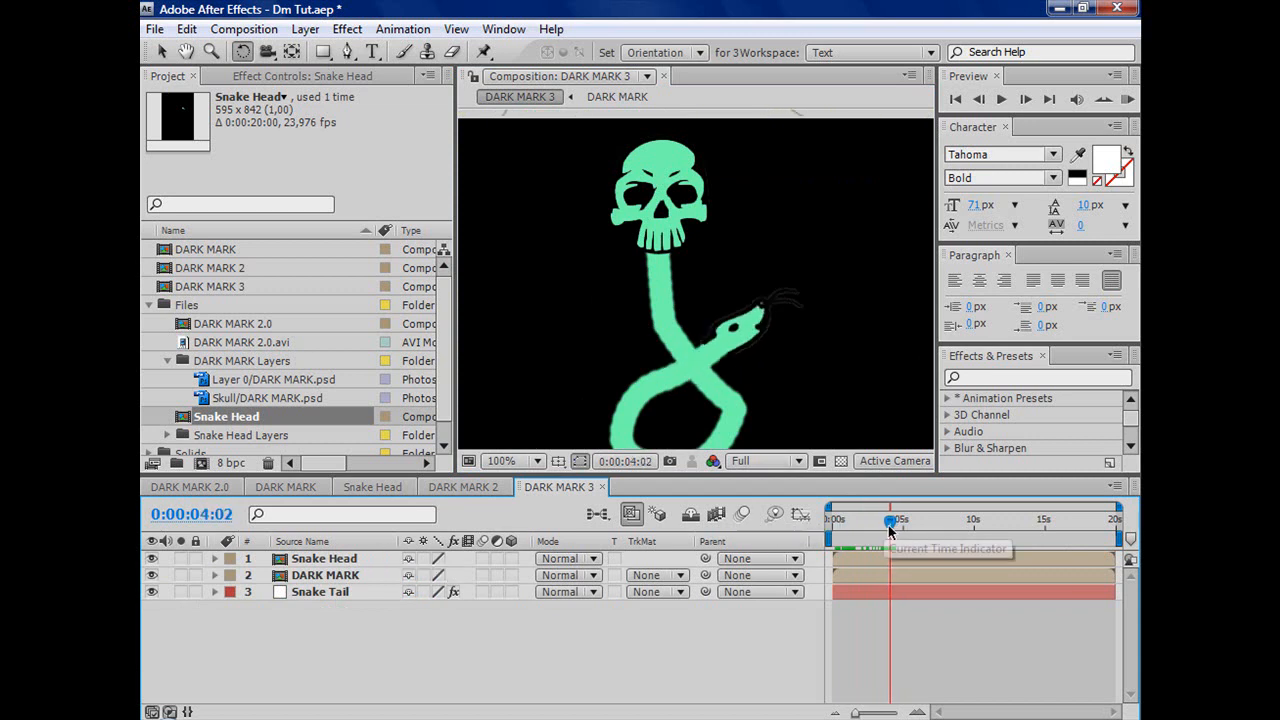
drag(890, 522, 882, 522)
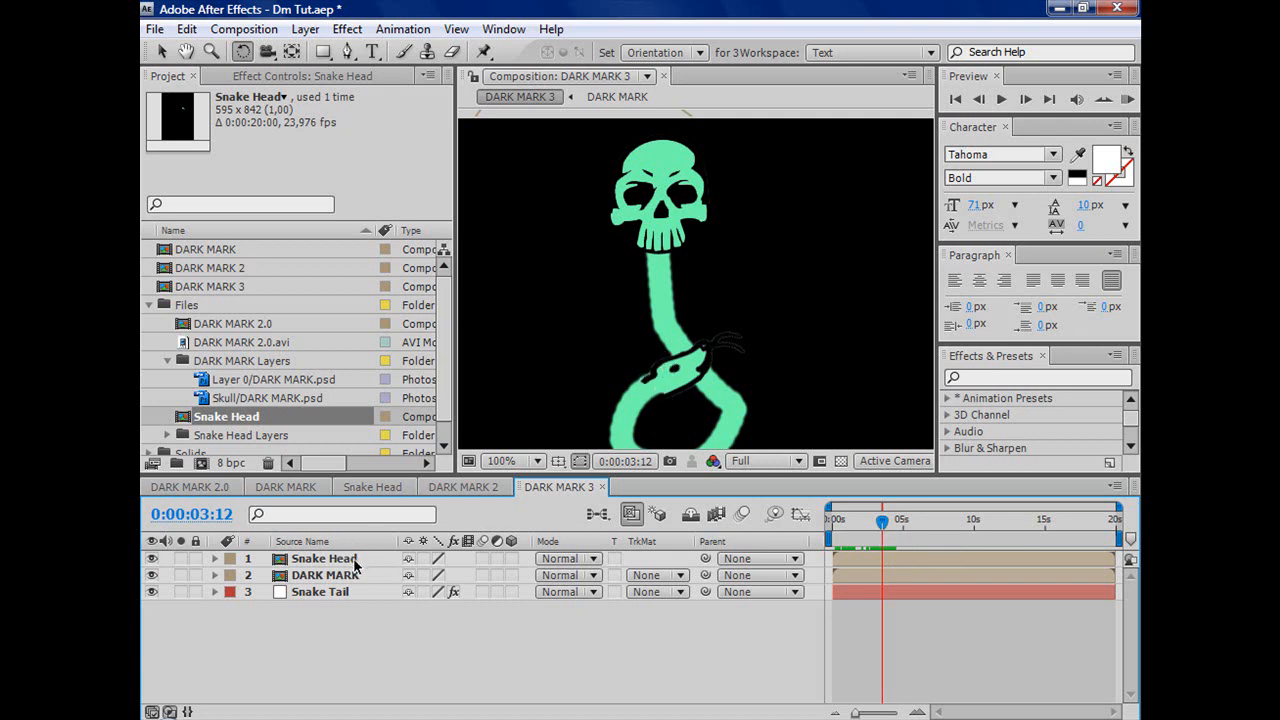
click(324, 558)
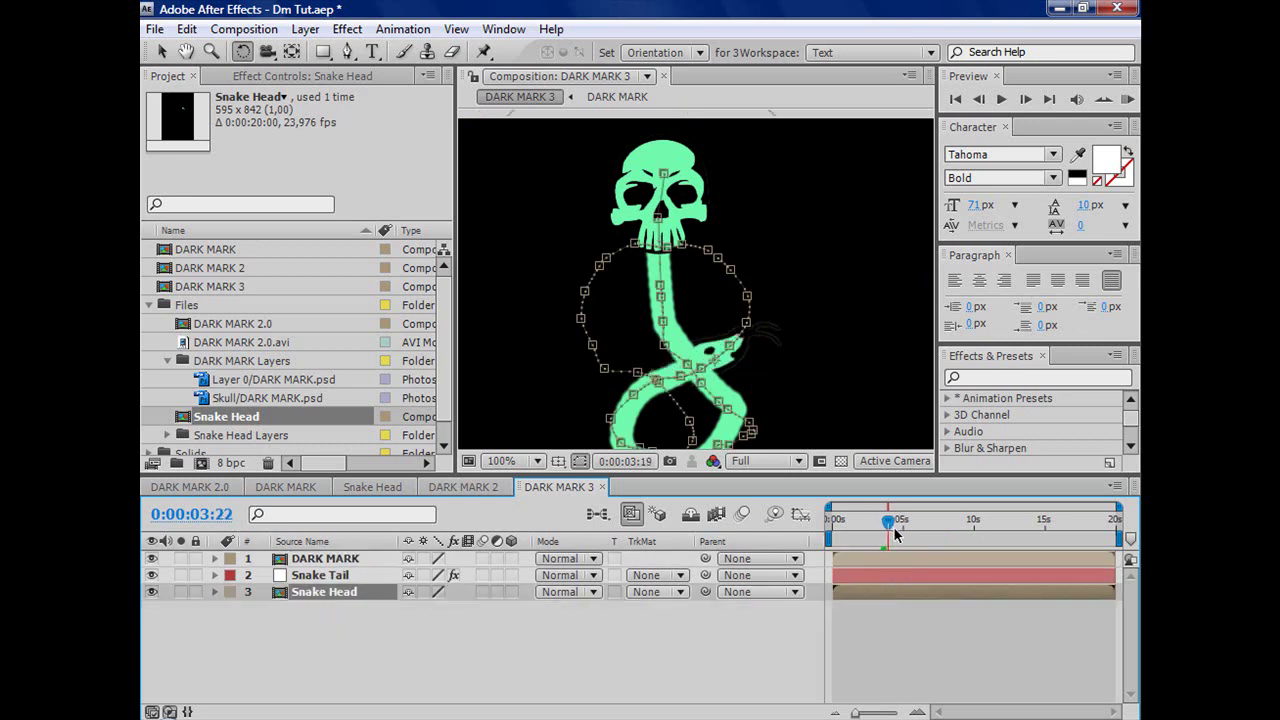
Place Snake Head at the bottom of the stack and scrub through the timeline to watch the snake fully emerge.
drag(888, 522, 844, 522)
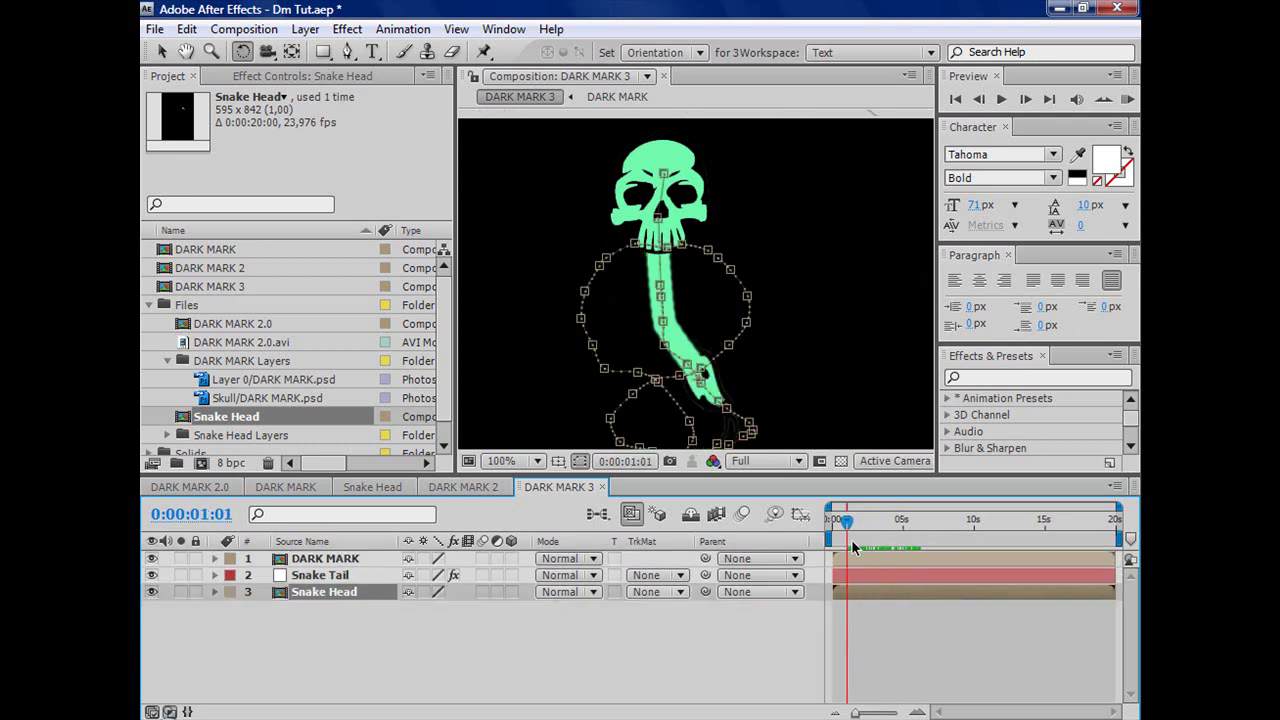
drag(848, 520, 832, 520)
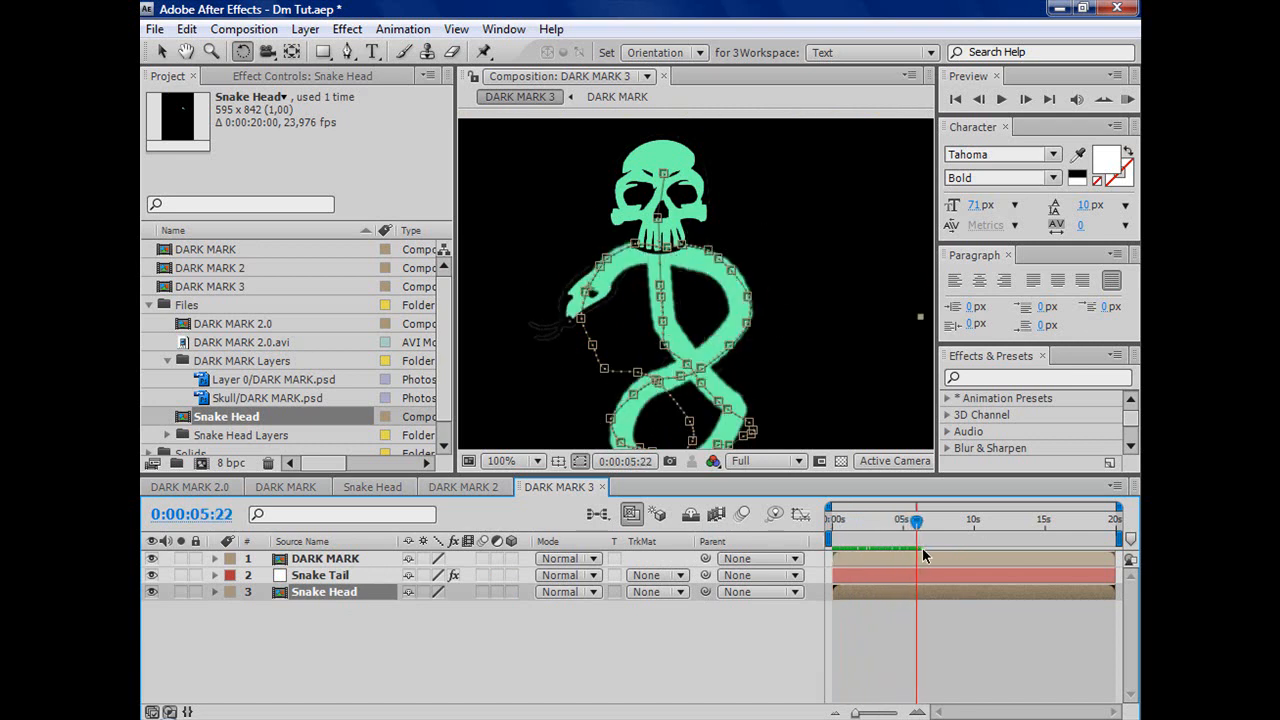
drag(916, 520, 948, 520)
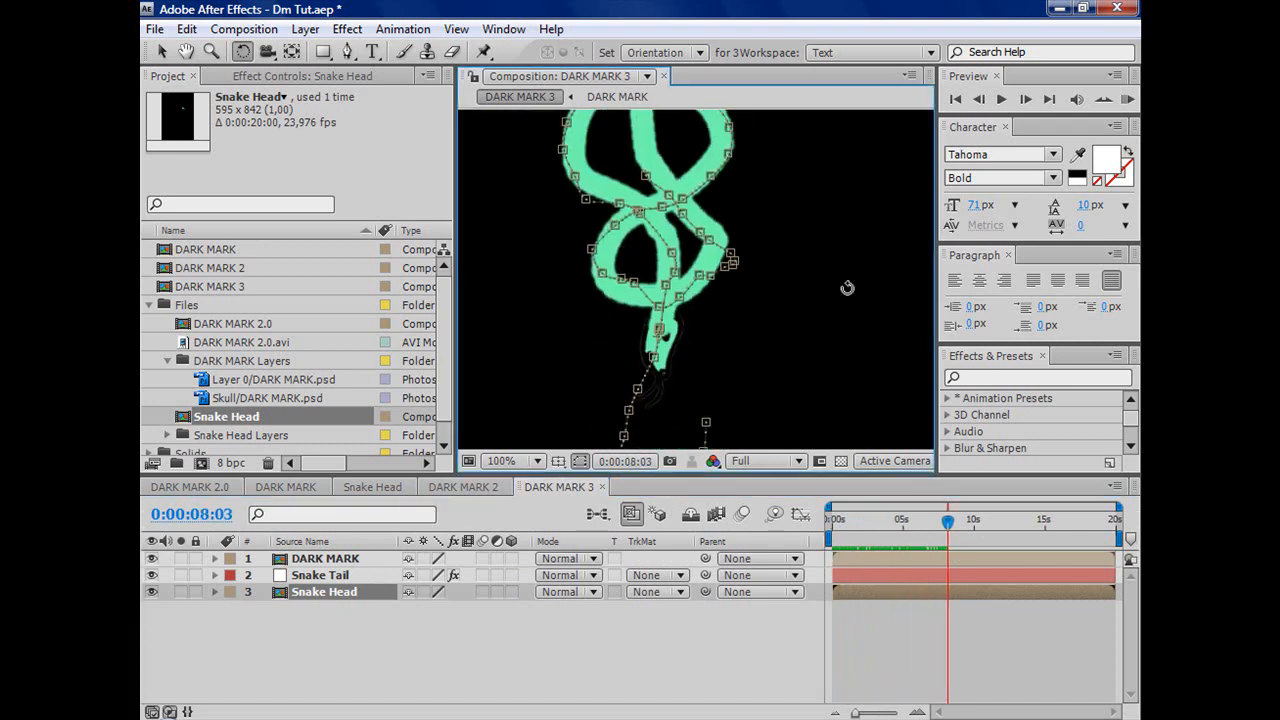
click(984, 520)
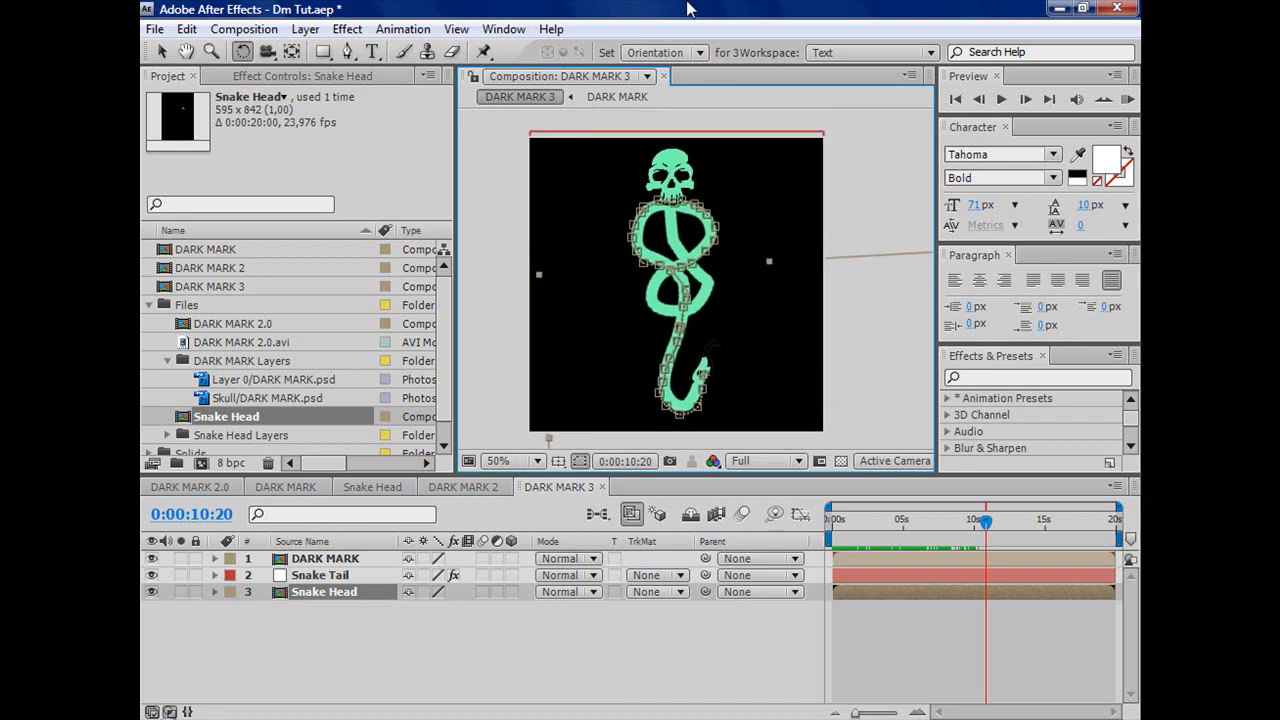
mouse_move(456, 28)
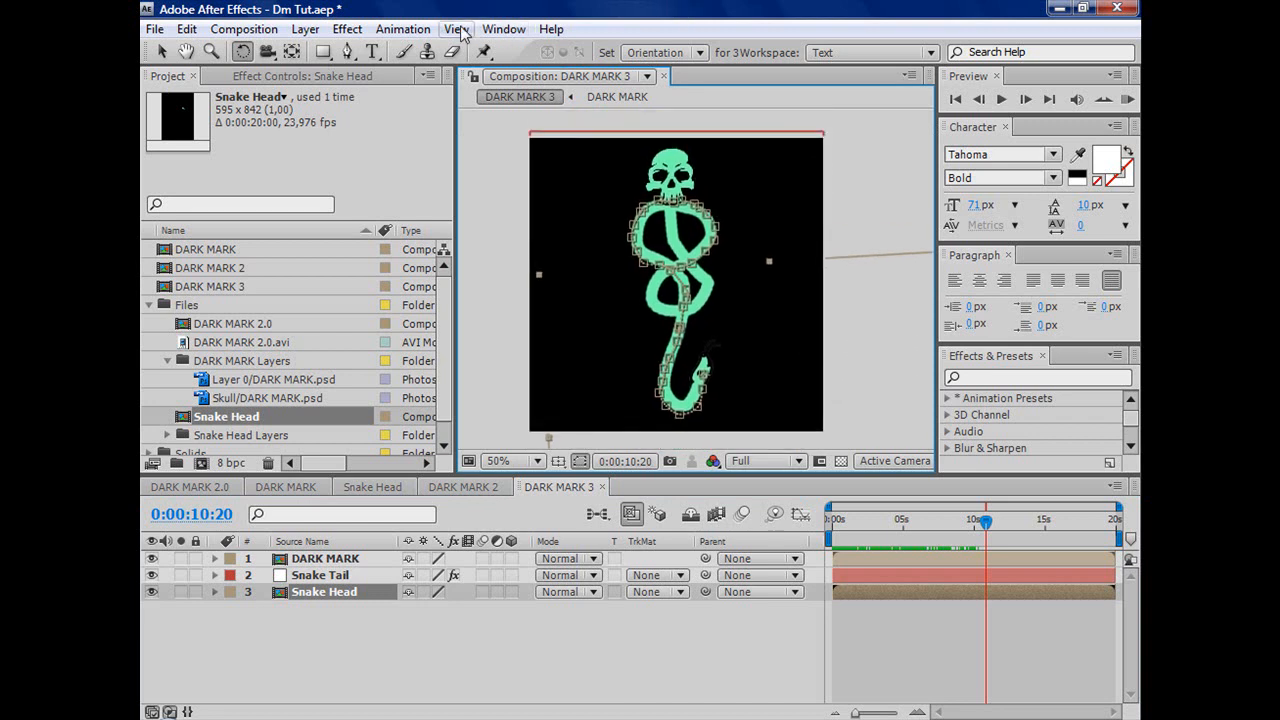
mouse_move(304, 28)
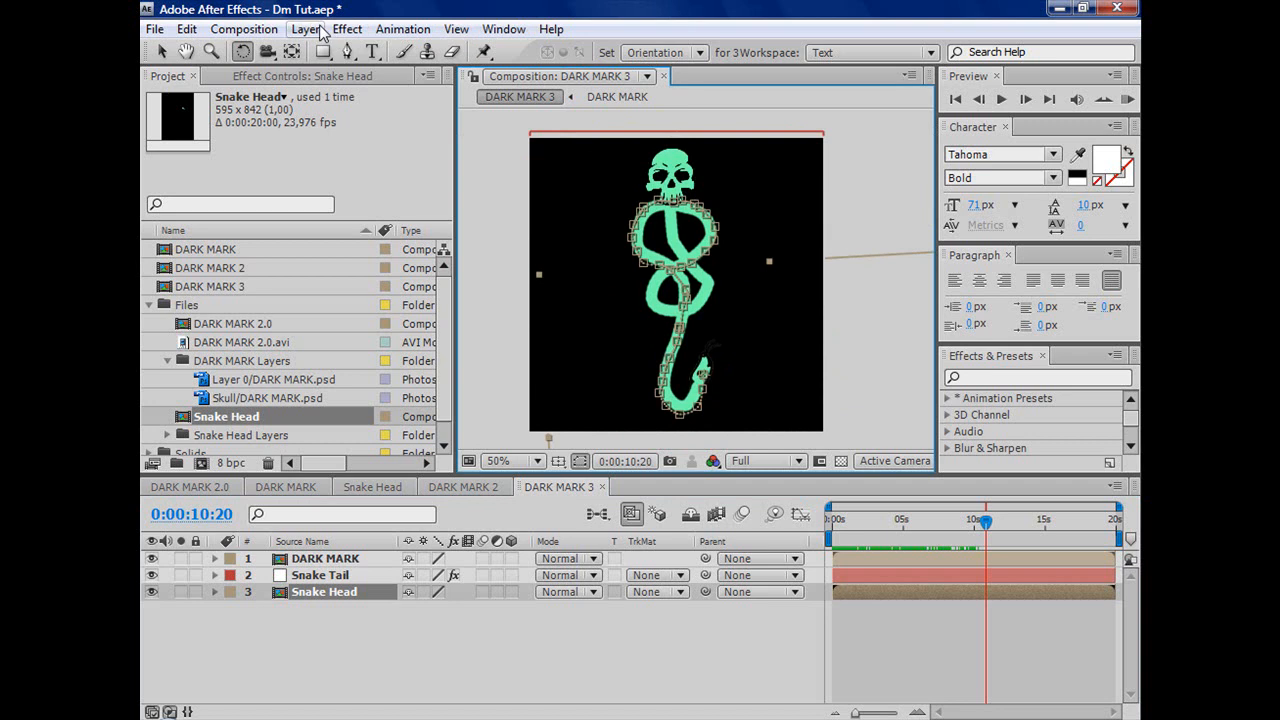
Add a new adjustment layer above the Dark Mark and apply Color Correction > Curves with a steep darkening curve.
click(304, 28)
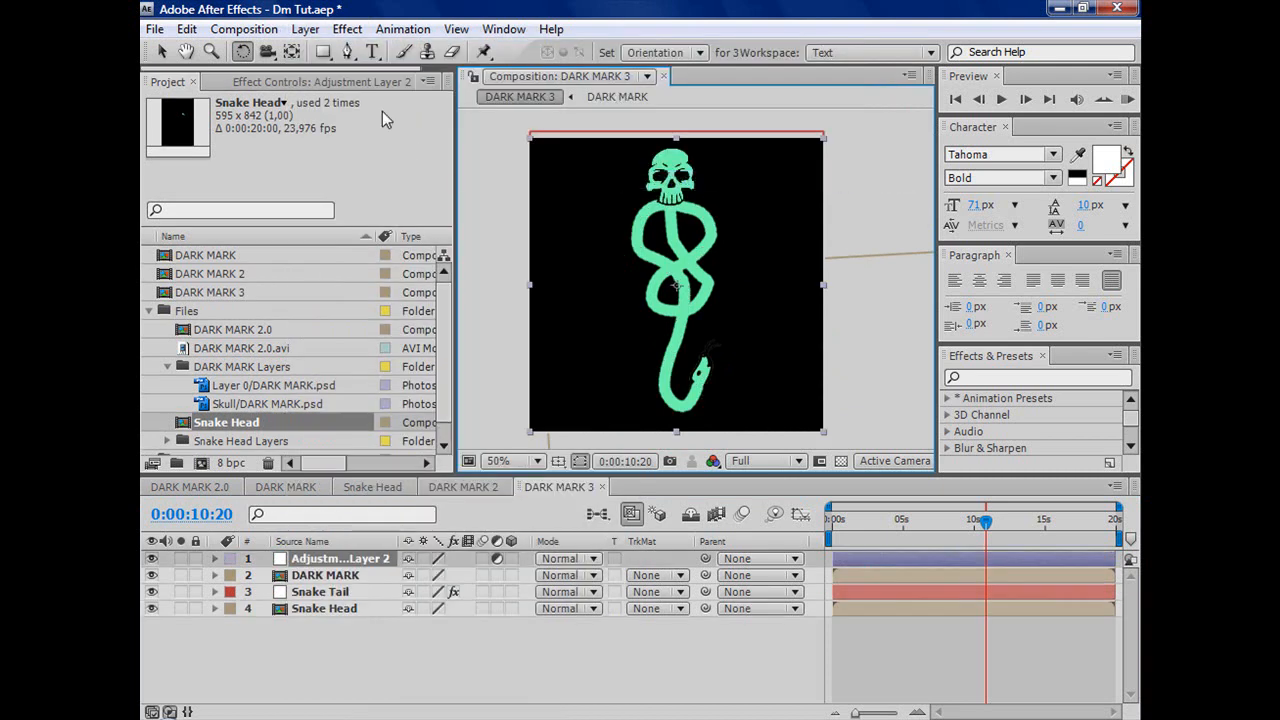
click(348, 28)
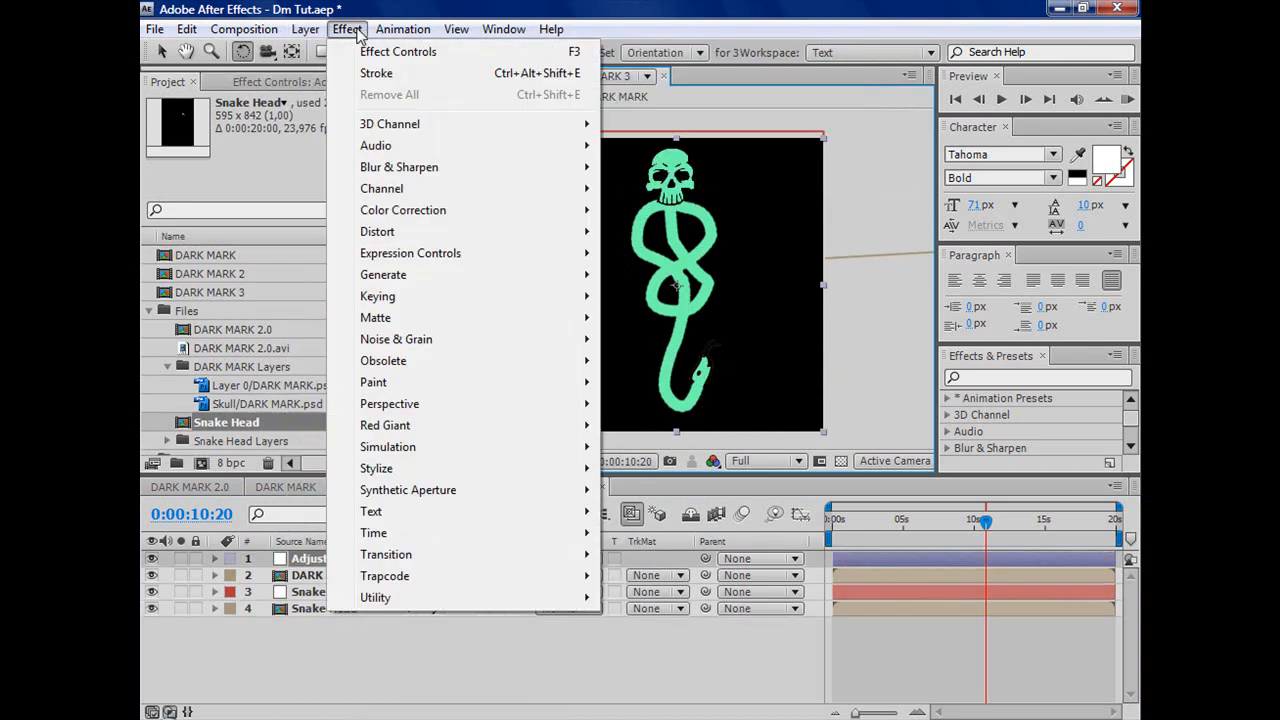
mouse_move(430, 252)
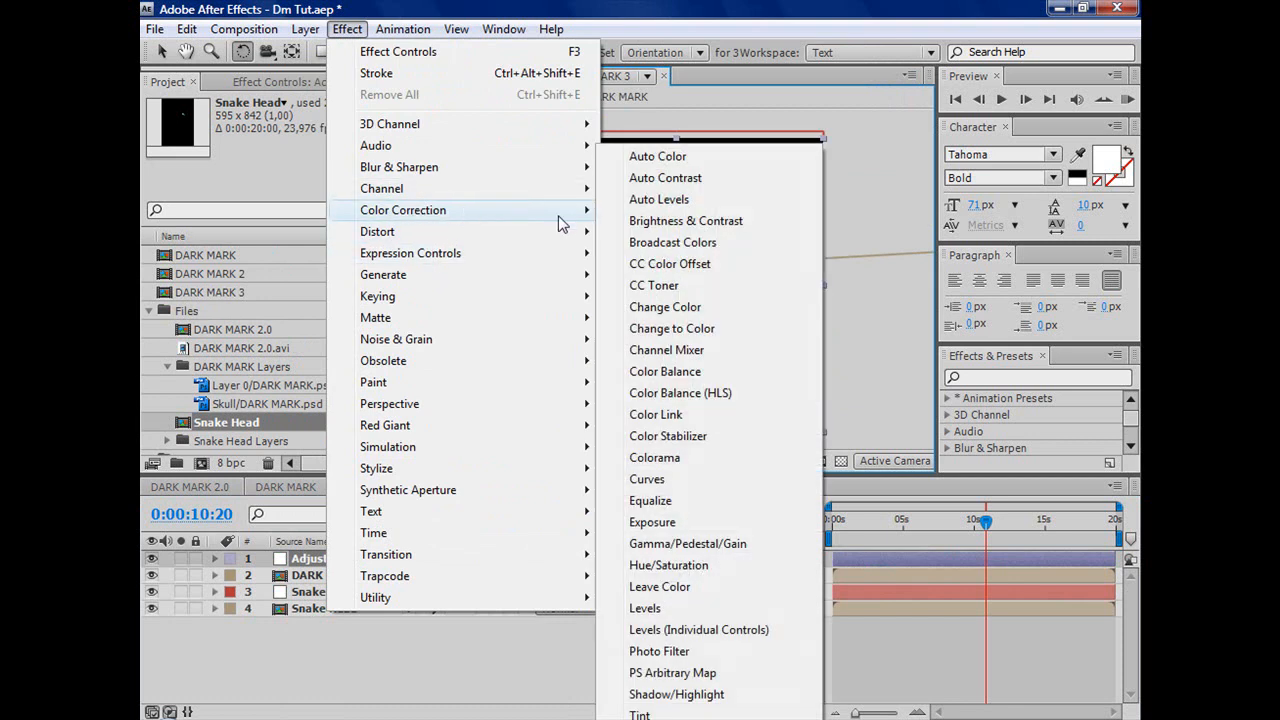
mouse_move(676, 480)
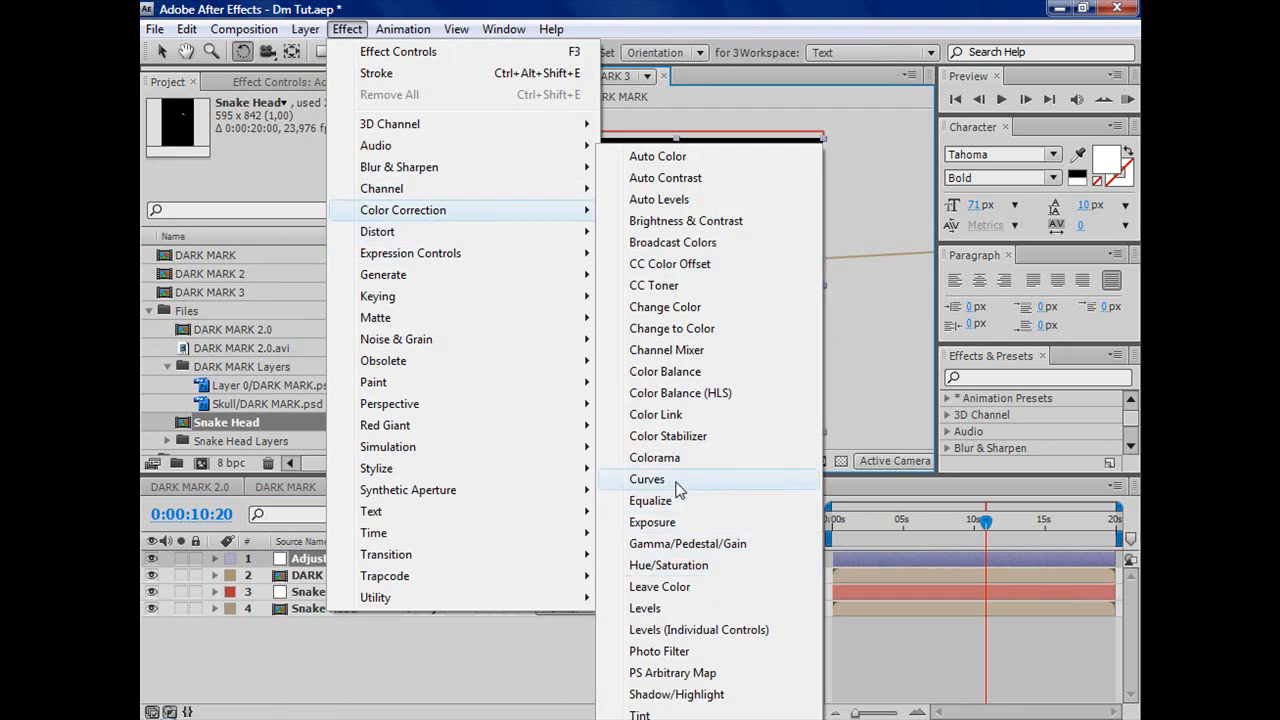
click(648, 480)
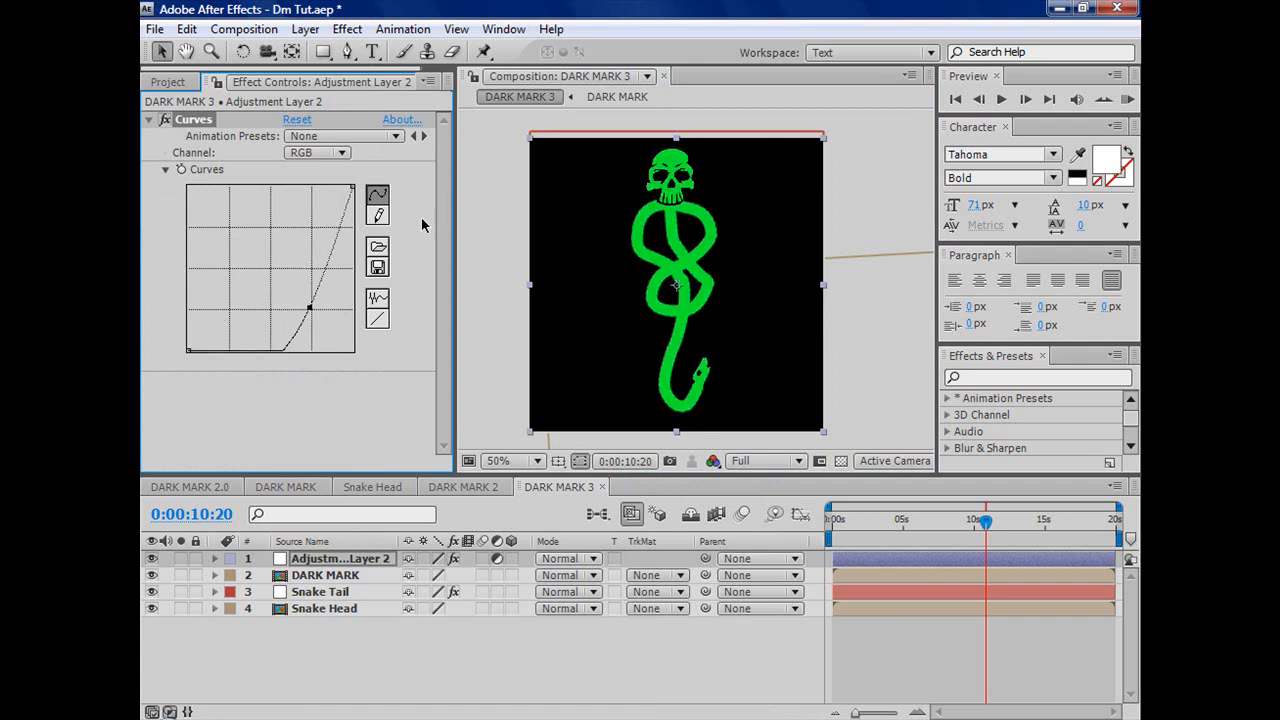
Apply a Glow effect to Adjustment Layer 2 with Glow Radius 90 and Glow Intensity 1.5.
click(348, 28)
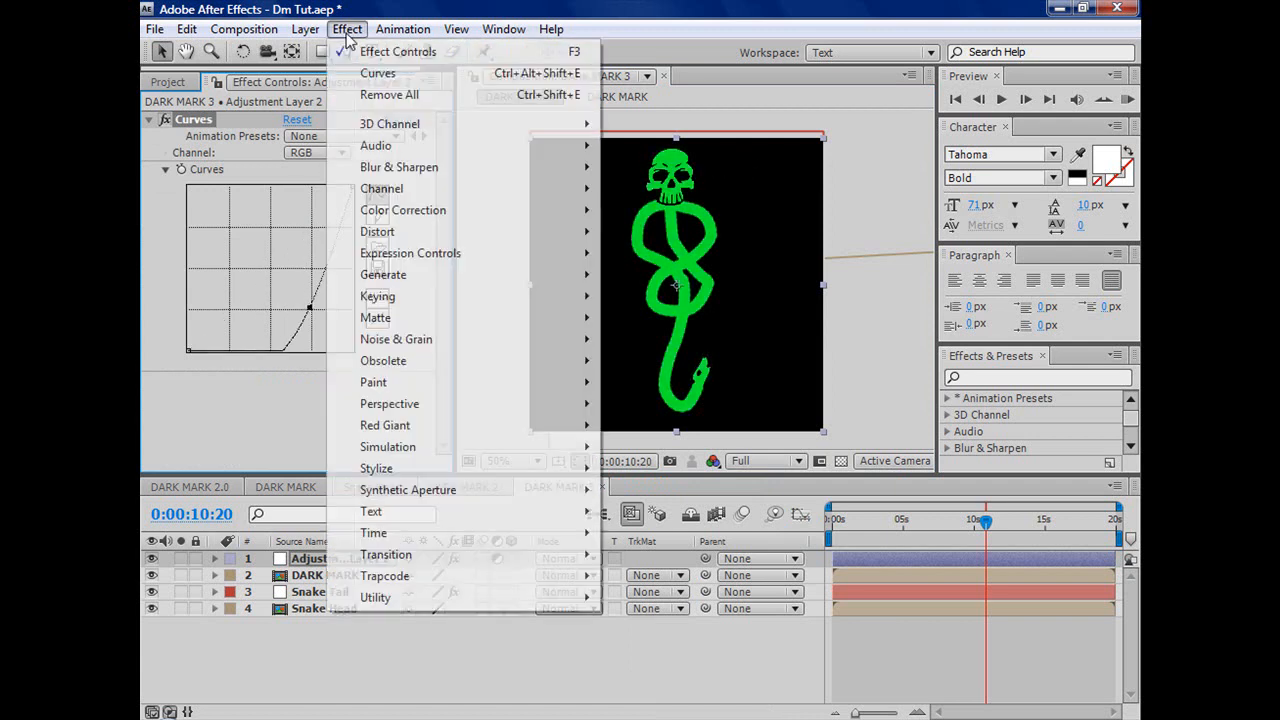
mouse_move(404, 210)
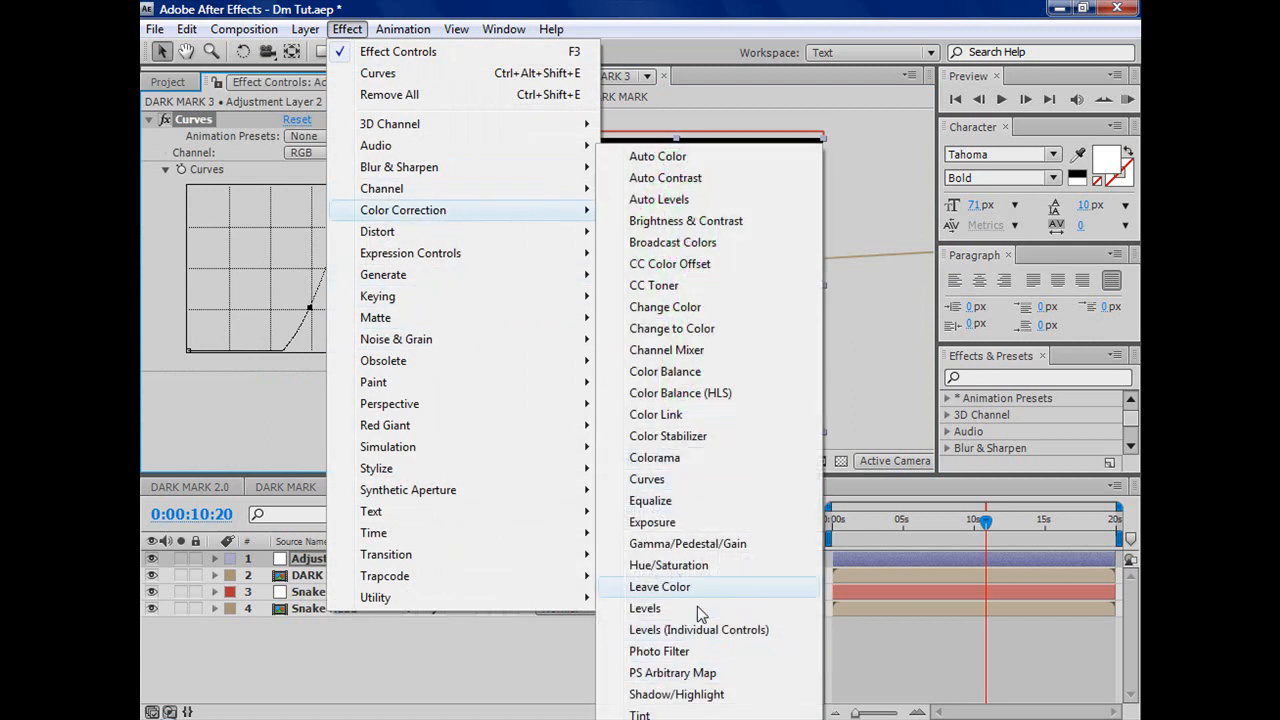
mouse_move(696, 544)
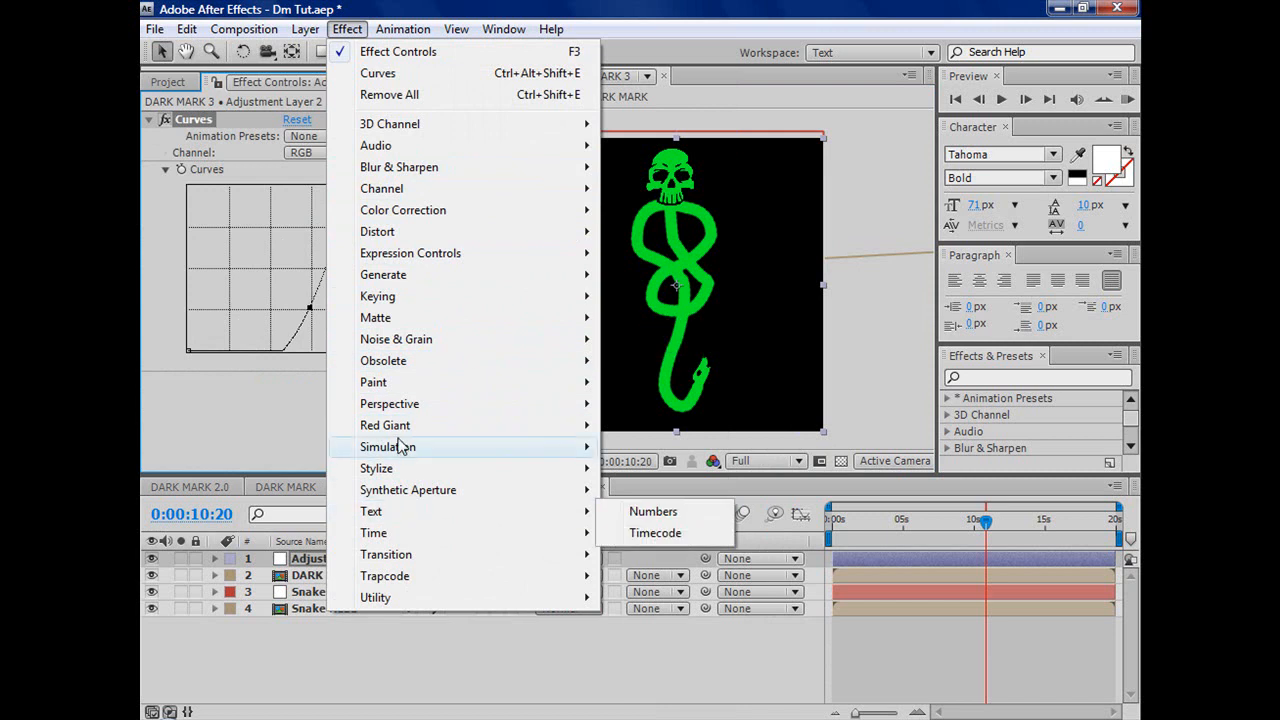
mouse_move(376, 468)
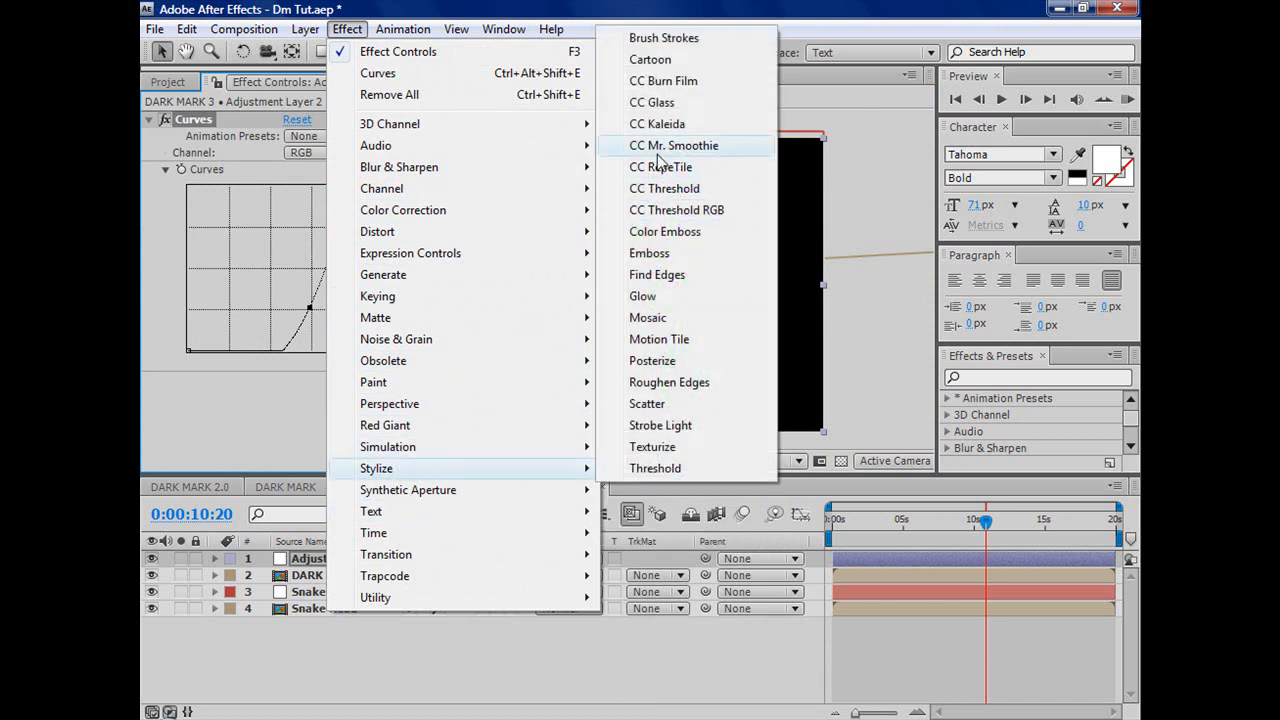
mouse_move(664, 296)
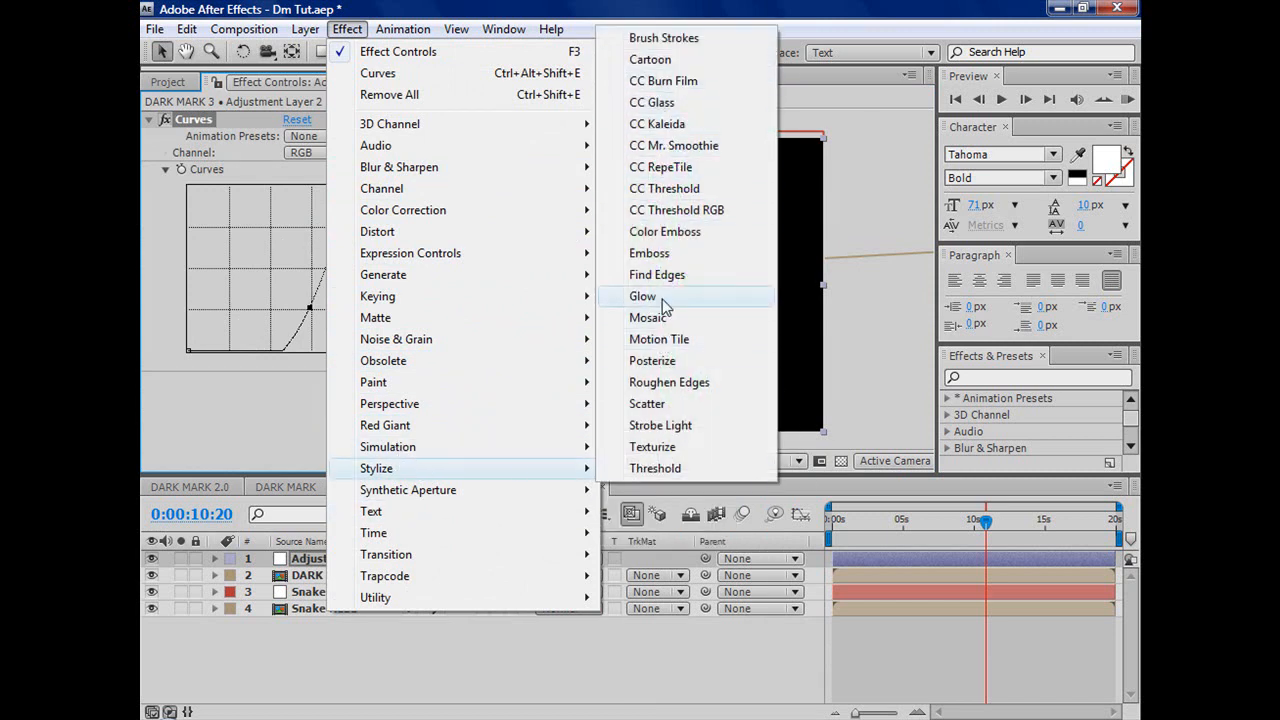
click(644, 296)
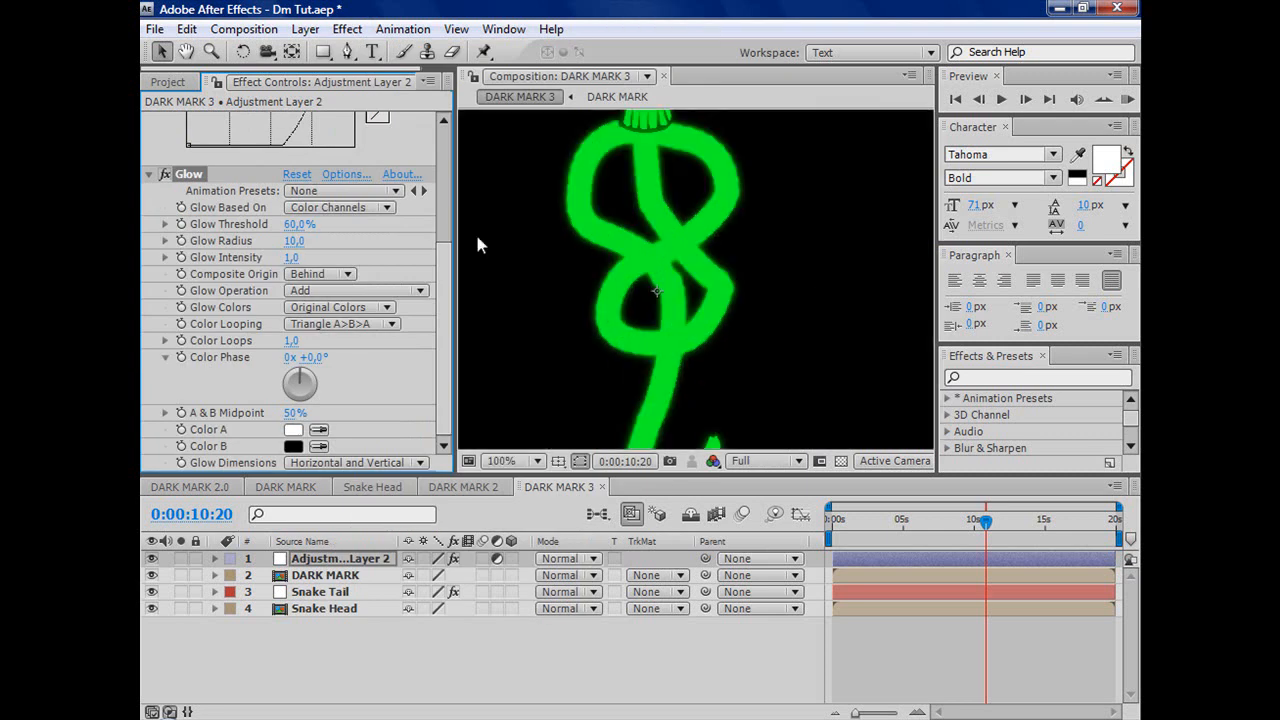
drag(294, 240, 370, 240)
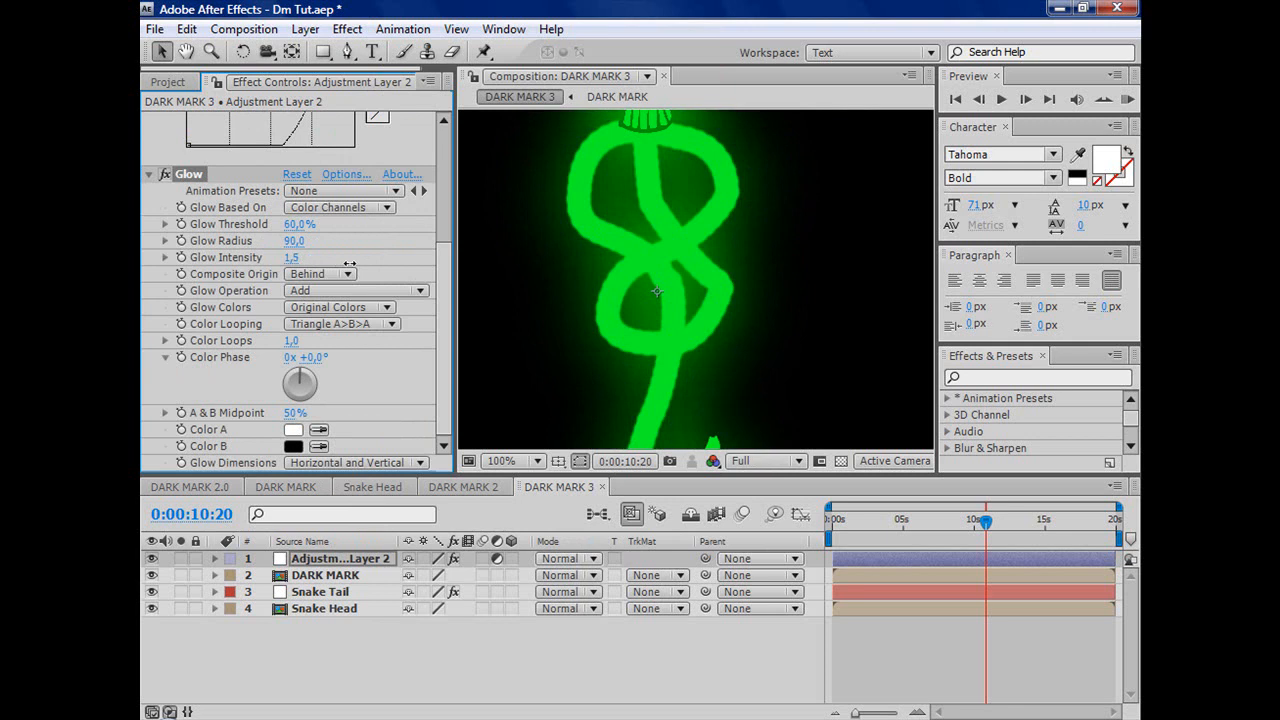
click(536, 460)
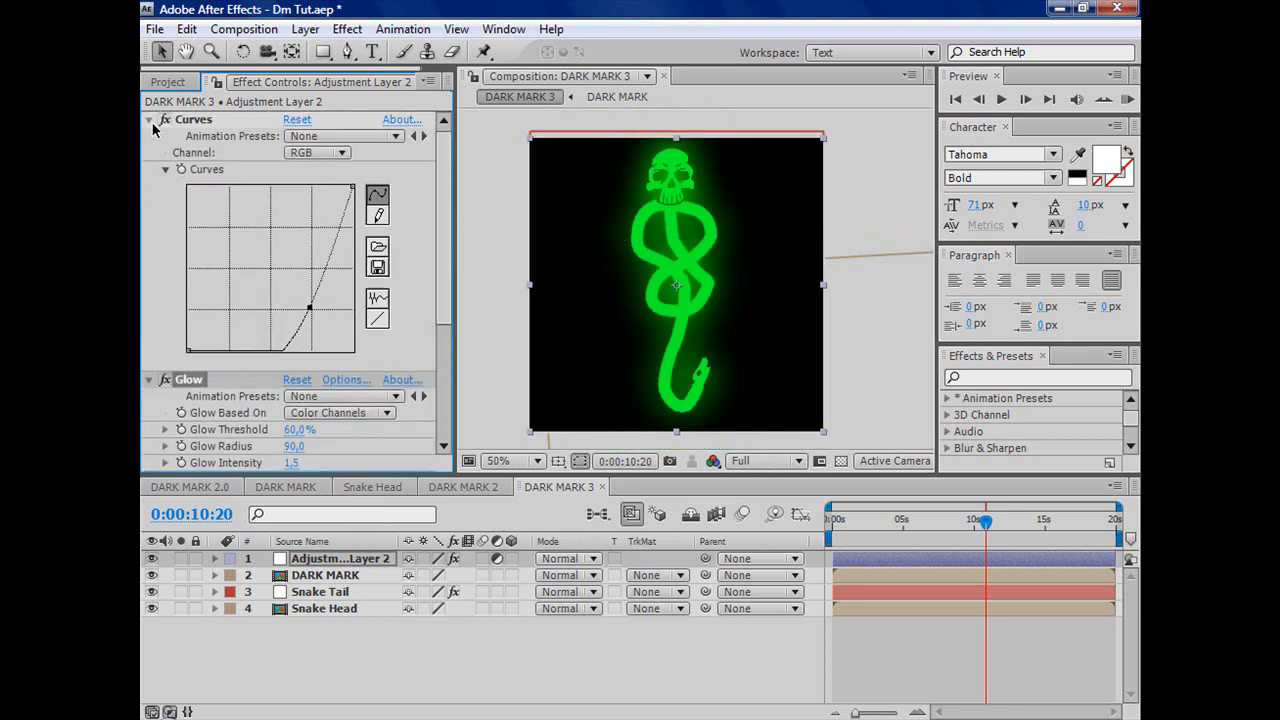
Apply a Brush Strokes effect to the adjustment layer with Stroke Angle about 328°.
click(148, 120)
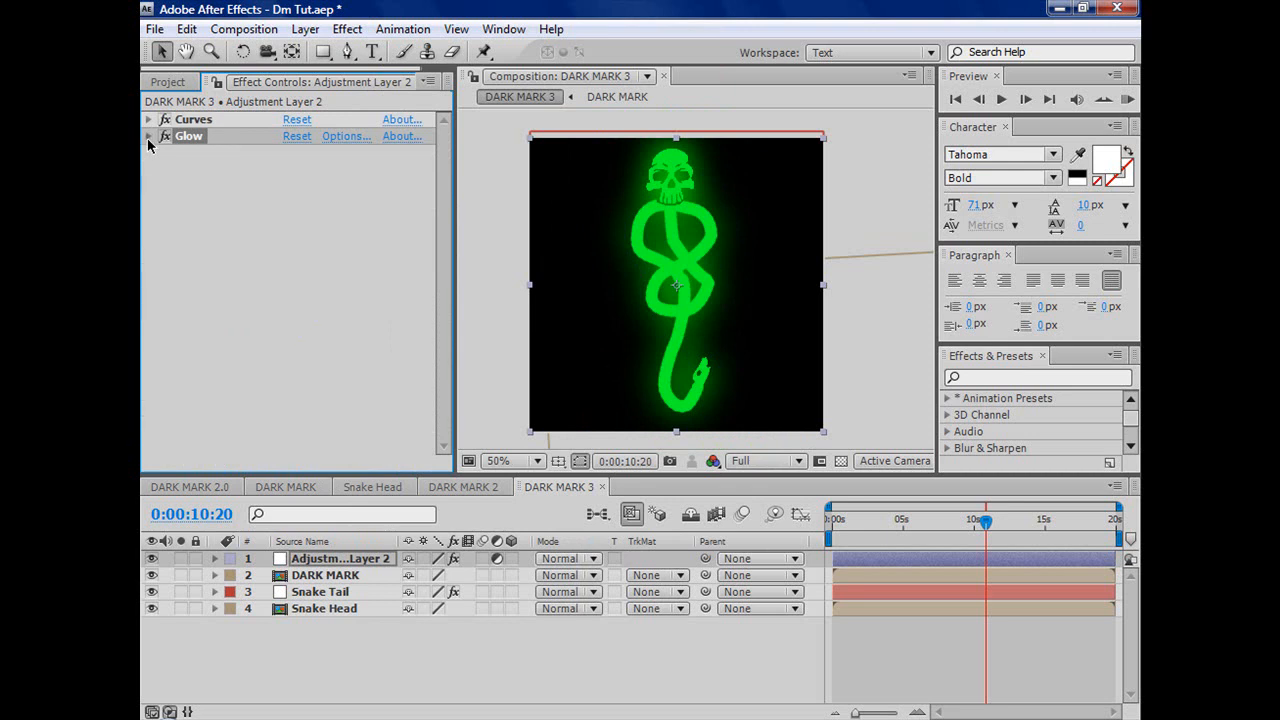
mouse_move(364, 28)
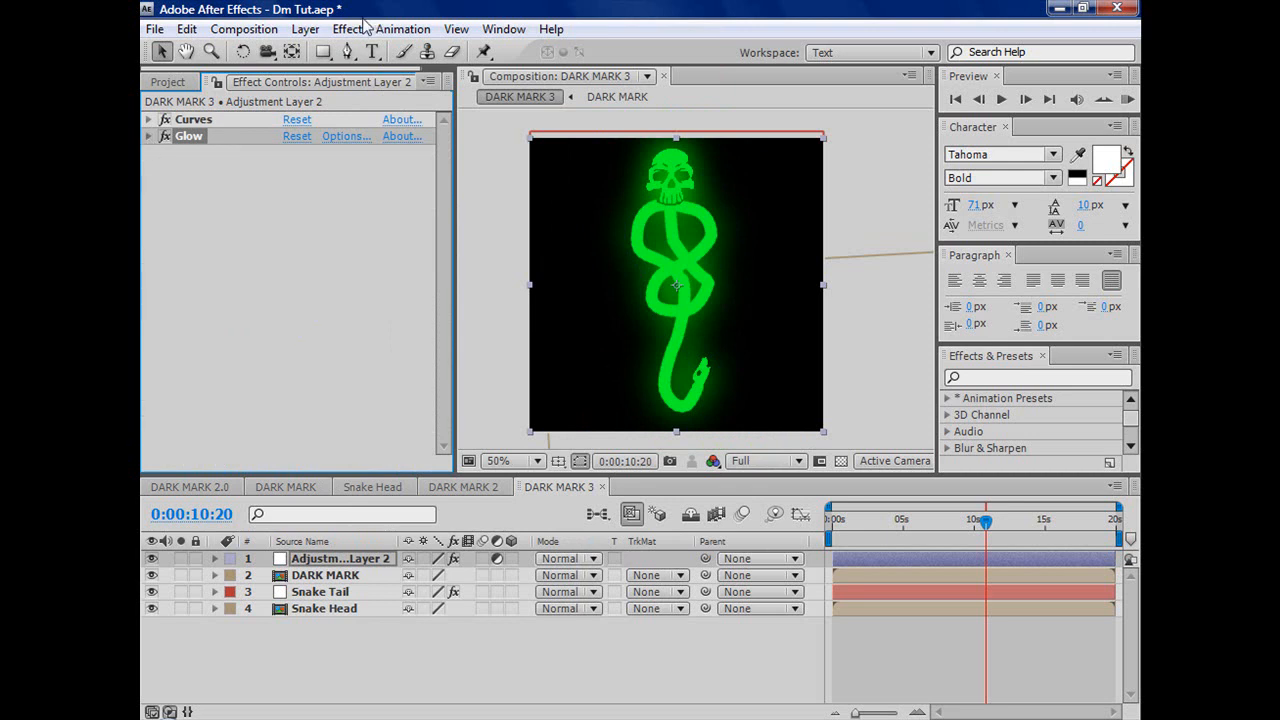
click(348, 28)
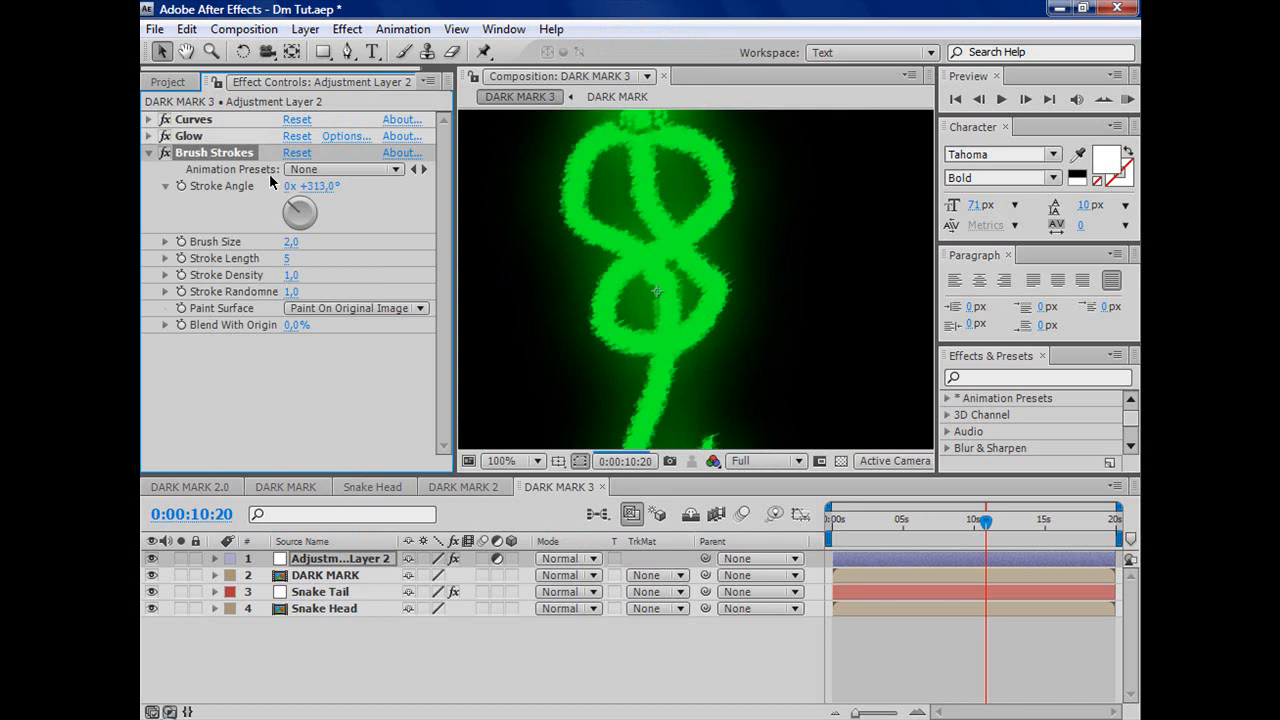
drag(300, 212, 356, 218)
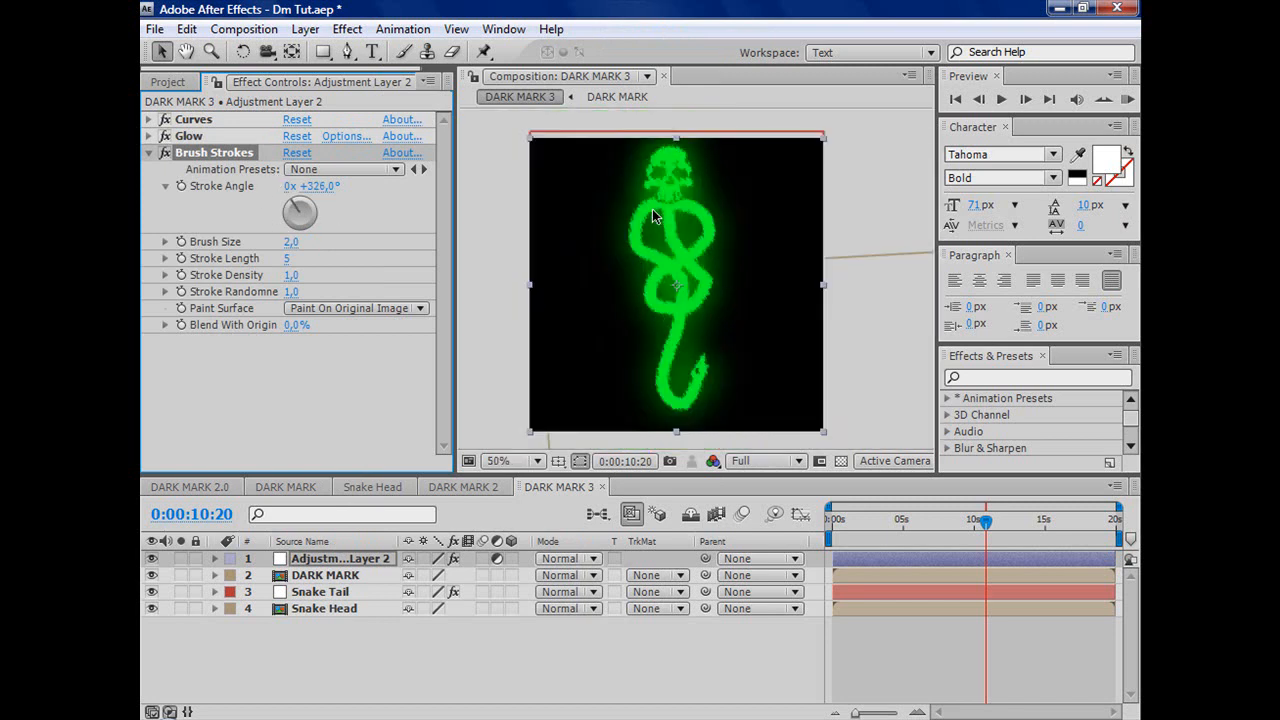
Zoom the viewer in and out to inspect the brush-stroke texture on the snake.
click(538, 460)
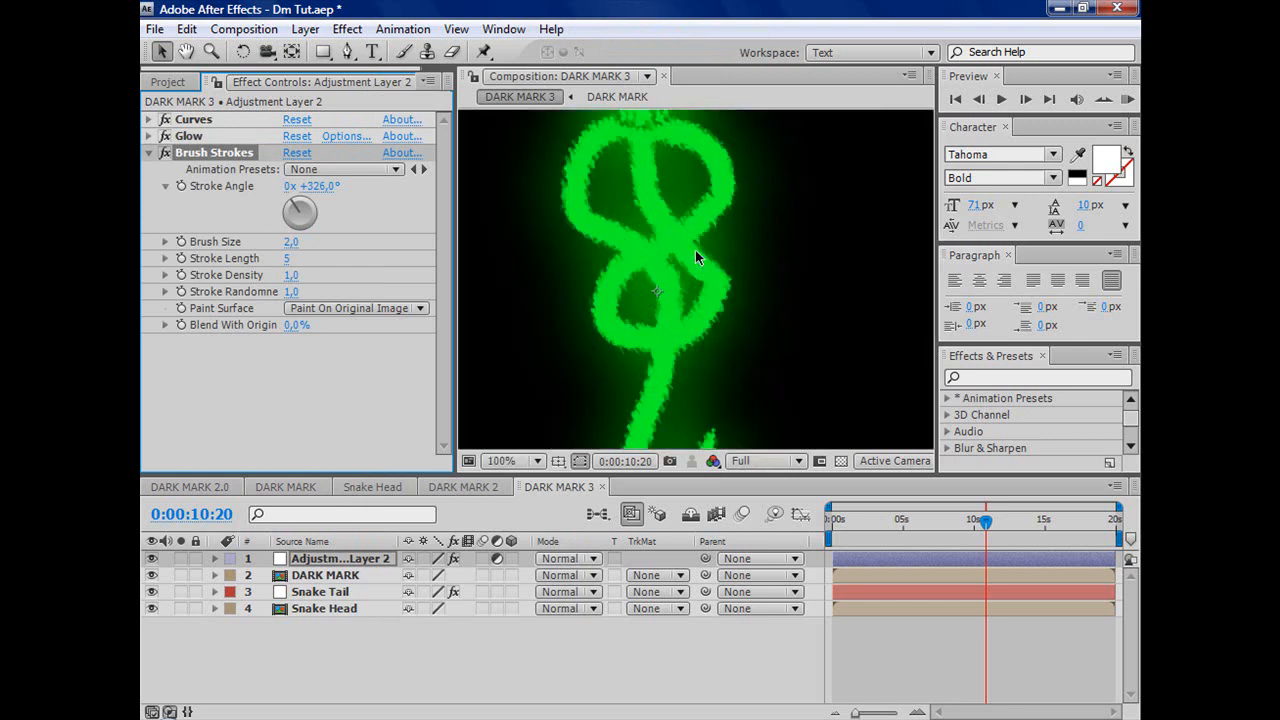
click(512, 460)
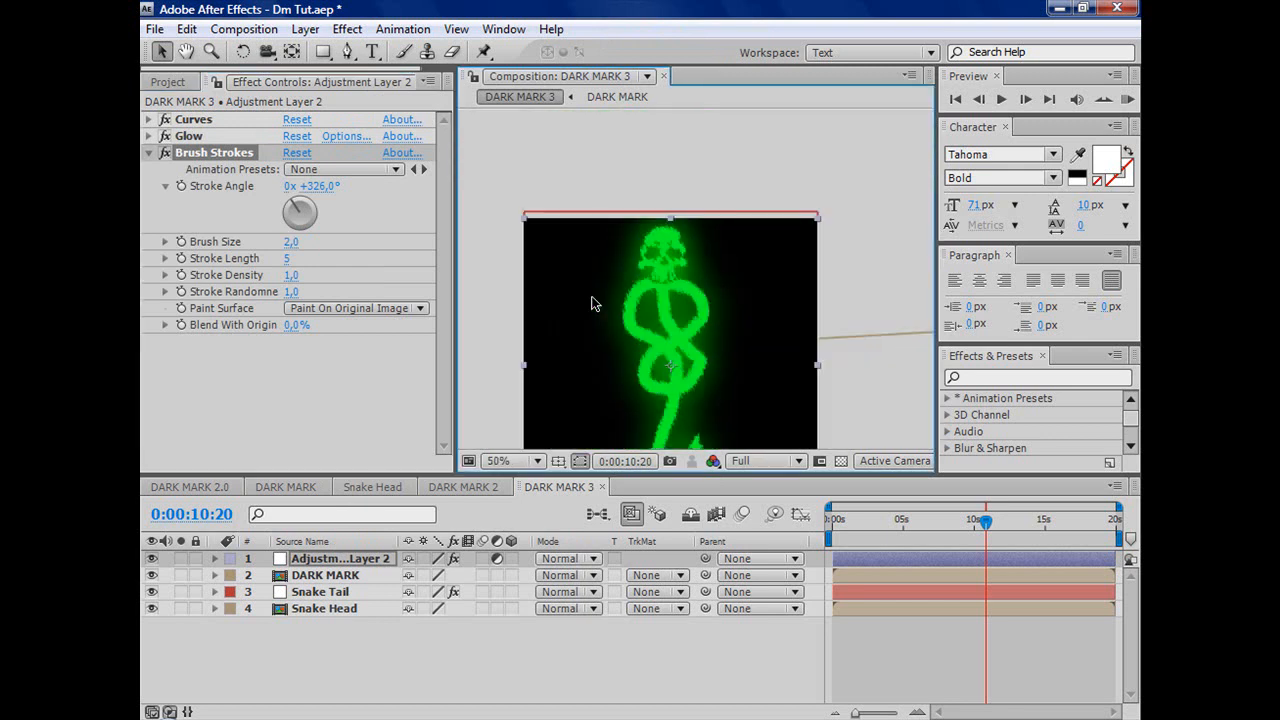
click(498, 460)
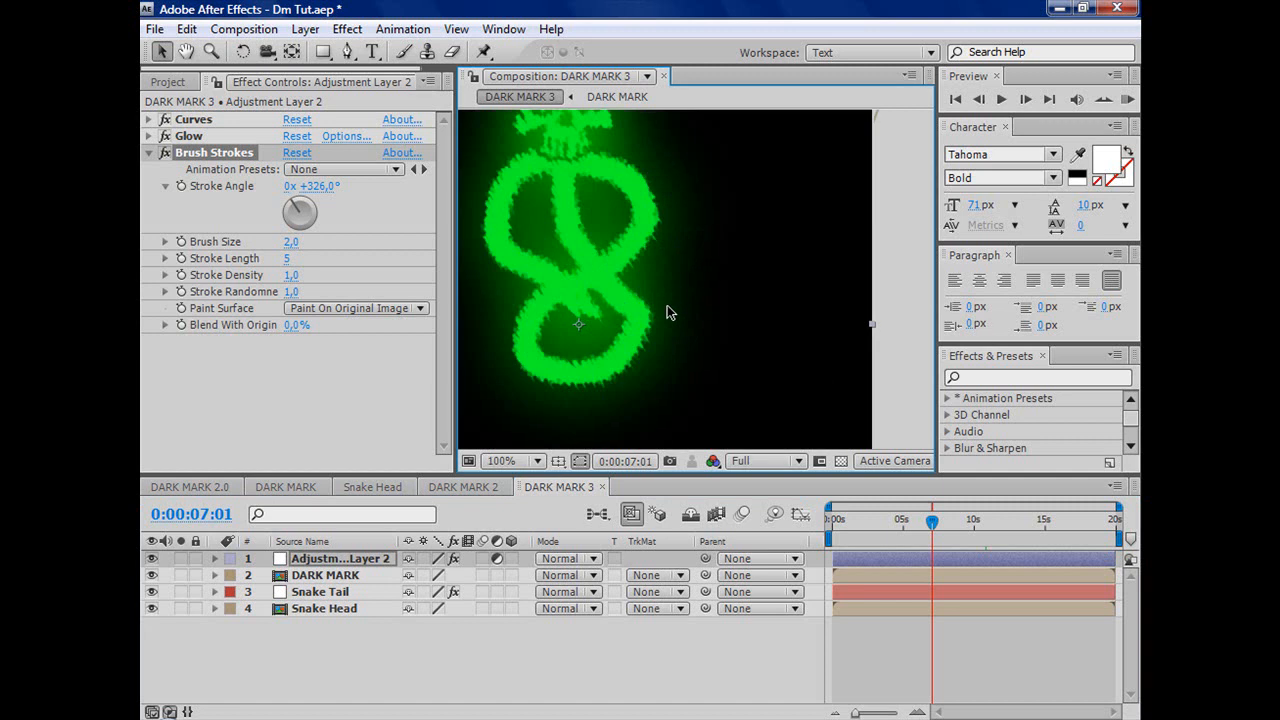
Move time to 10:00 and maximize the Composition panel to view the finished mark.
drag(932, 520, 976, 520)
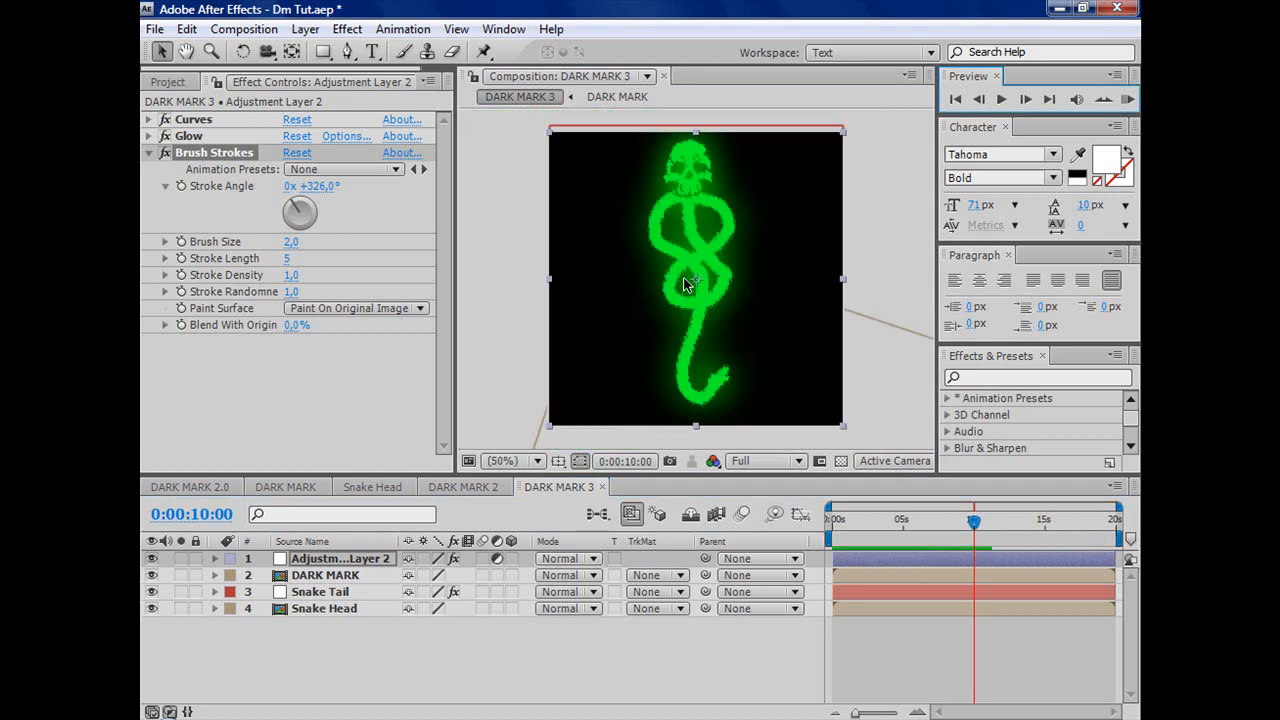
mouse_move(910, 82)
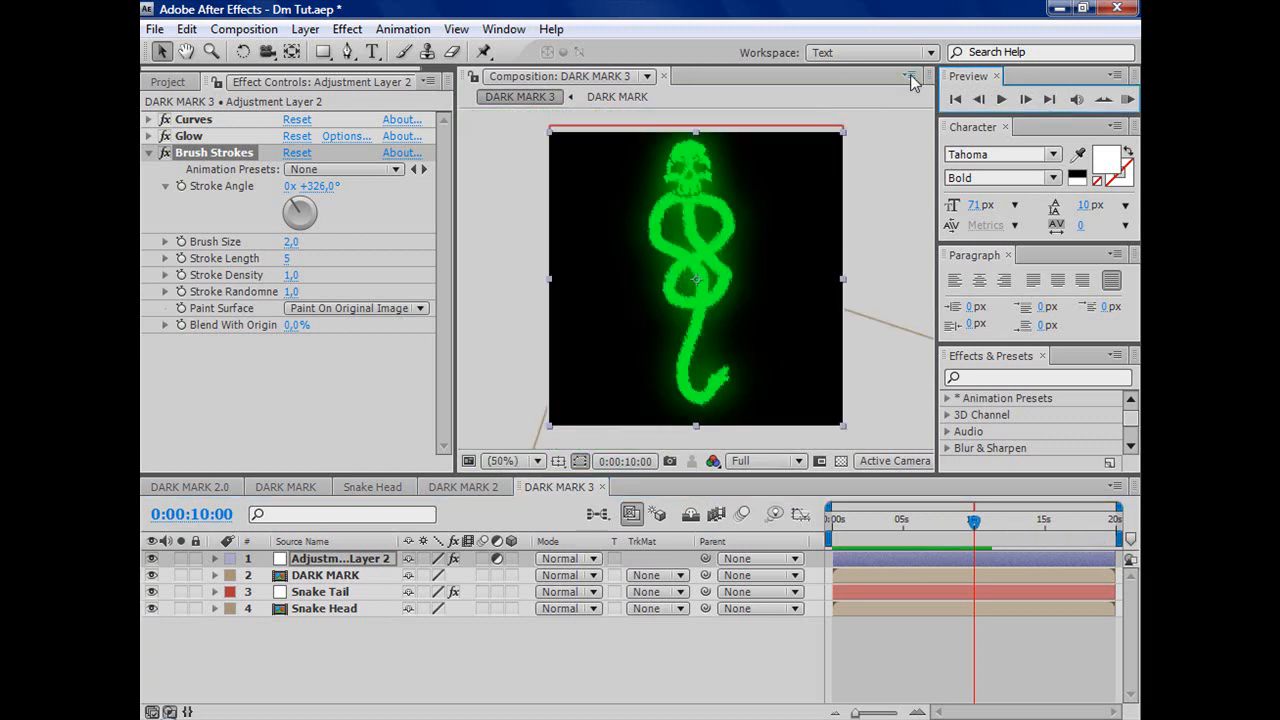
click(910, 76)
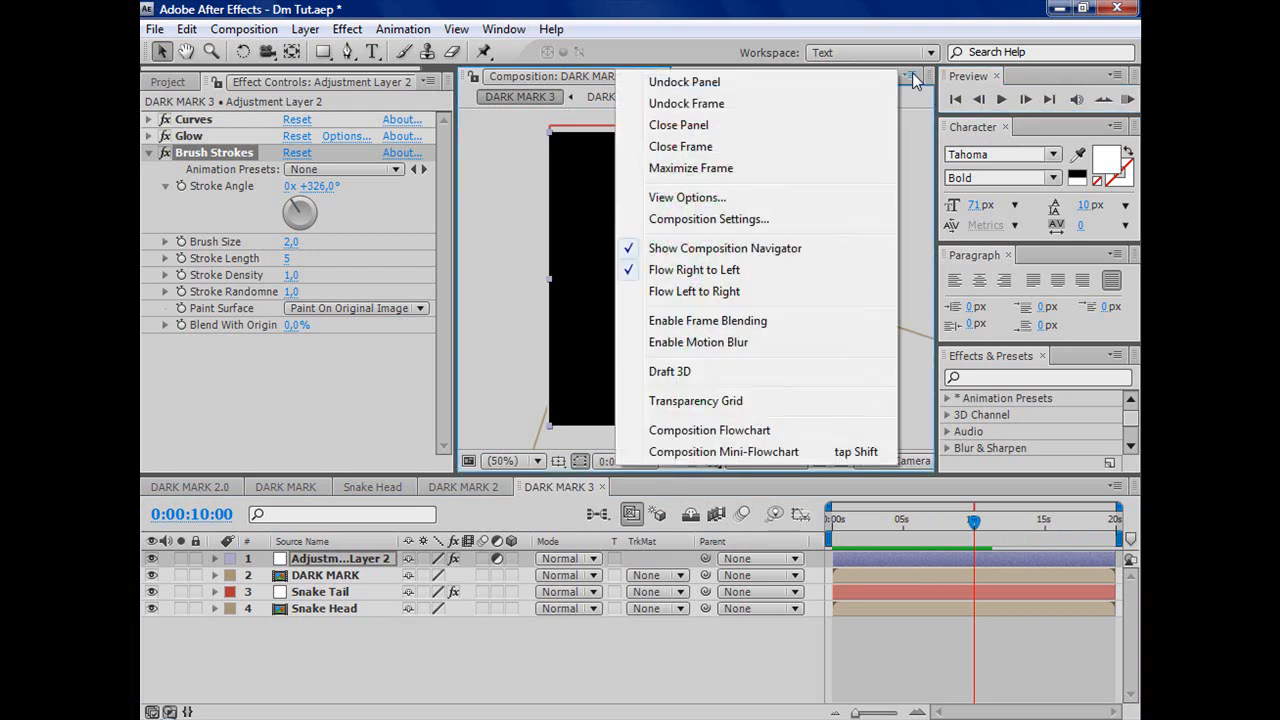
click(690, 168)
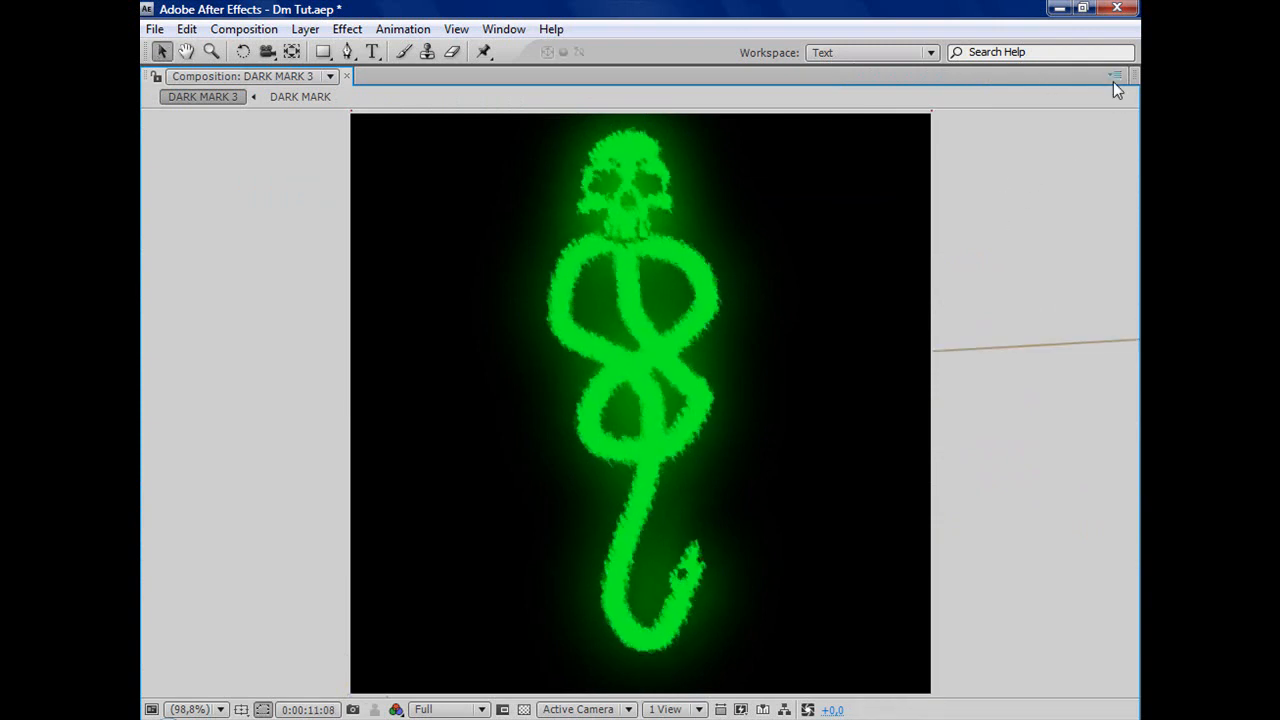
click(1116, 76)
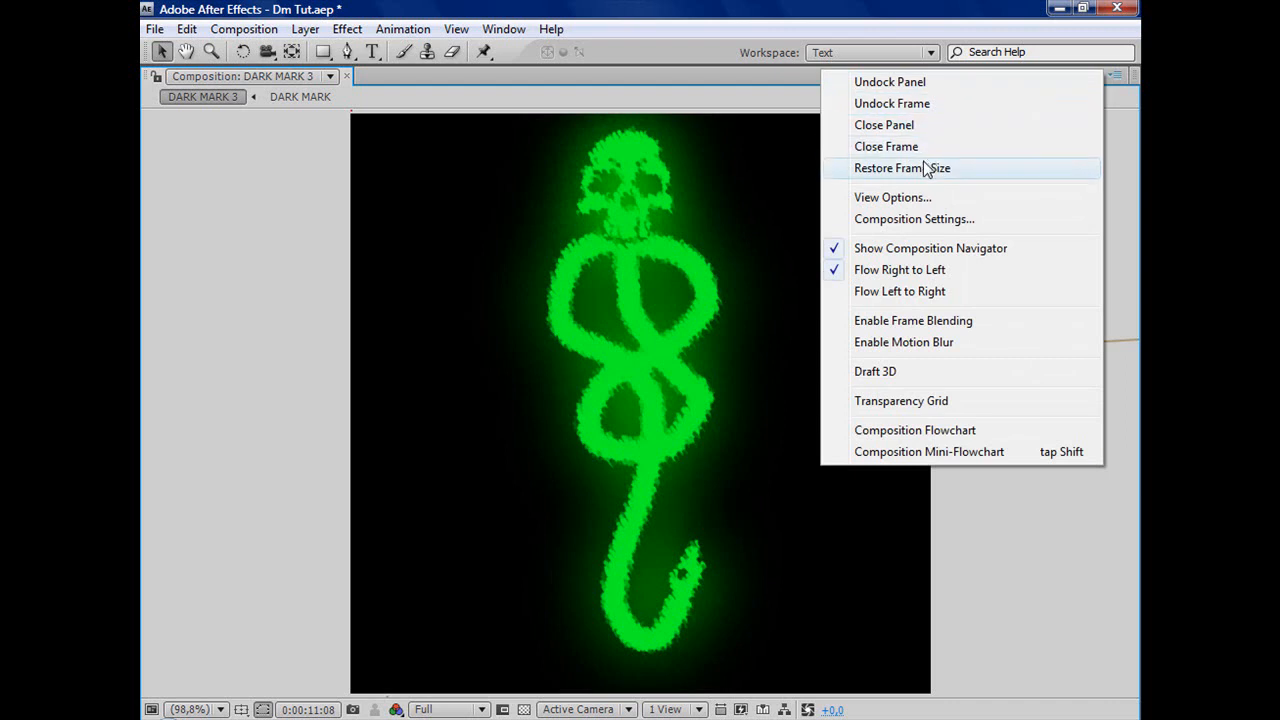
Restore the Composition panel to its normal frame size.
click(900, 168)
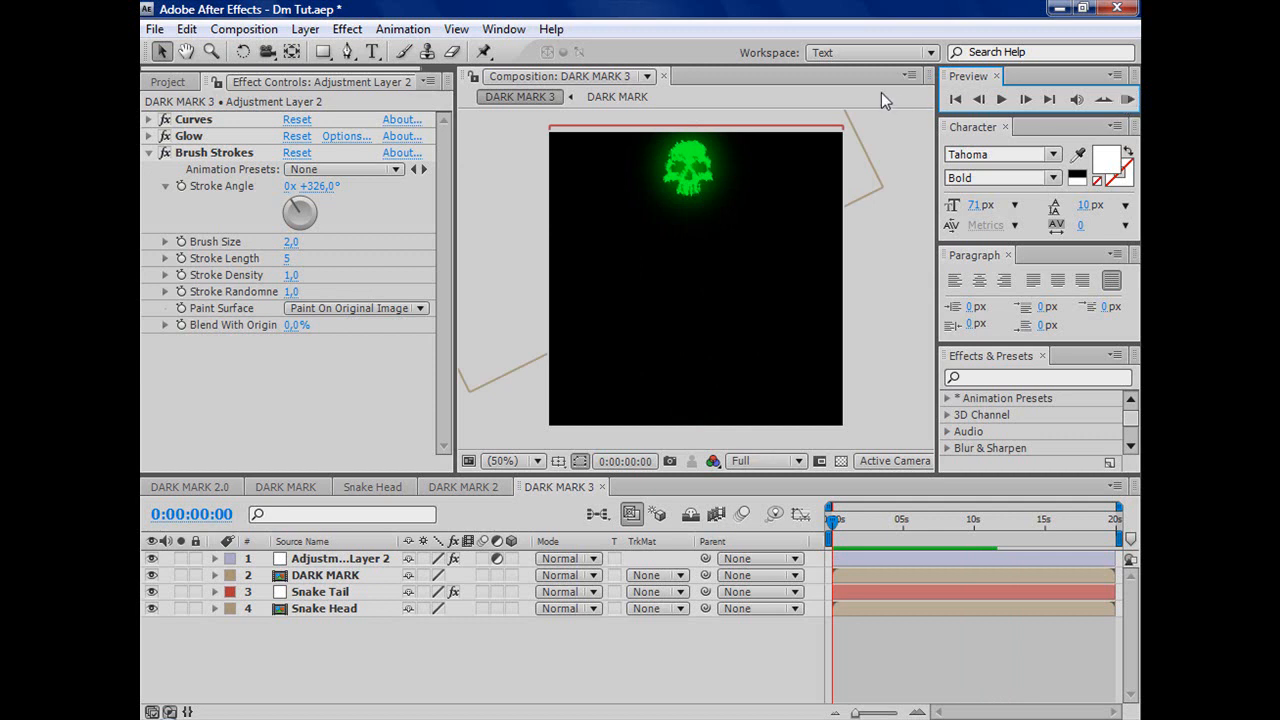
mouse_move(904, 166)
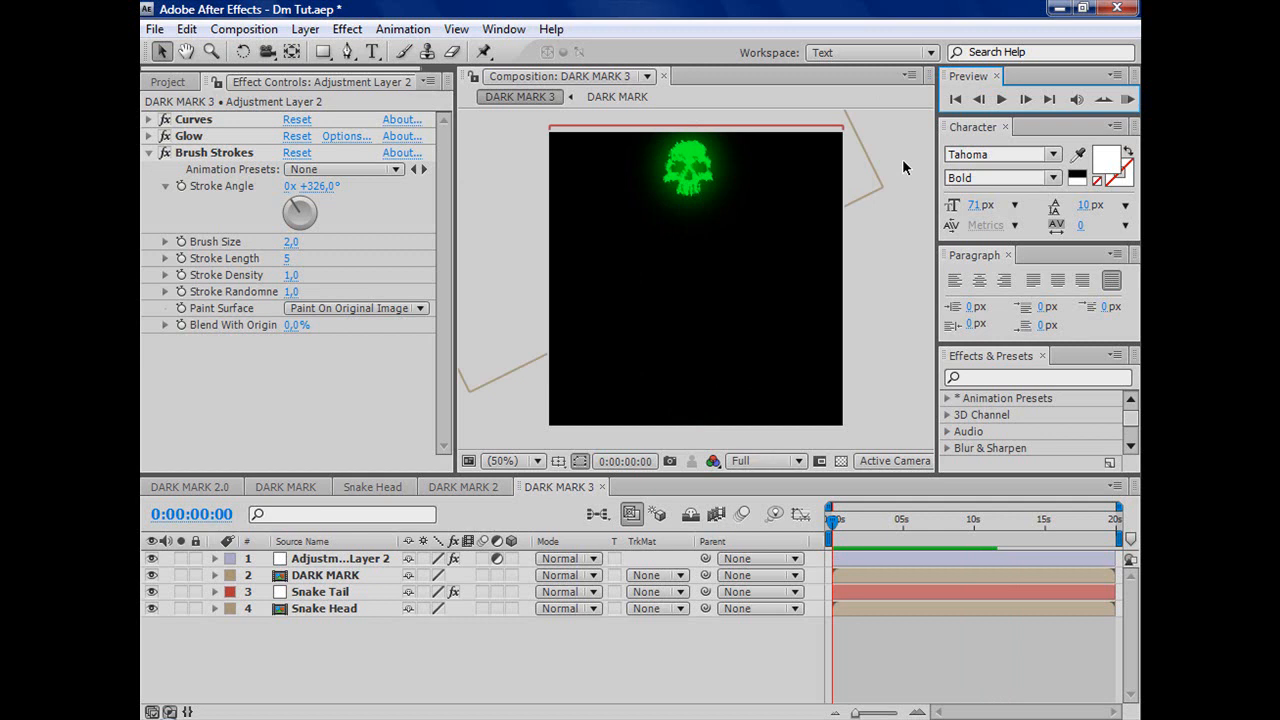